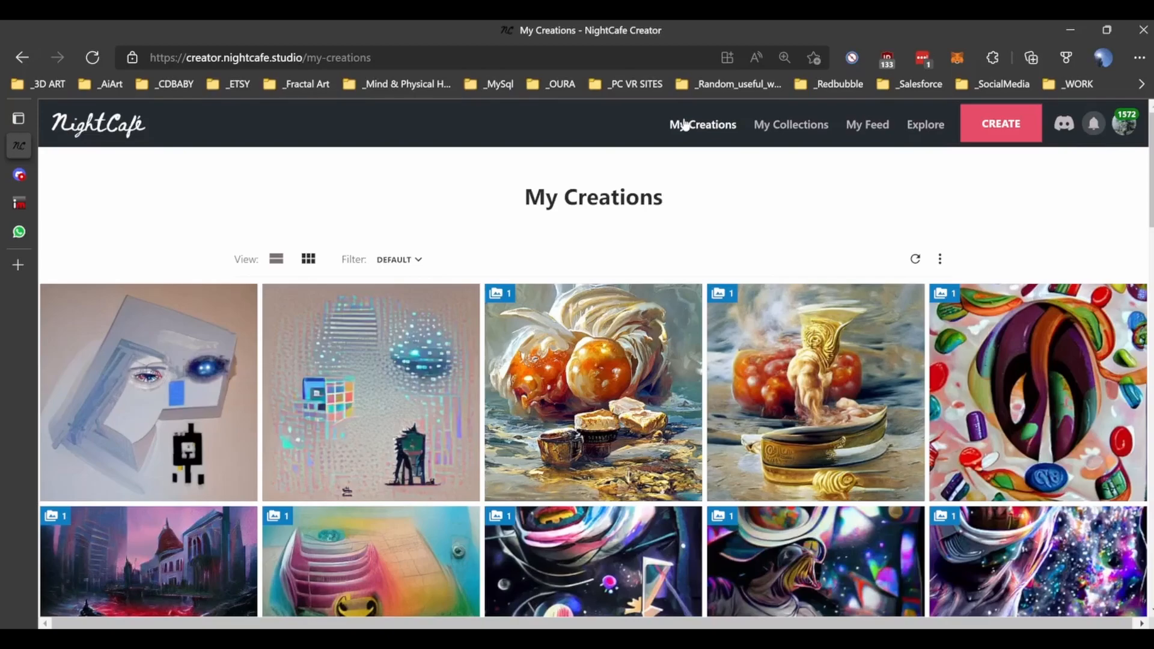
# Scroll down My Creations until the older Akira motorcycle and cityscape artworks come into view
pyautogui.scroll(-3)
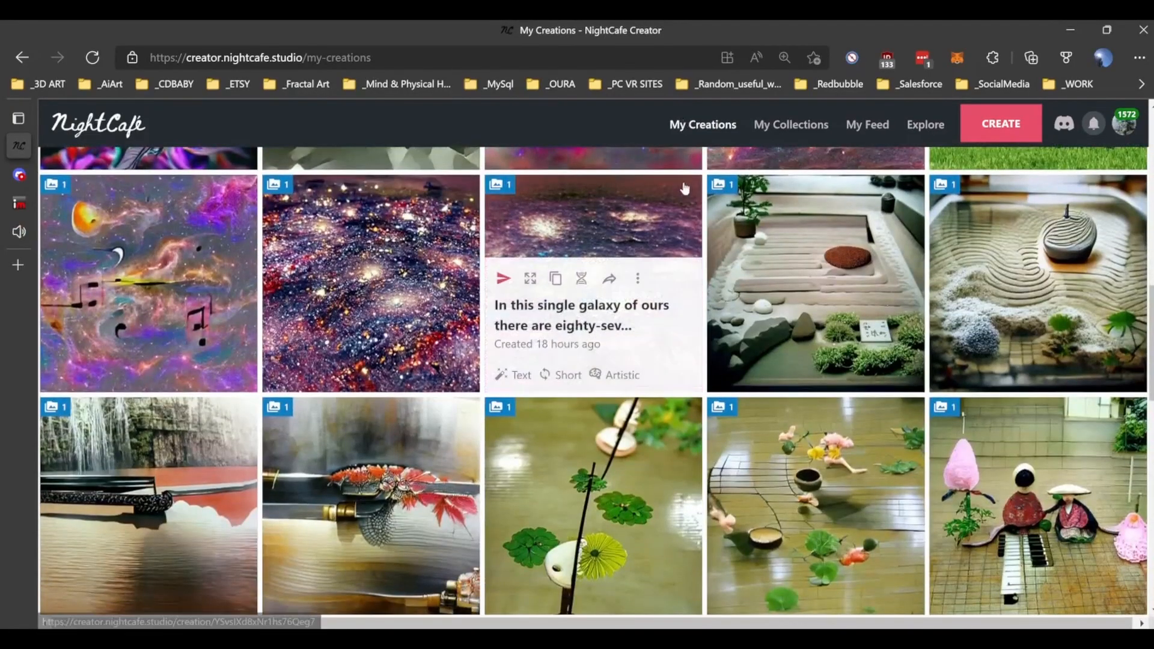
pyautogui.moveTo(597, 209)
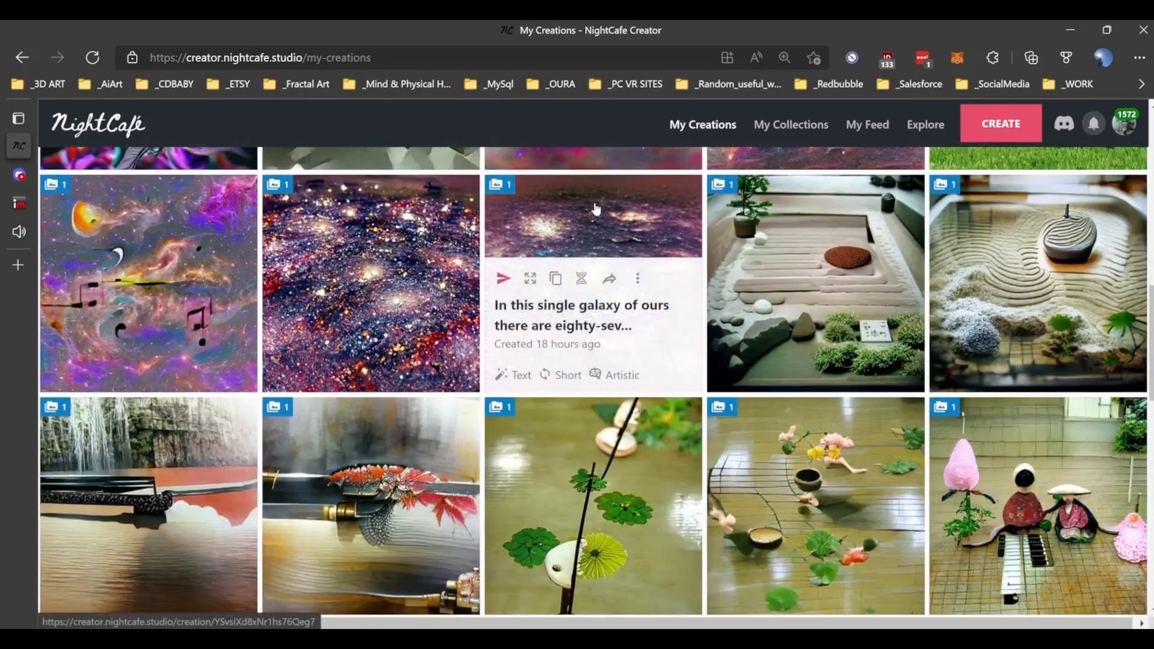
pyautogui.scroll(-3)
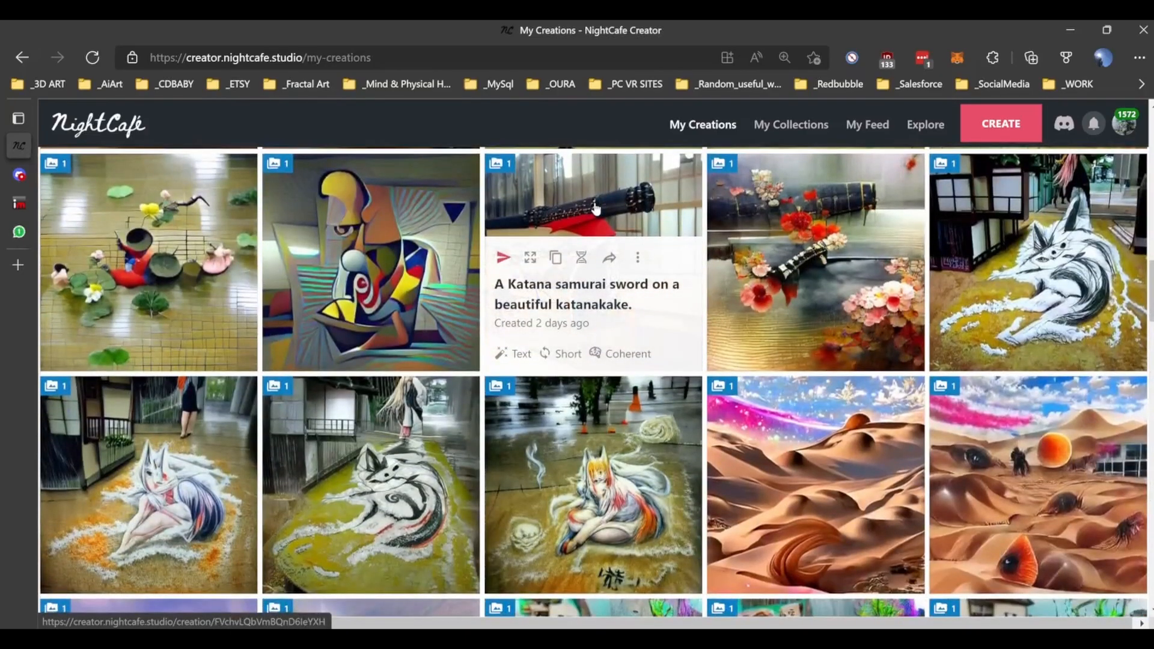
pyautogui.scroll(-3)
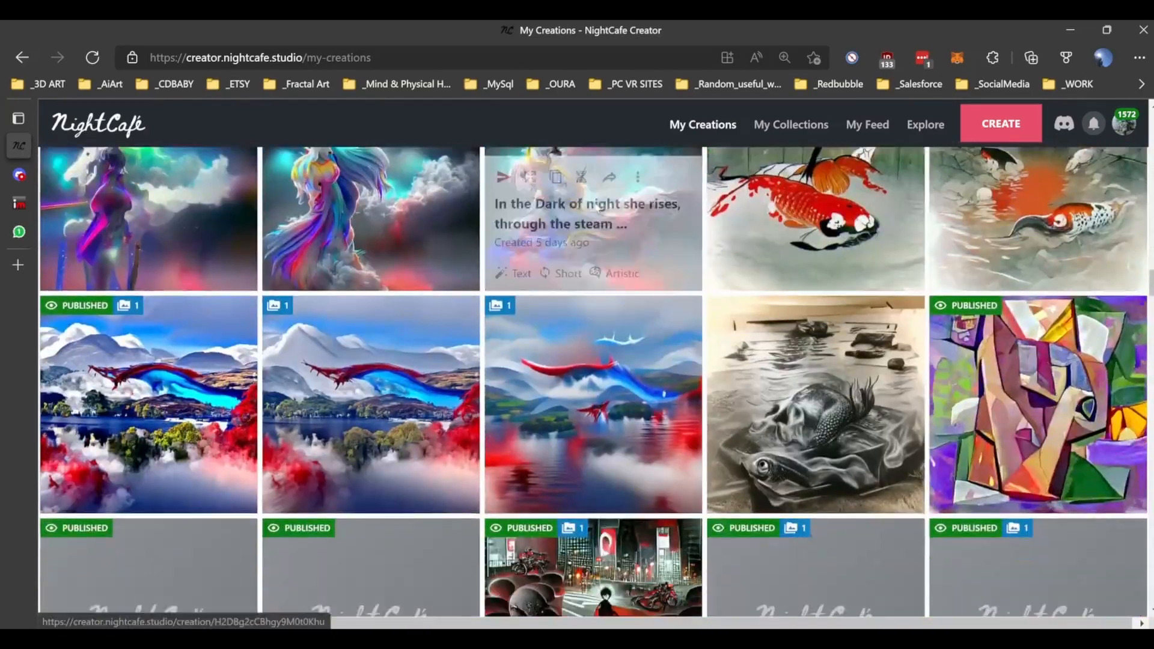
pyautogui.scroll(-3)
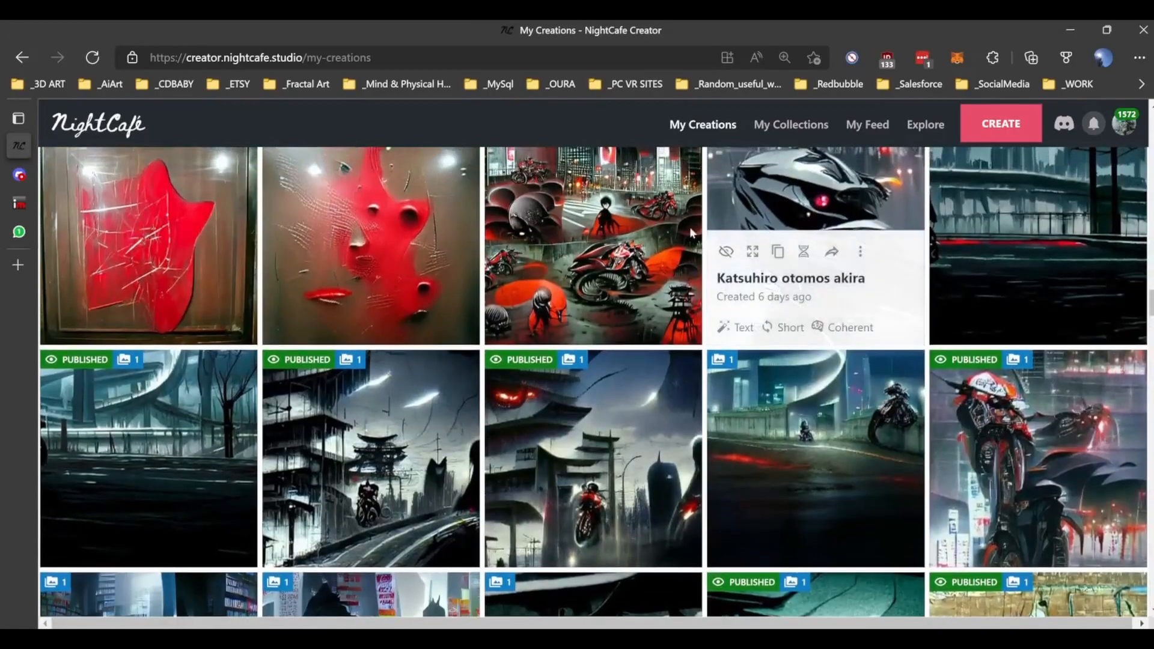
# Open the Akira creation's detail page and bring its title and action buttons into view
pyautogui.click(593, 243)
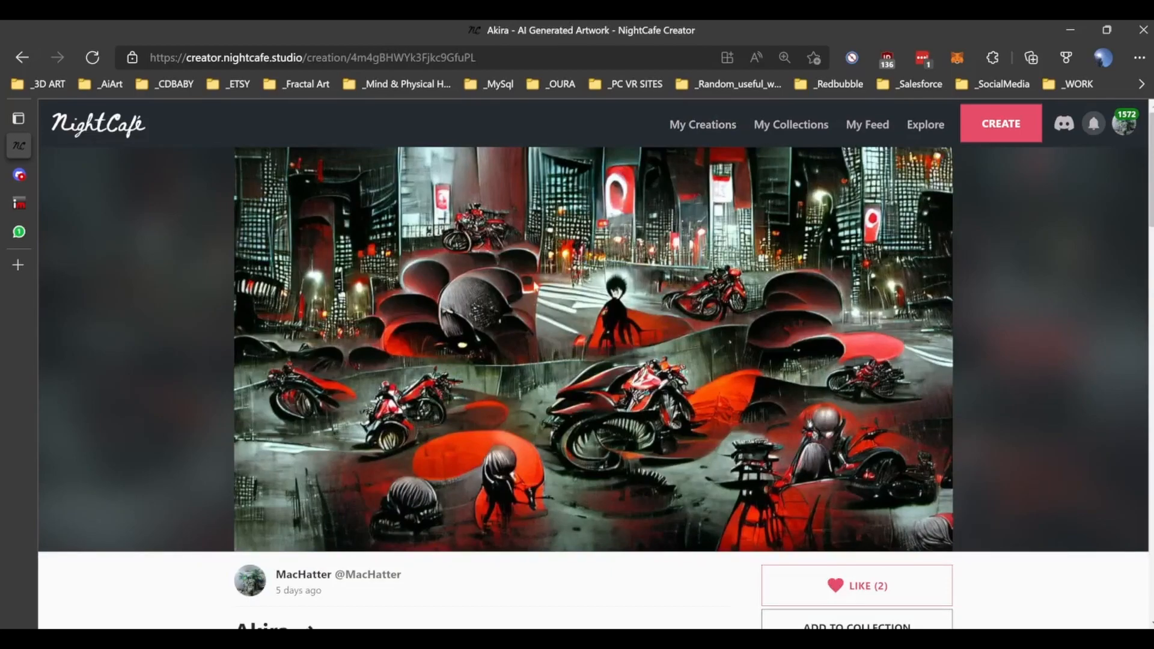
pyautogui.moveTo(538, 287)
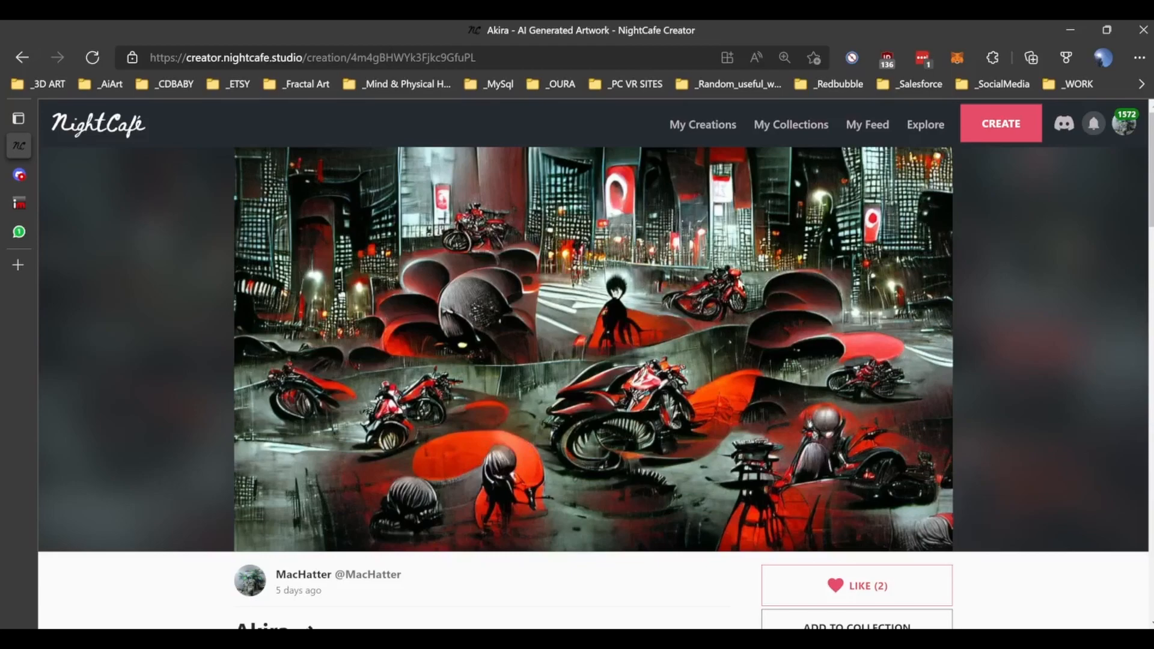
pyautogui.scroll(-3)
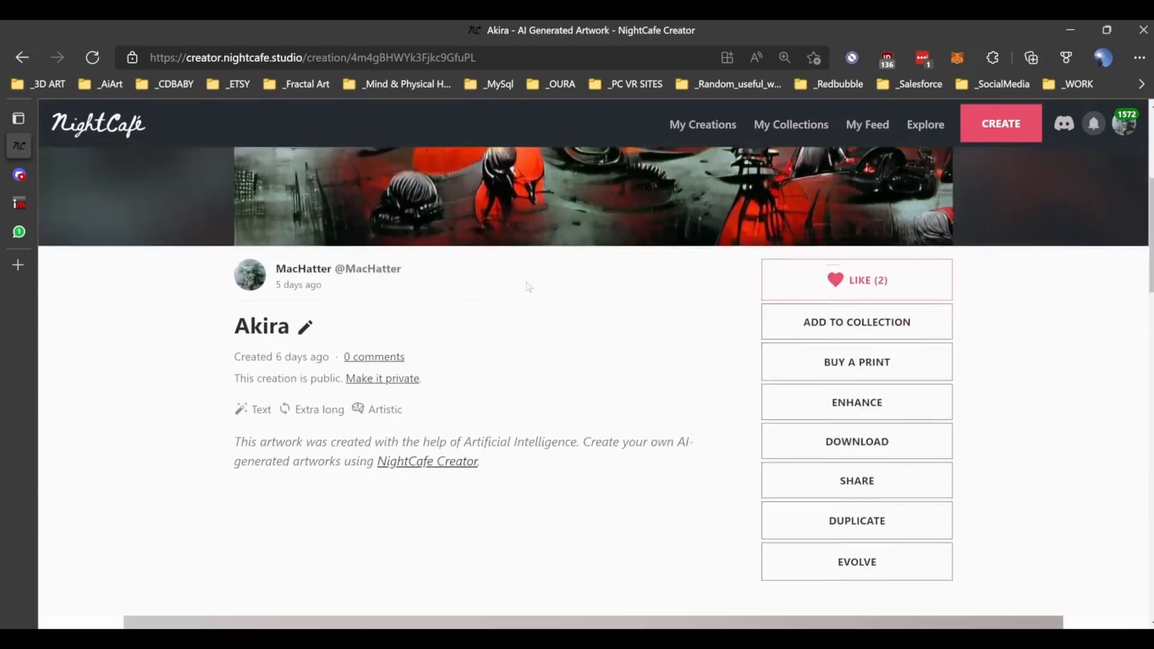
# Evolve Akira into a new prefilled creation (seed 140227) and reach the Video section
pyautogui.click(856, 561)
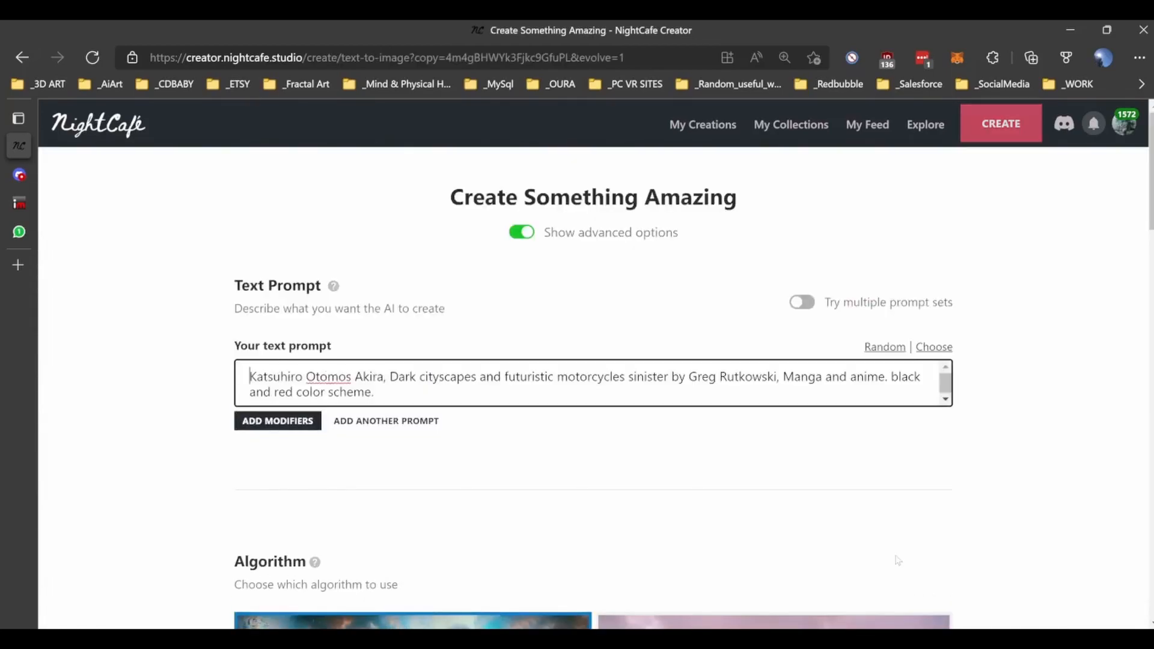
pyautogui.scroll(-3)
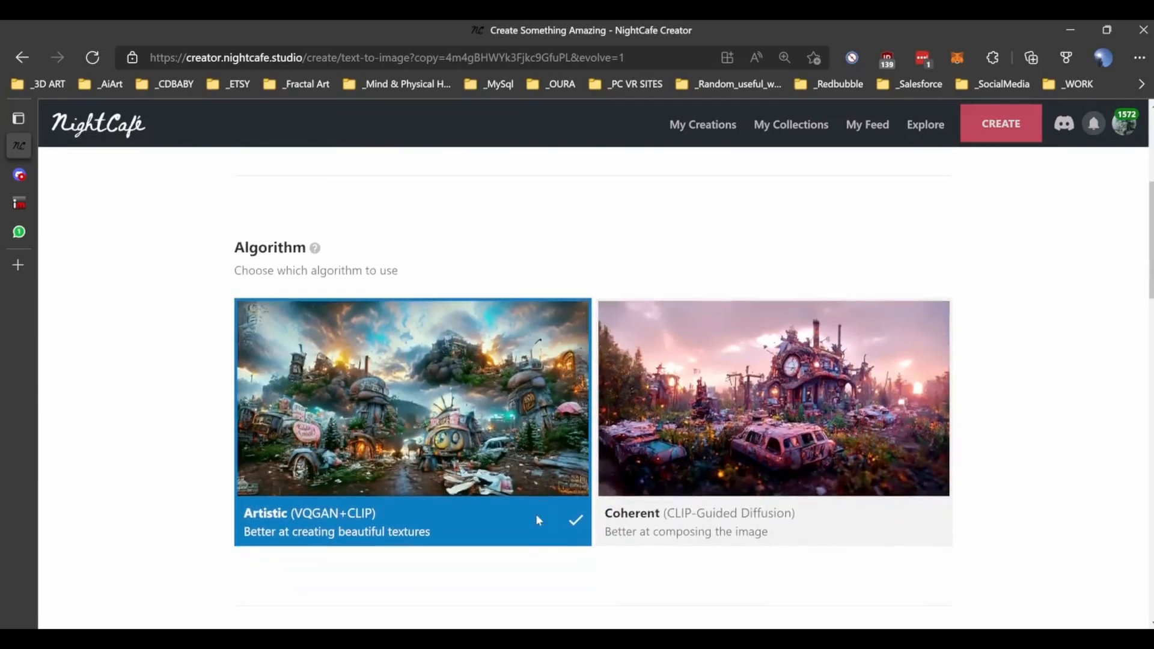
pyautogui.scroll(-3)
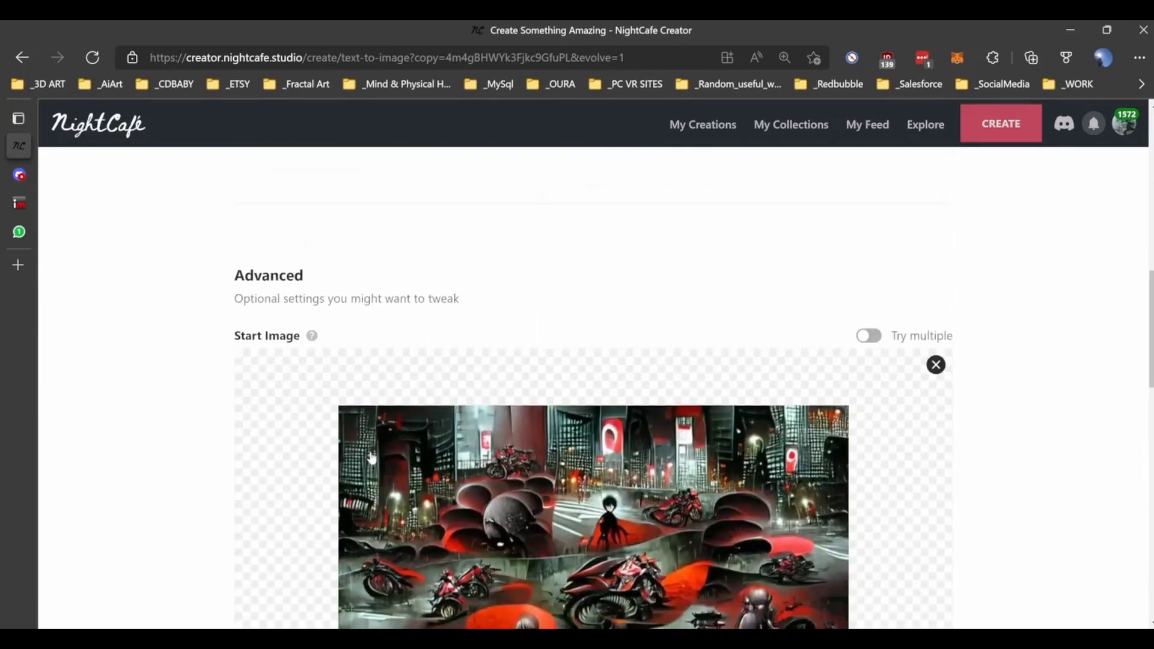
pyautogui.scroll(-3)
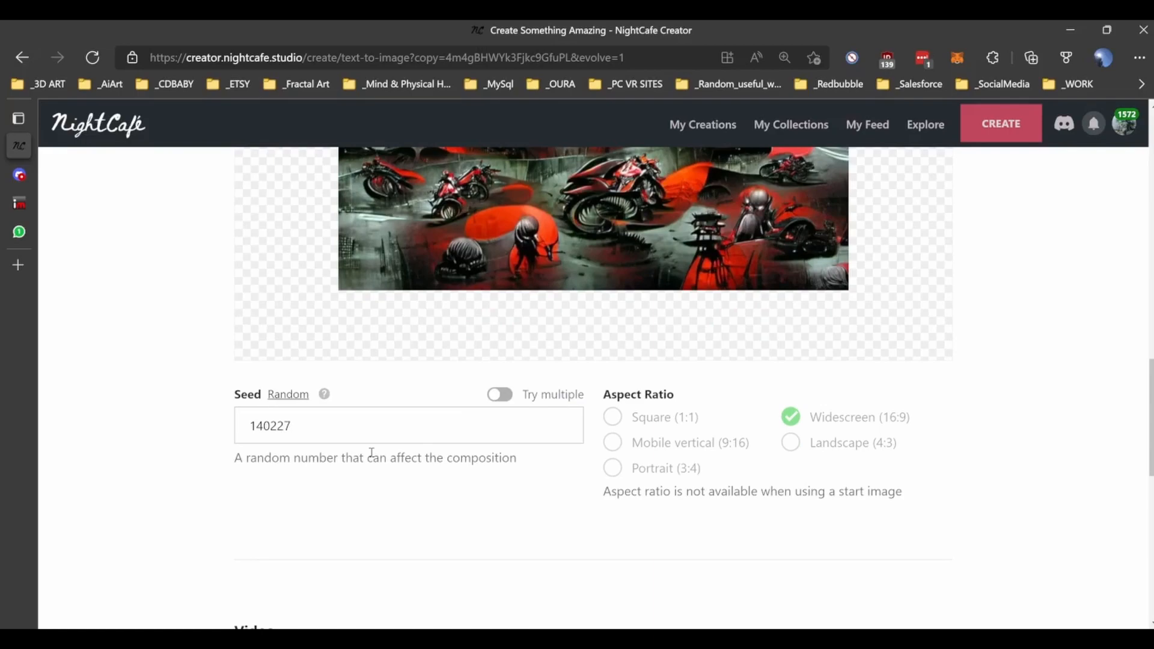
pyautogui.scroll(-3)
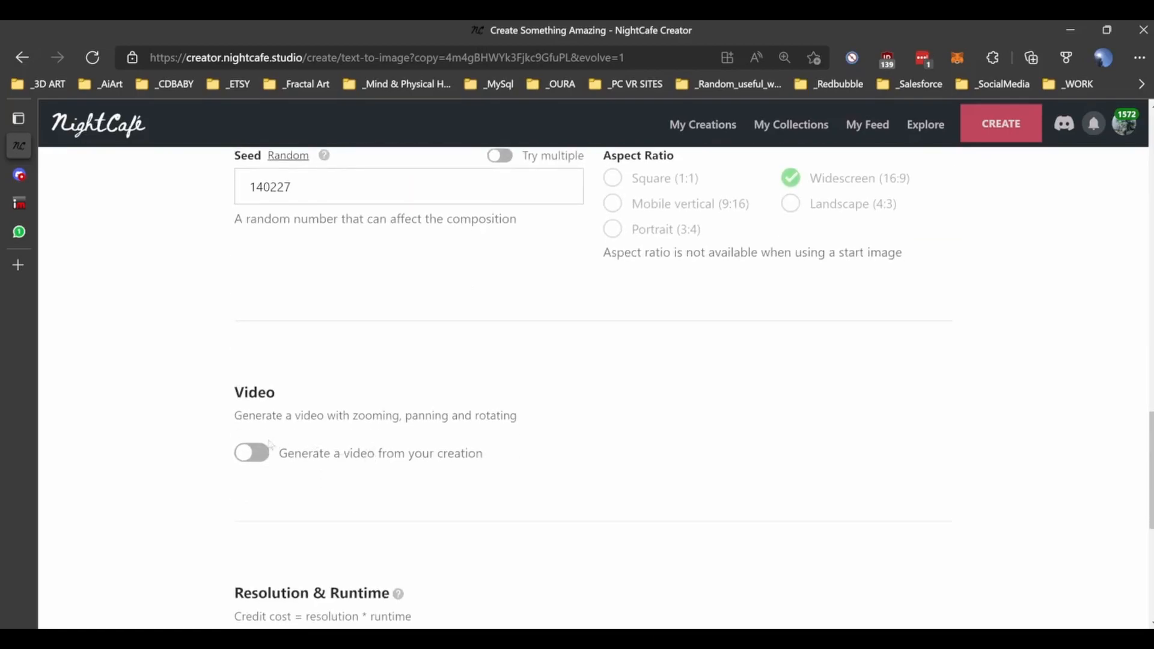
# Turn on video generation and settle the video length at 10s using the +1s/-1s controls
pyautogui.click(251, 453)
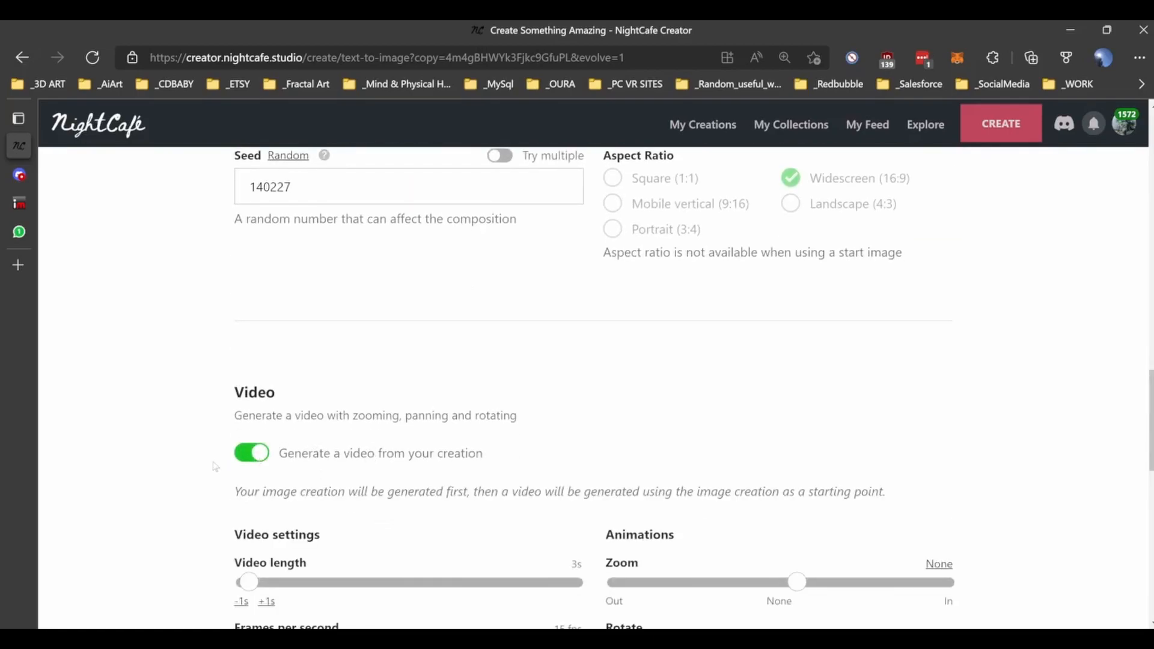
pyautogui.scroll(-3)
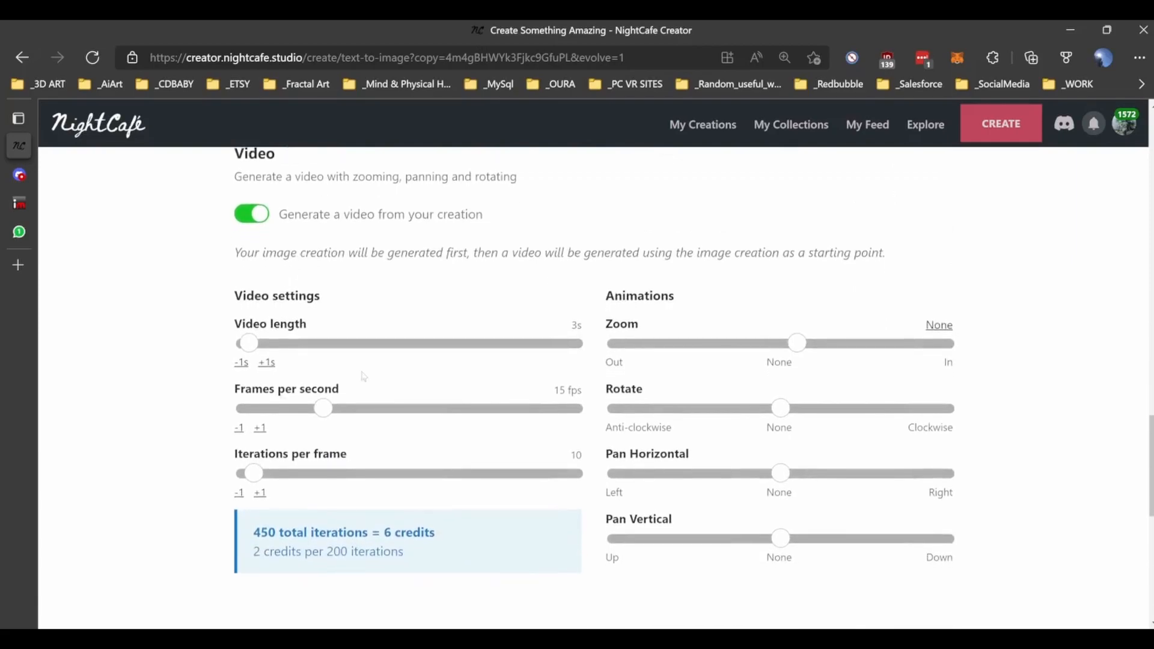
pyautogui.moveTo(265, 362)
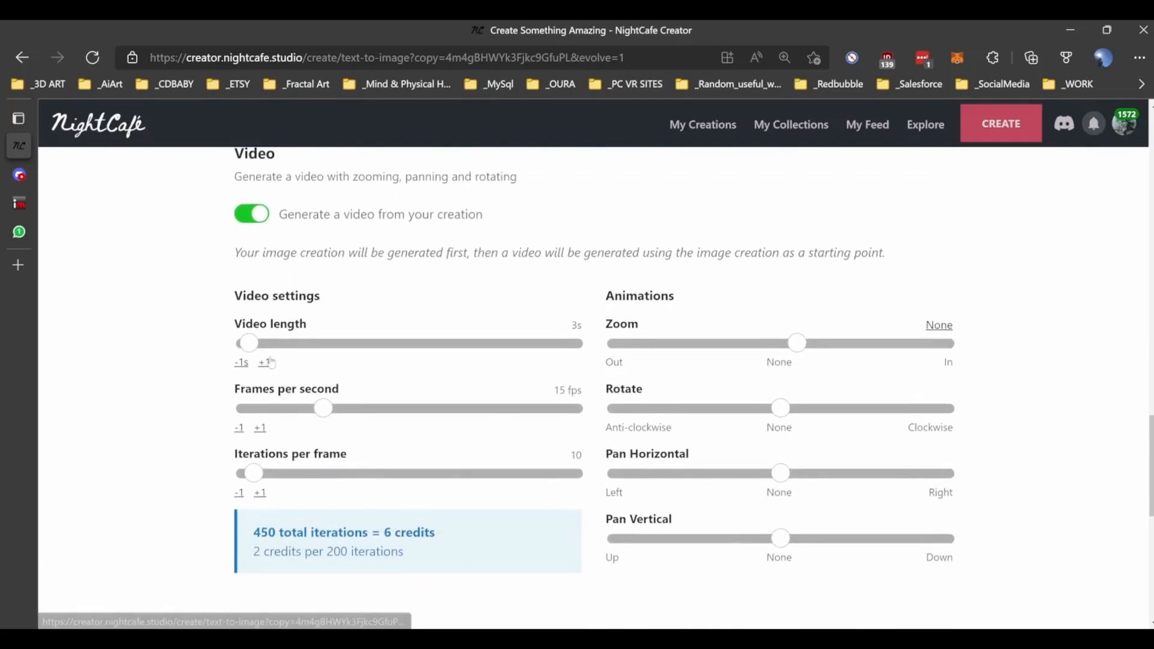
pyautogui.click(265, 362)
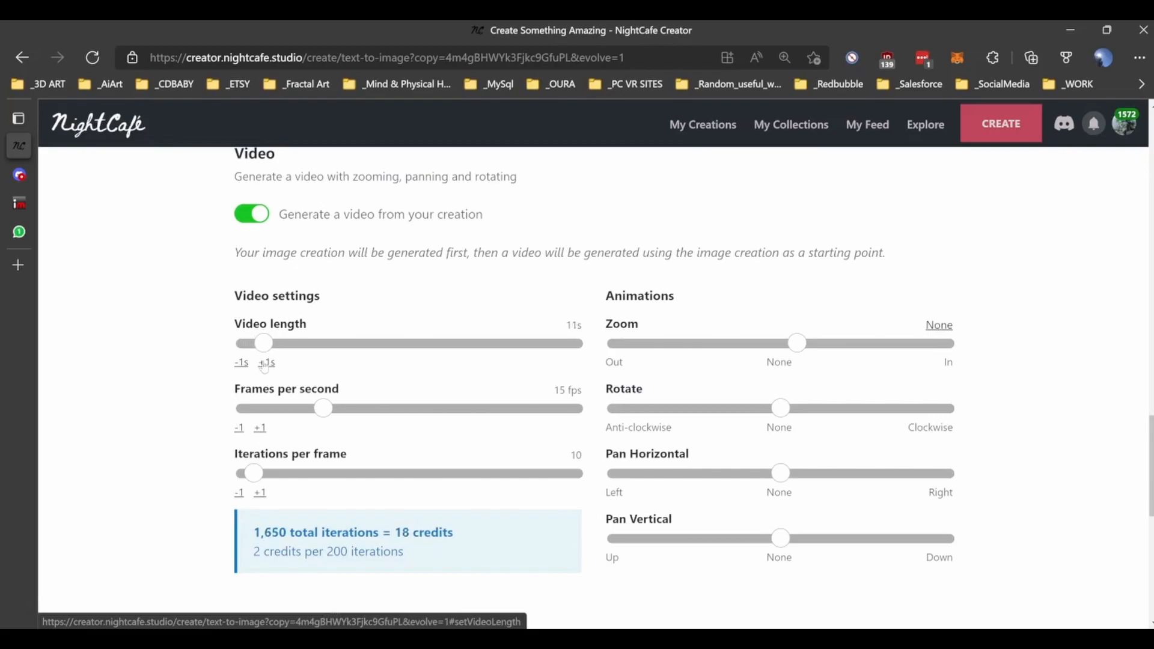
pyautogui.click(240, 362)
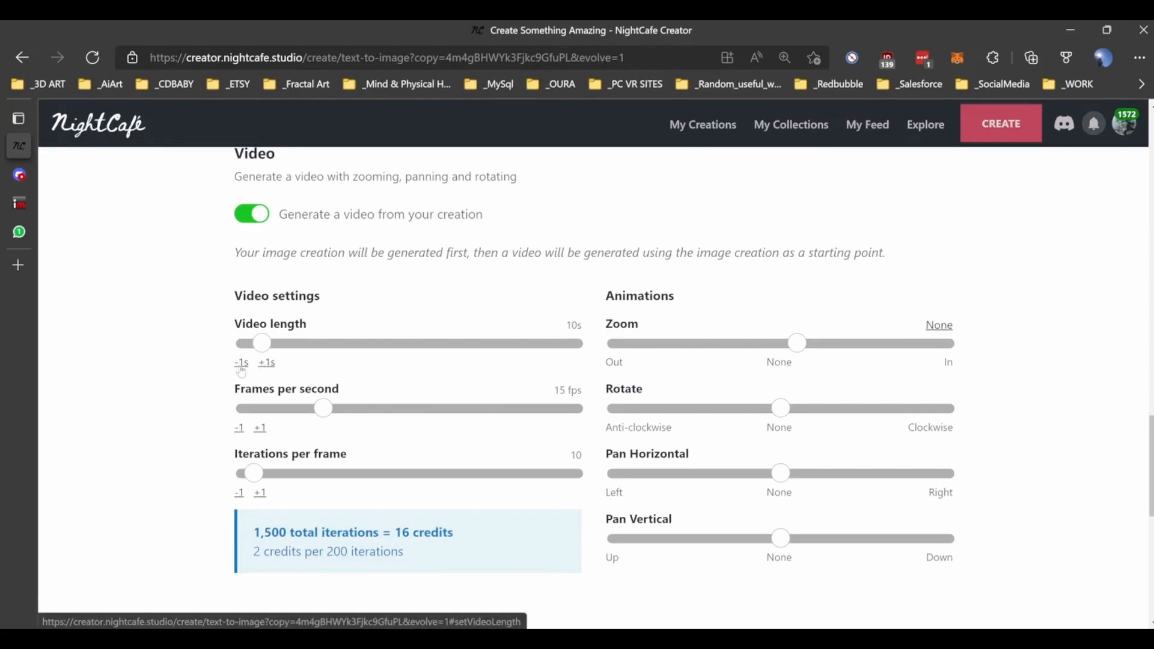
pyautogui.moveTo(298, 502)
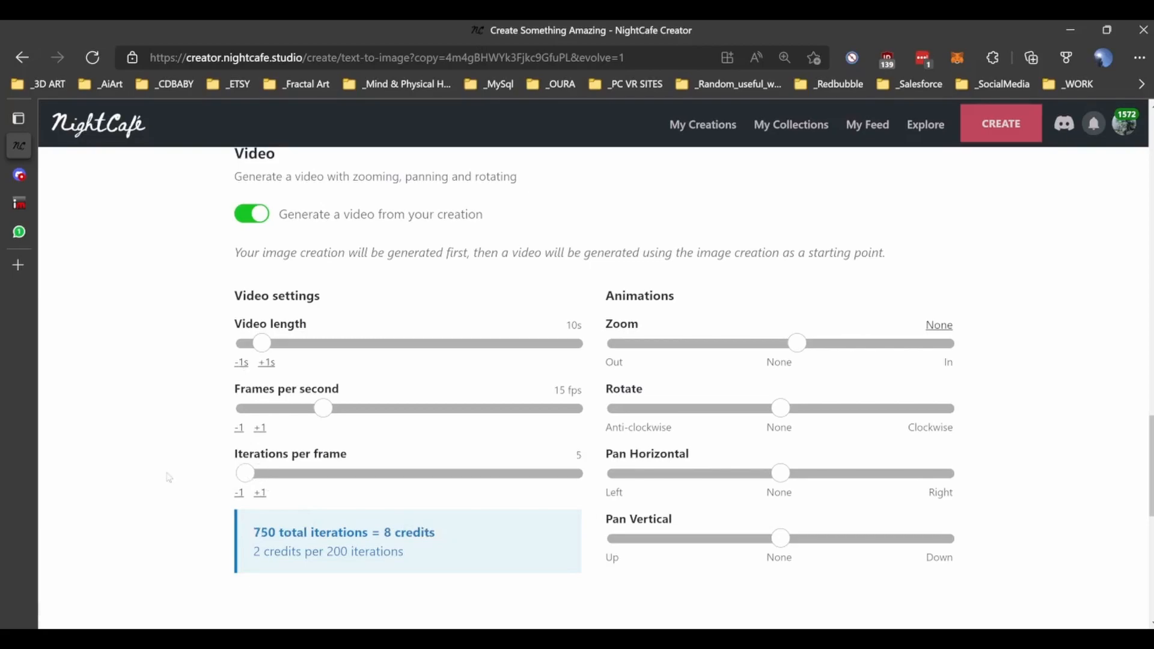
pyautogui.moveTo(339, 524)
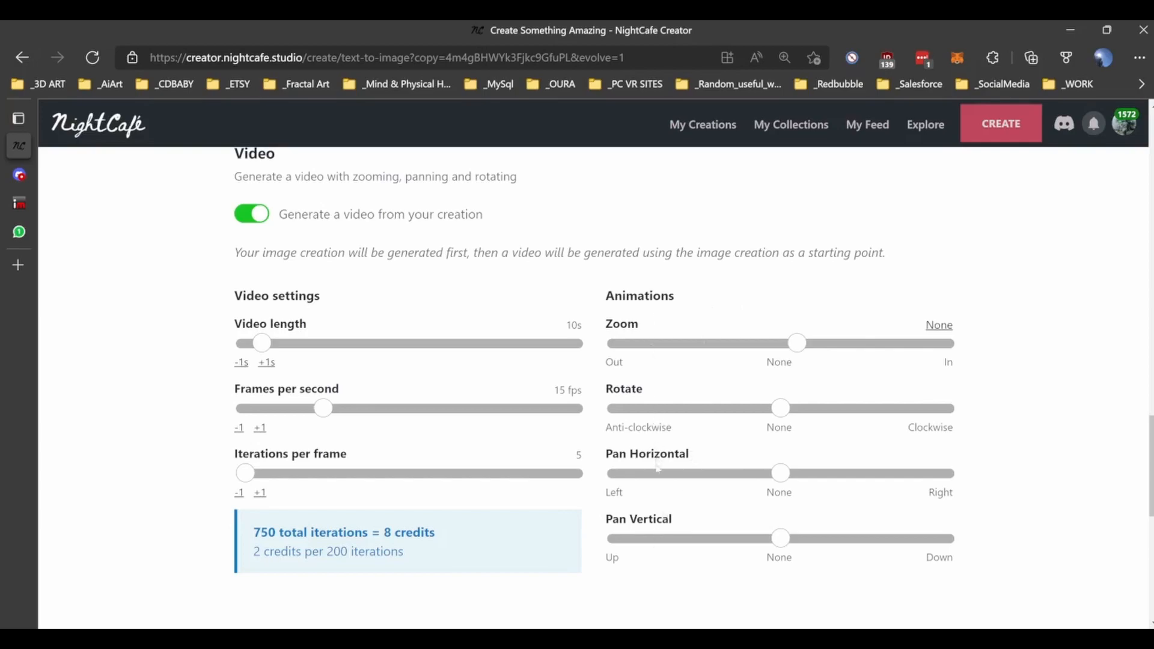
pyautogui.moveTo(939, 246)
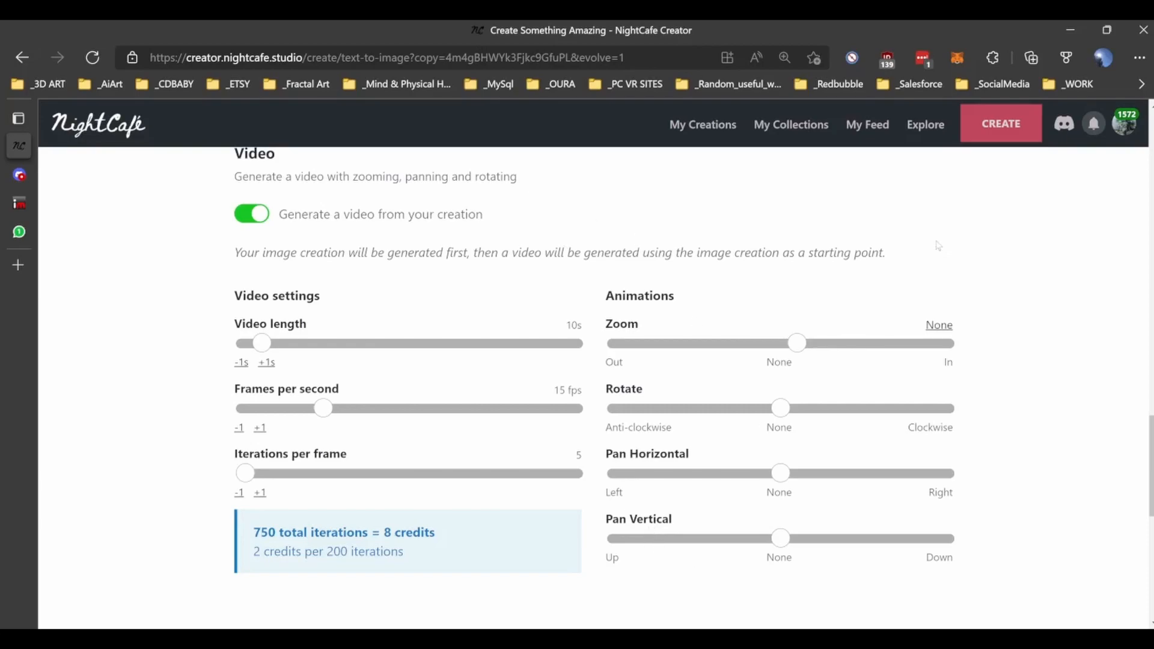
pyautogui.moveTo(838, 356)
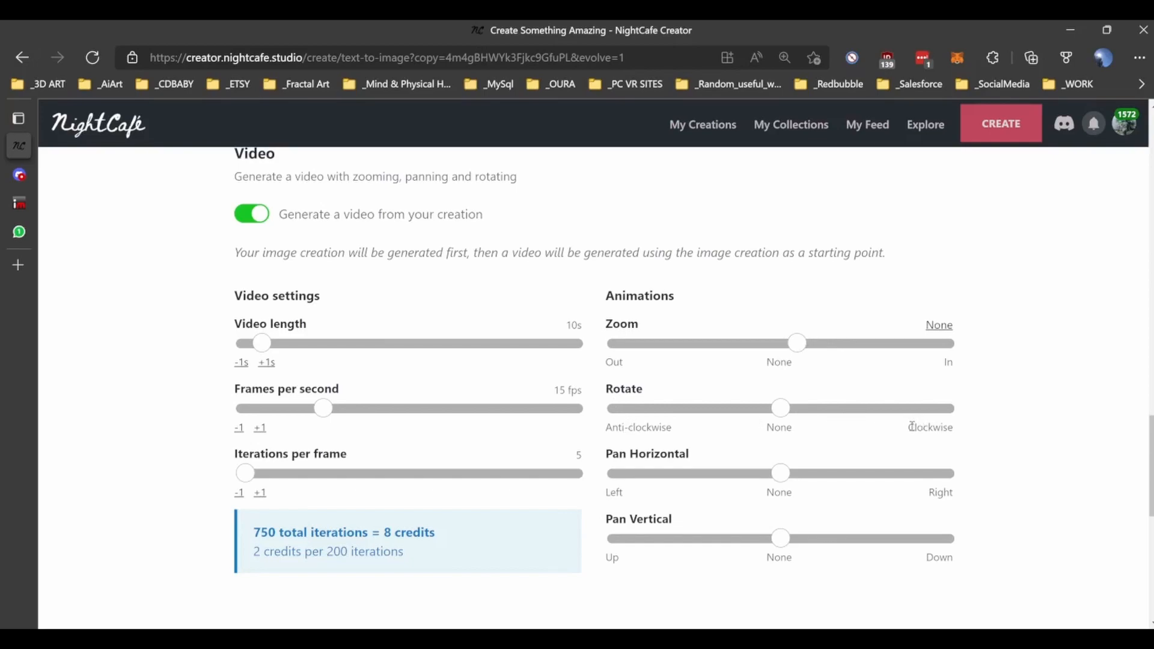
pyautogui.moveTo(909, 425)
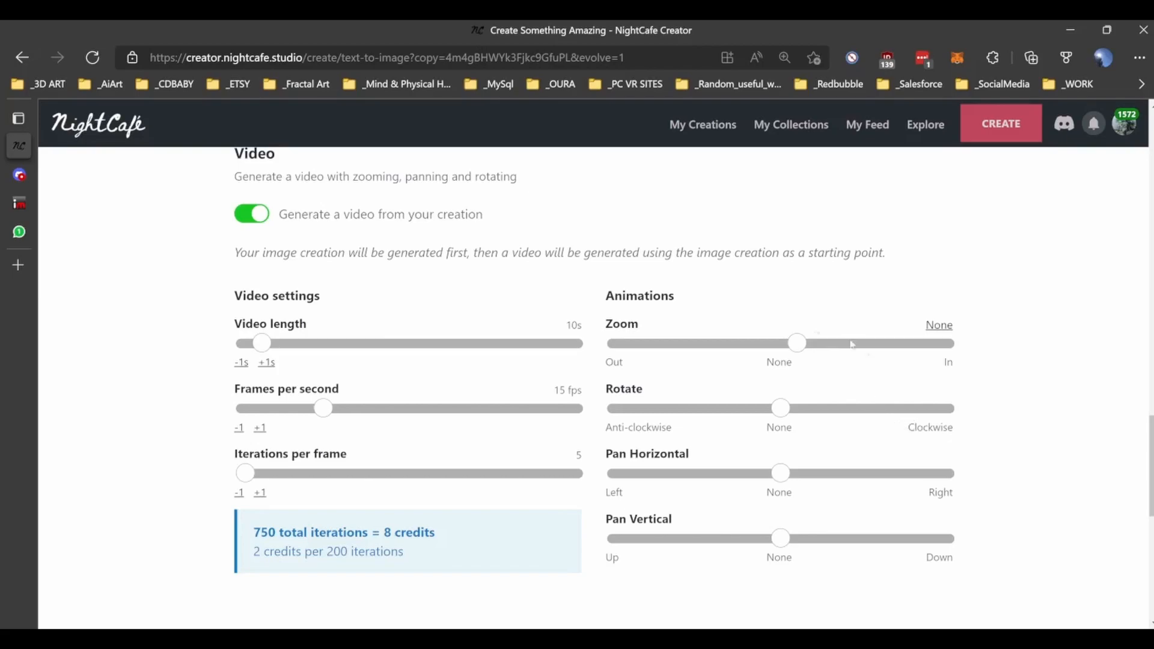
# Reset the Zoom slider to None so the video has no motion
pyautogui.moveTo(797, 343); pyautogui.dragTo(771, 342)
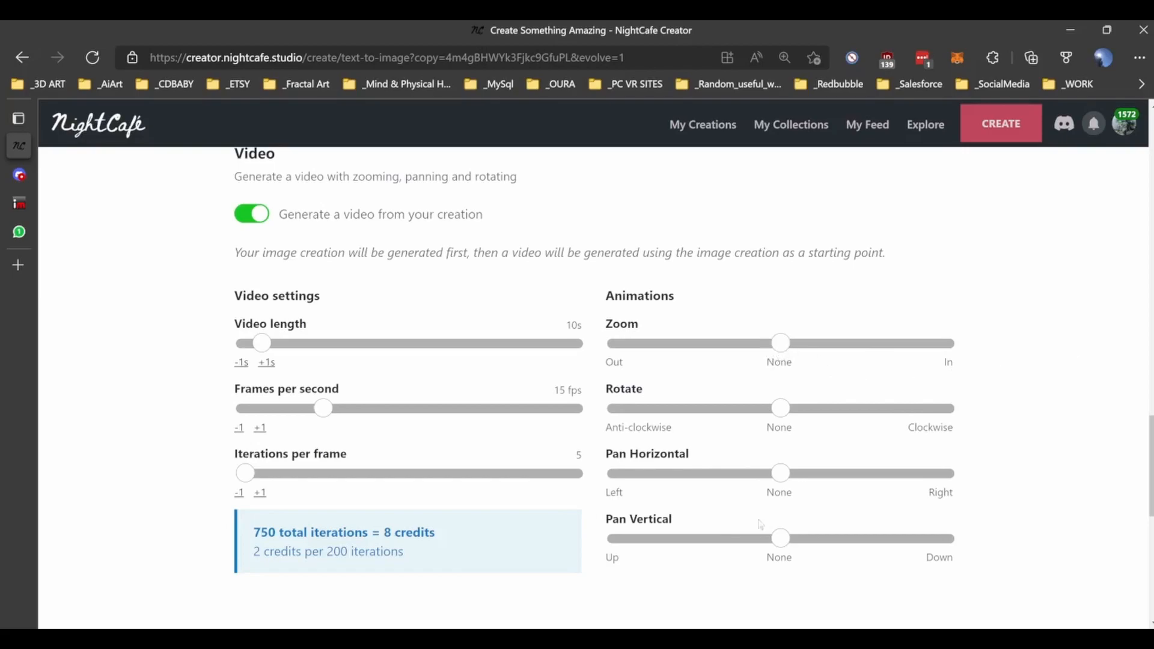
pyautogui.moveTo(806, 297)
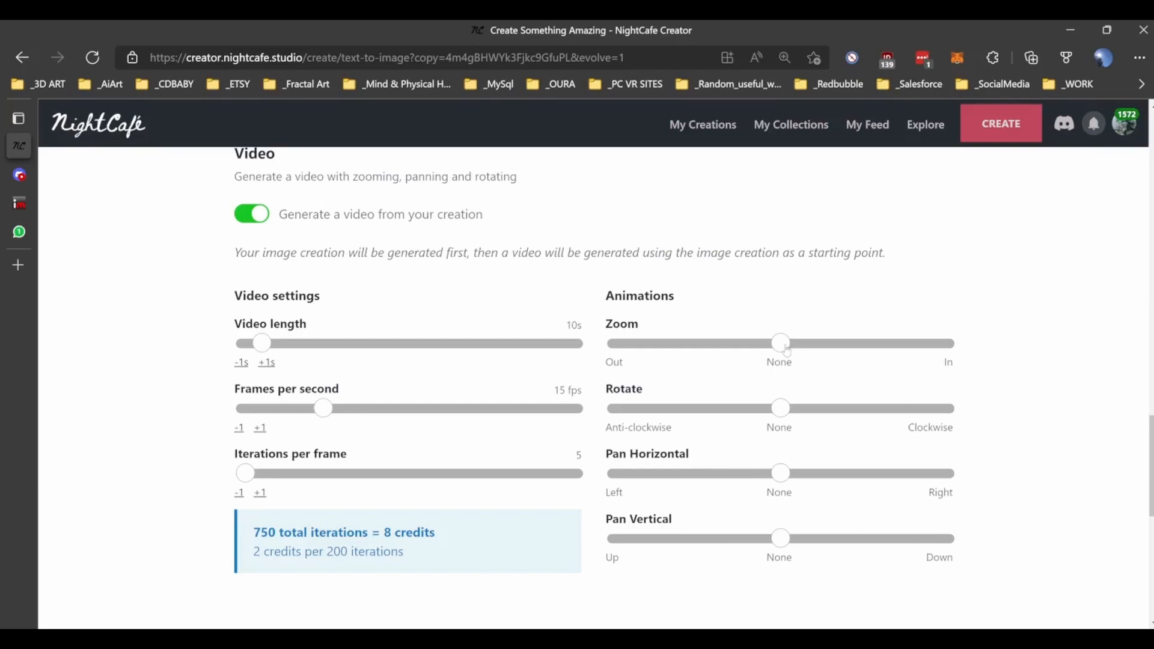
# Set Zoom fully to In and bring iterations per frame back to 5, totalling 750 iterations for 8 credits
pyautogui.moveTo(779, 342); pyautogui.dragTo(944, 342)
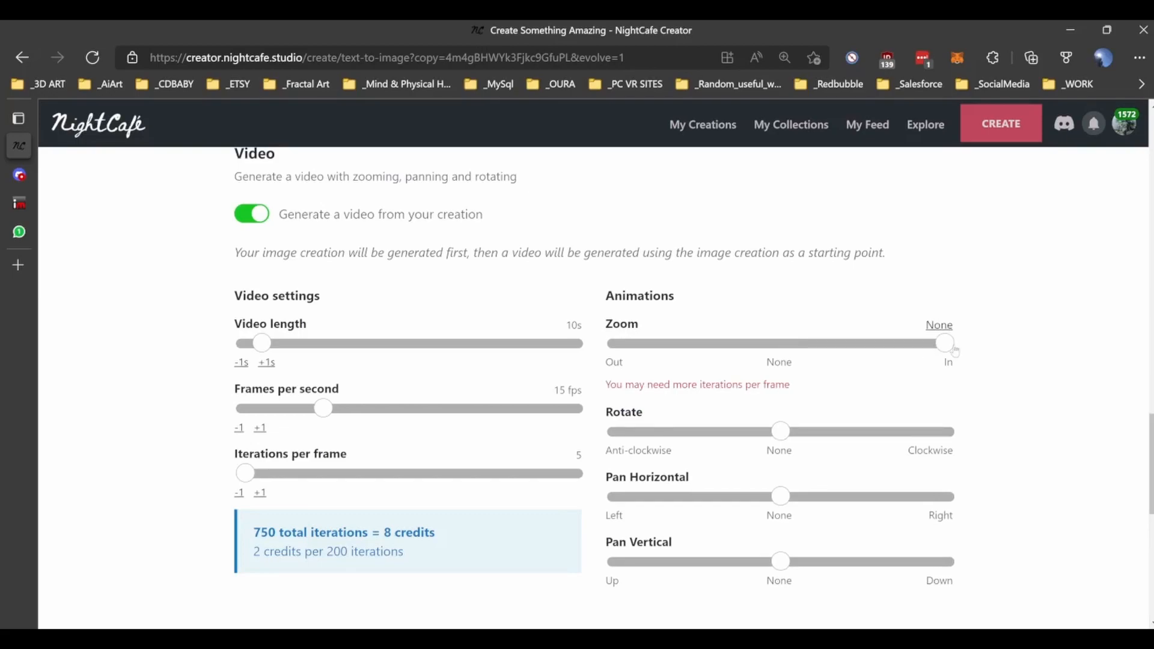
pyautogui.moveTo(597, 394)
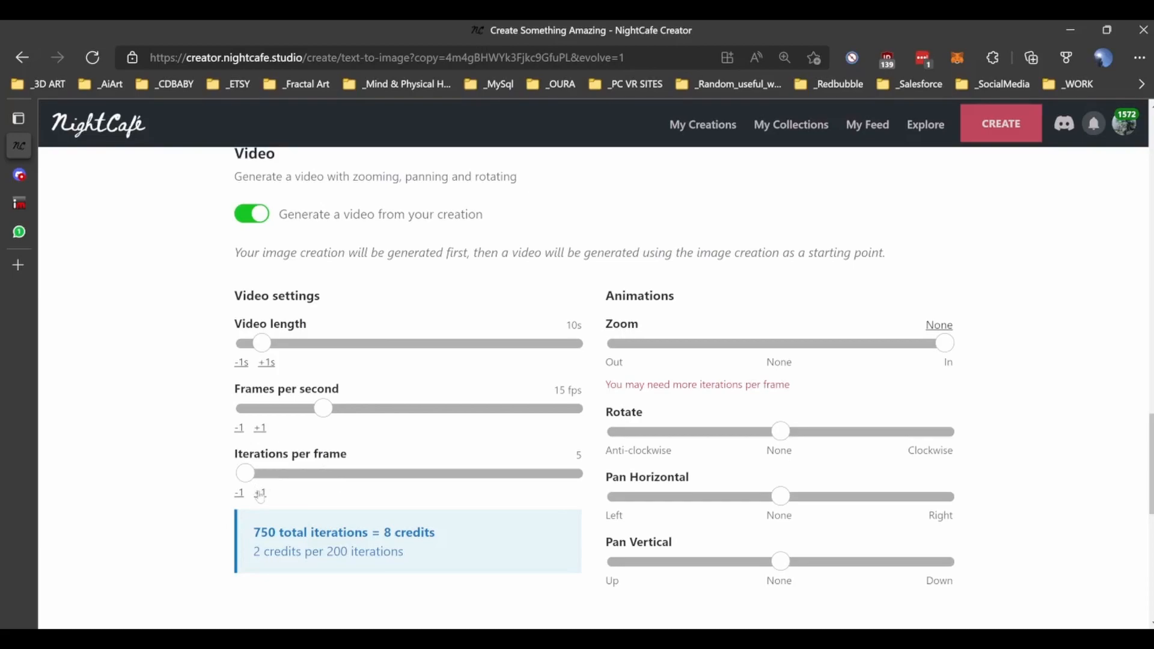
pyautogui.click(259, 493)
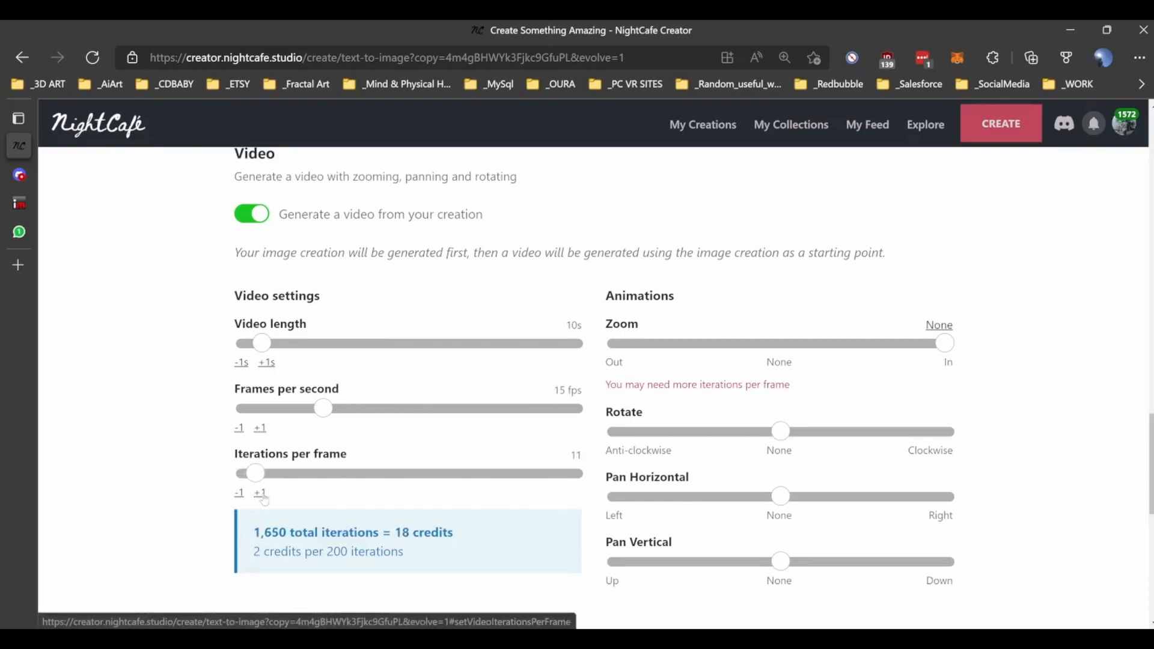
pyautogui.click(259, 493)
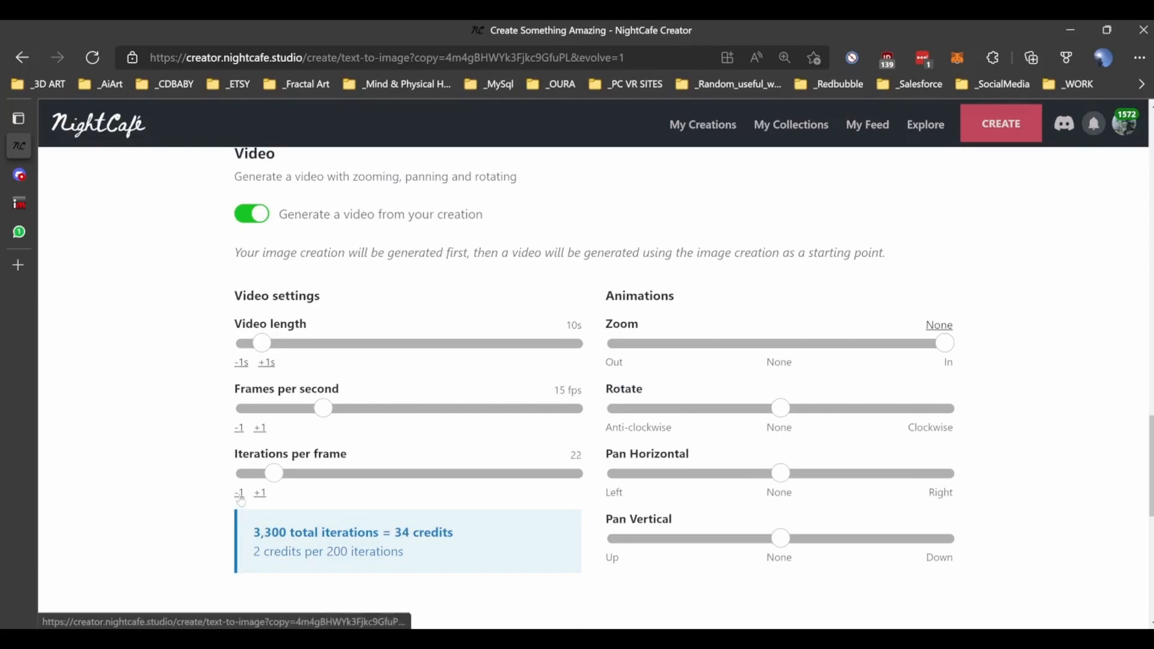
pyautogui.click(238, 492)
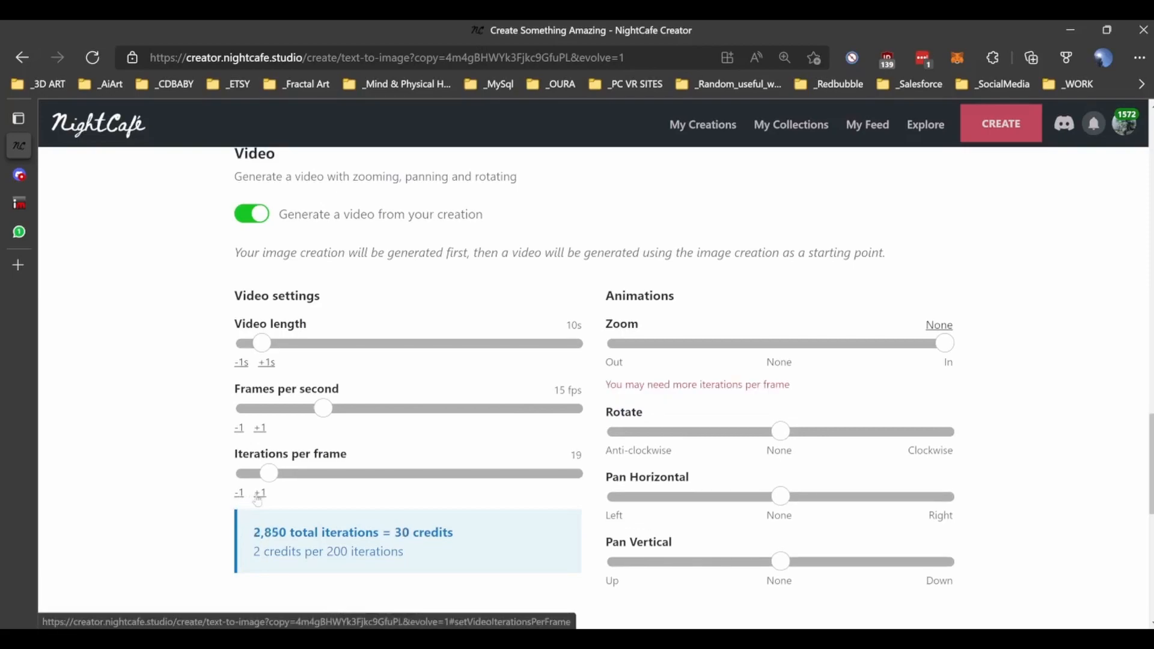
pyautogui.click(260, 493)
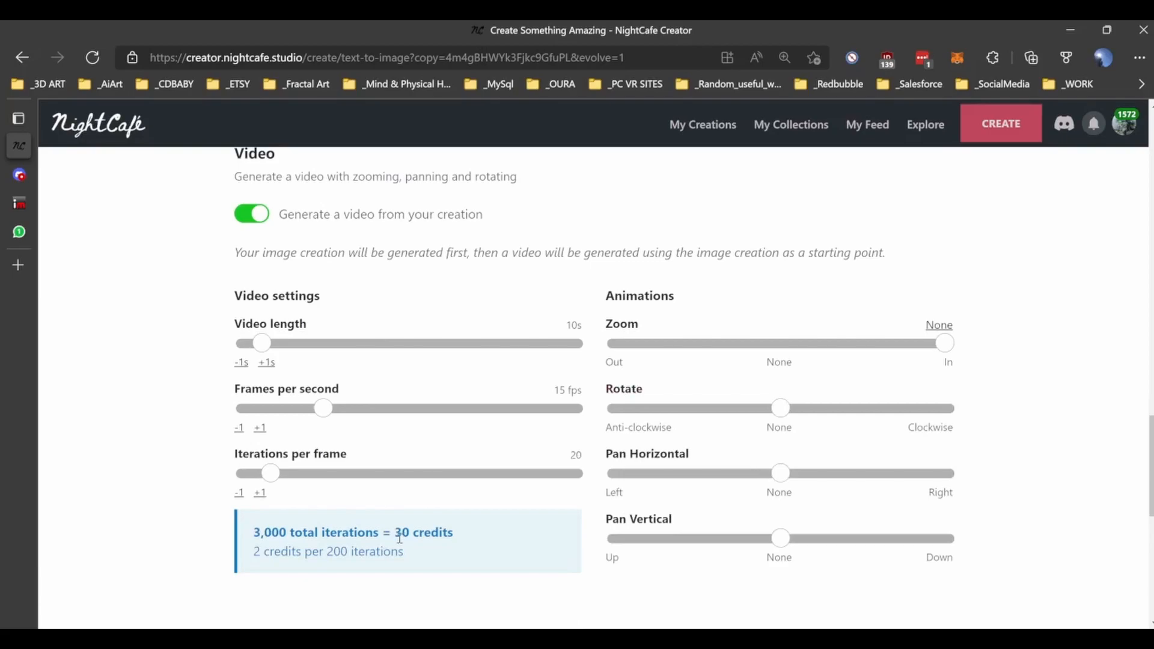
pyautogui.moveTo(270, 473); pyautogui.dragTo(244, 473)
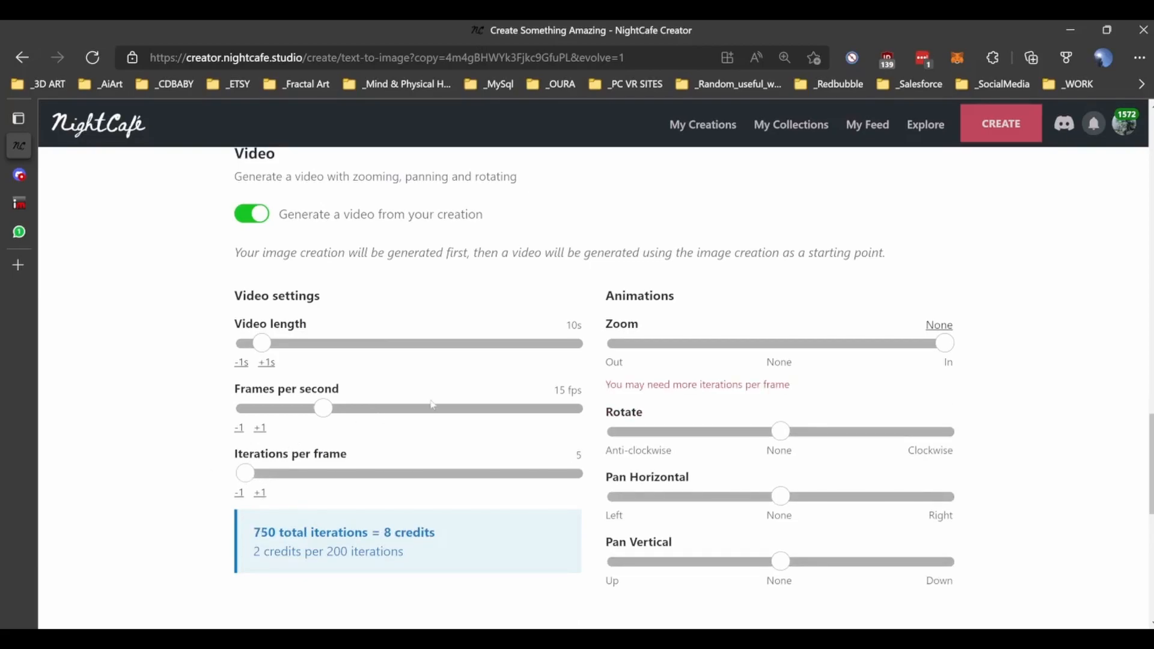
pyautogui.moveTo(437, 398)
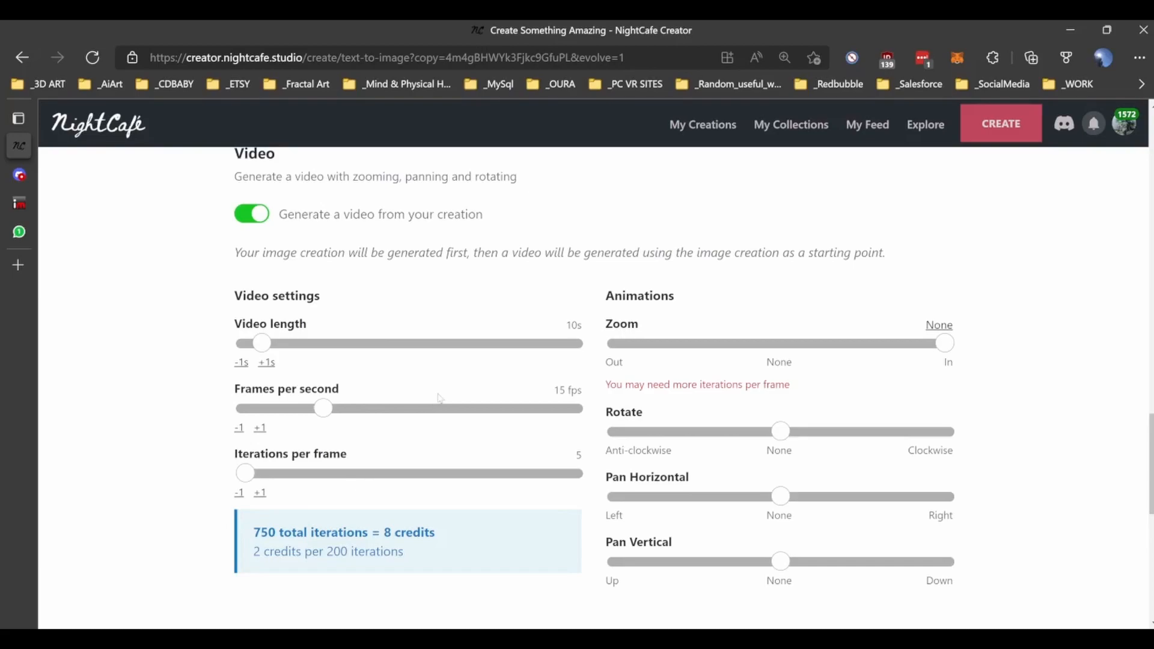
pyautogui.moveTo(333, 439)
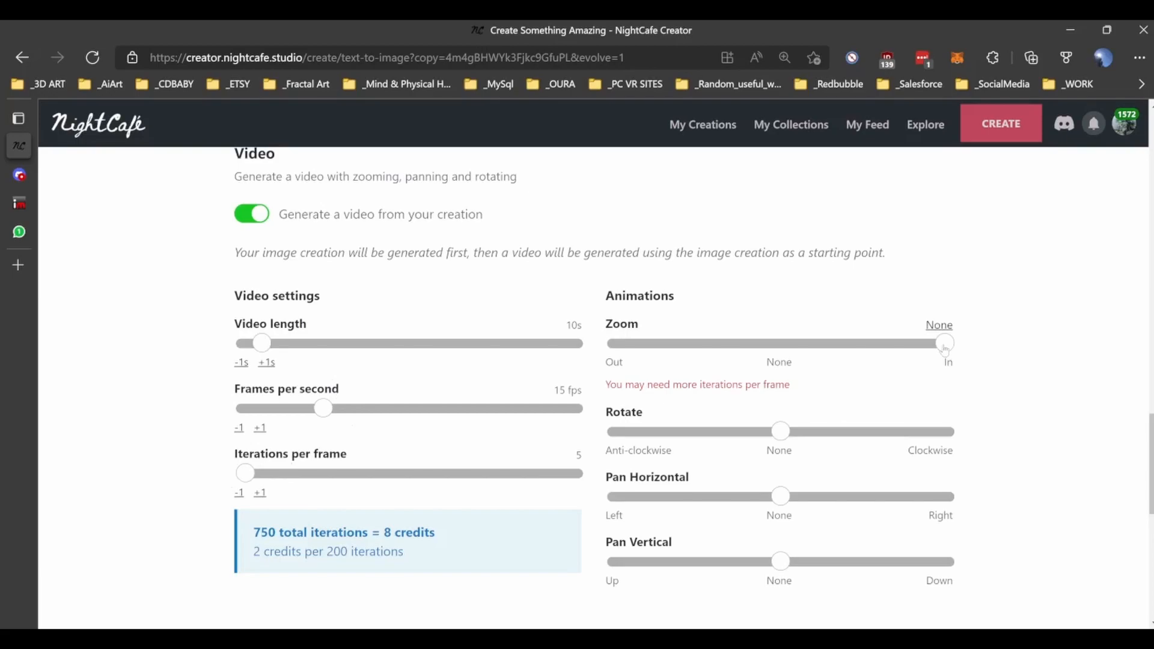
# Ease the zoom-in to about three-quarters, try clockwise rotation, then return rotation to None
pyautogui.moveTo(945, 343); pyautogui.dragTo(853, 342)
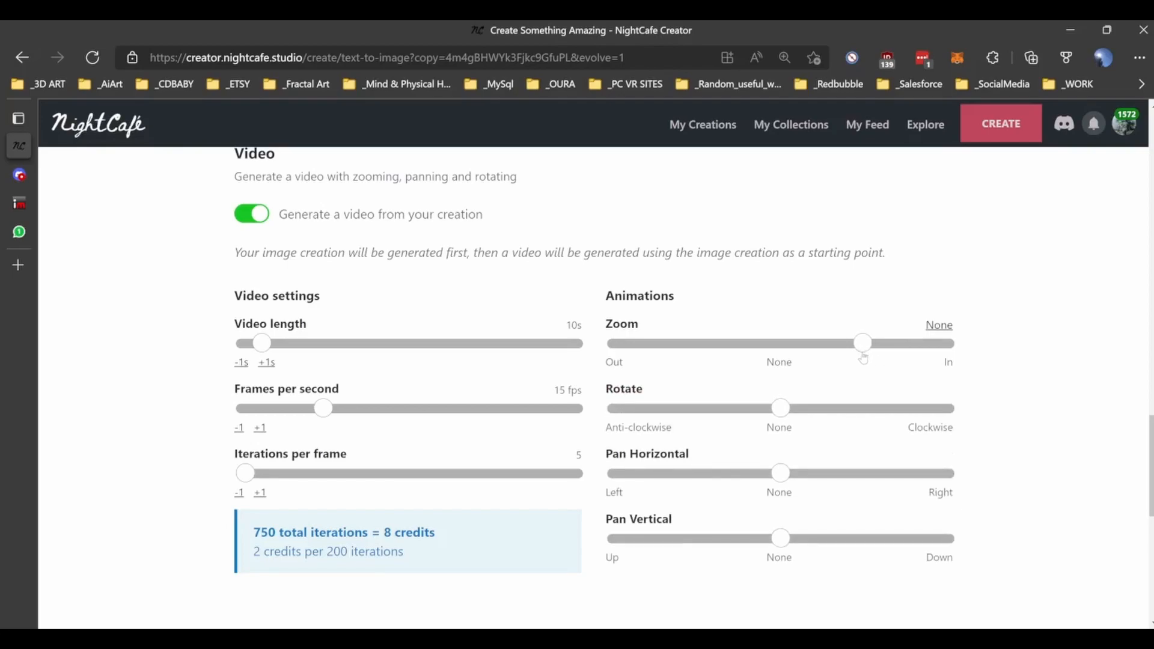
pyautogui.moveTo(899, 384)
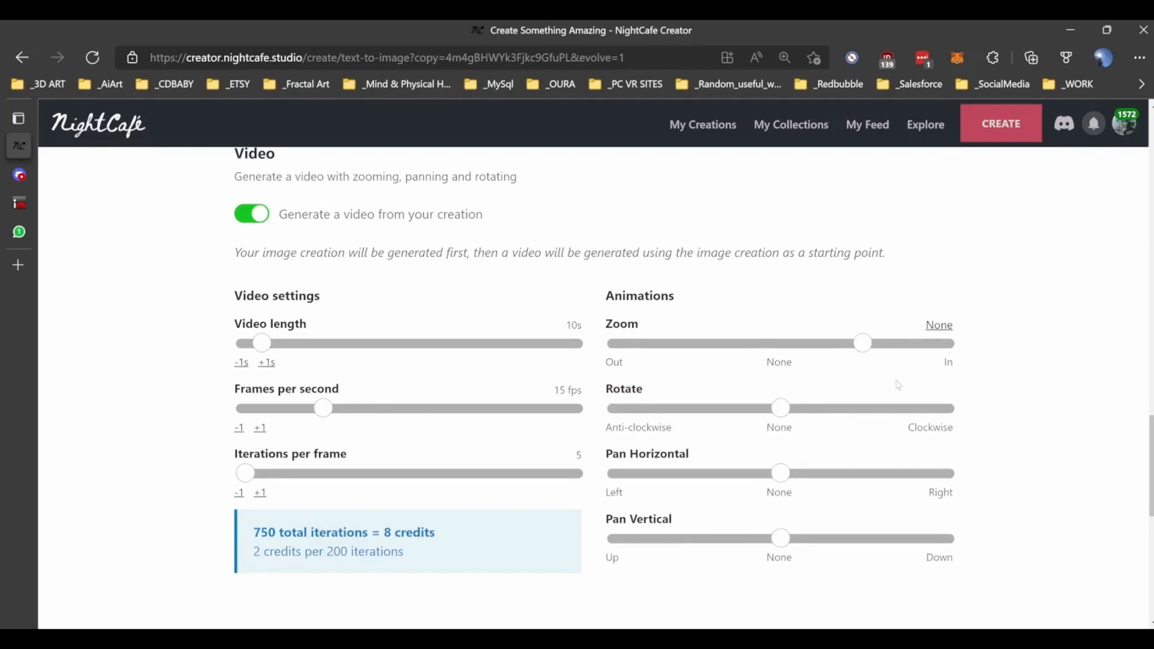
pyautogui.moveTo(940, 381)
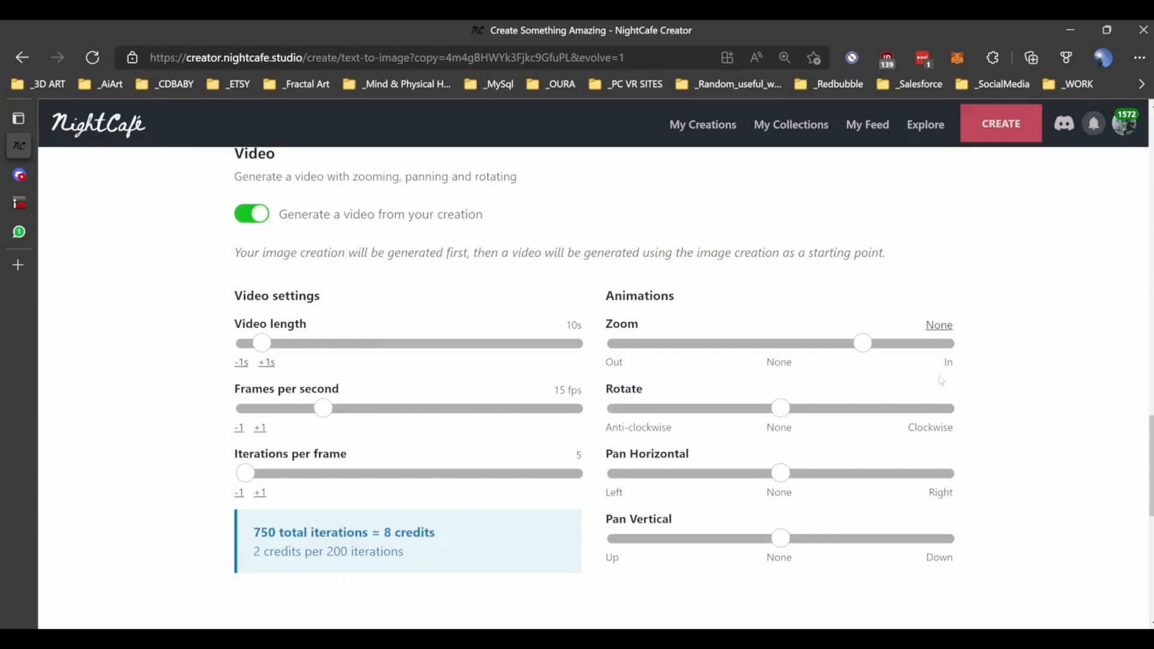
pyautogui.moveTo(837, 402)
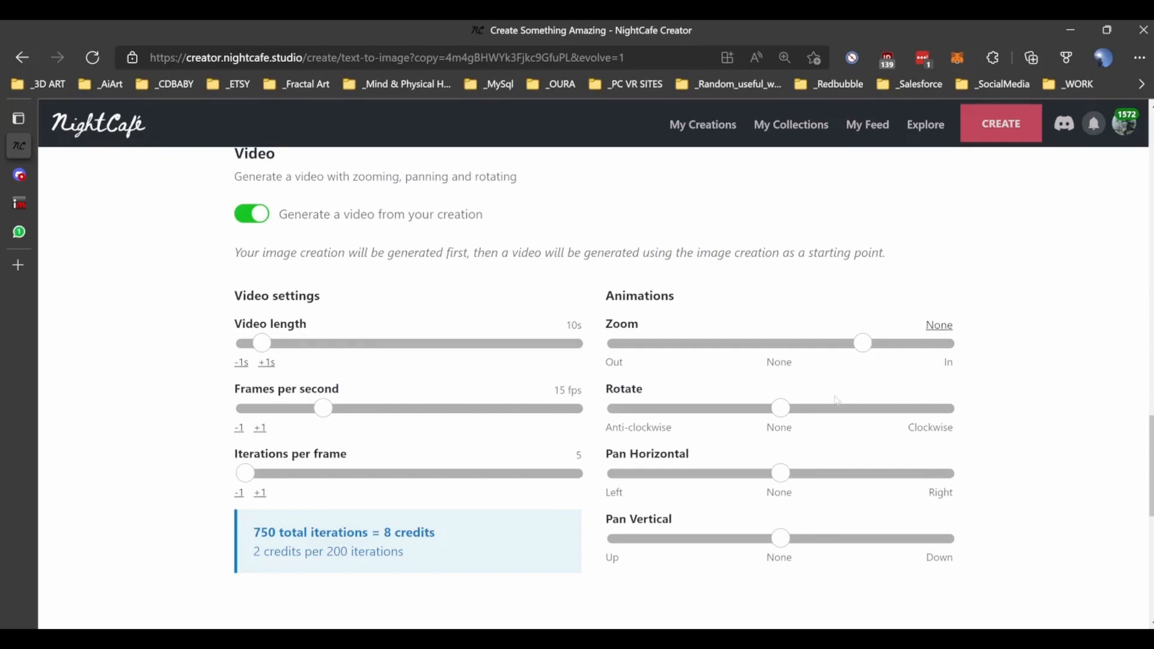
pyautogui.moveTo(780, 408)
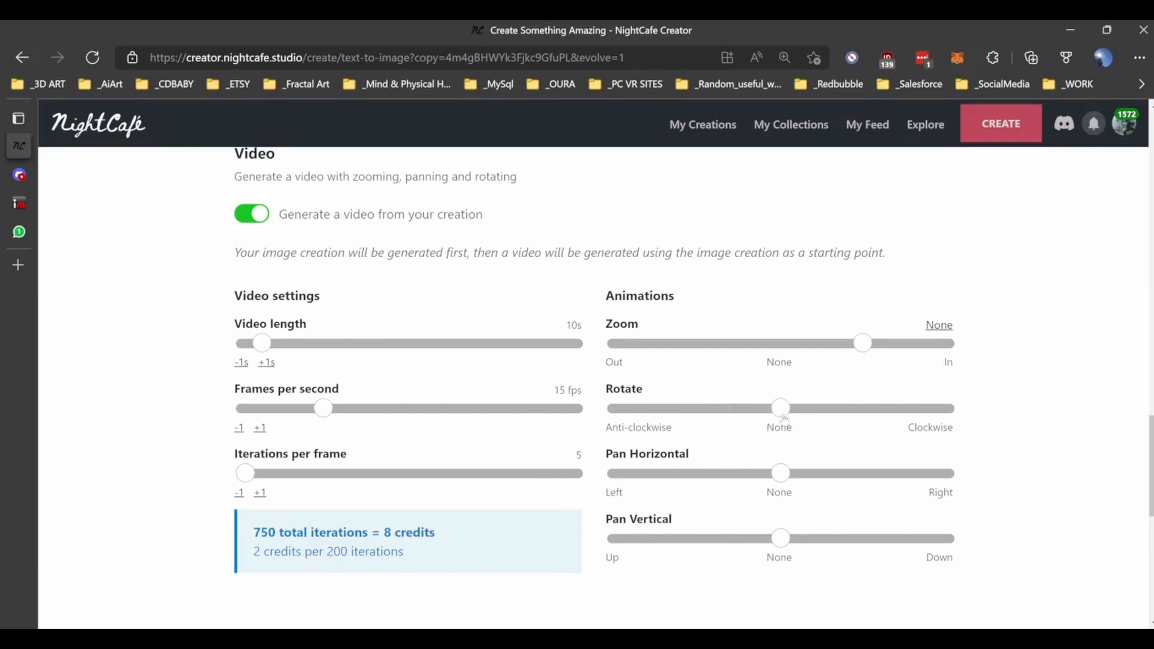
pyautogui.moveTo(779, 408); pyautogui.dragTo(829, 409)
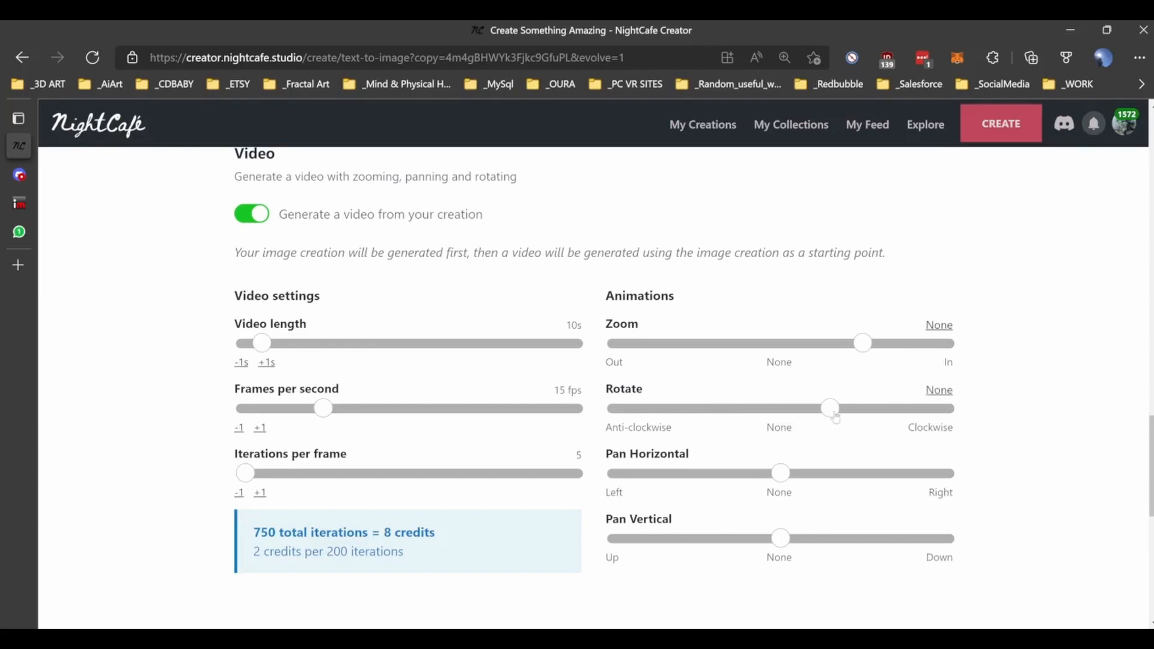
pyautogui.moveTo(831, 408); pyautogui.dragTo(877, 409)
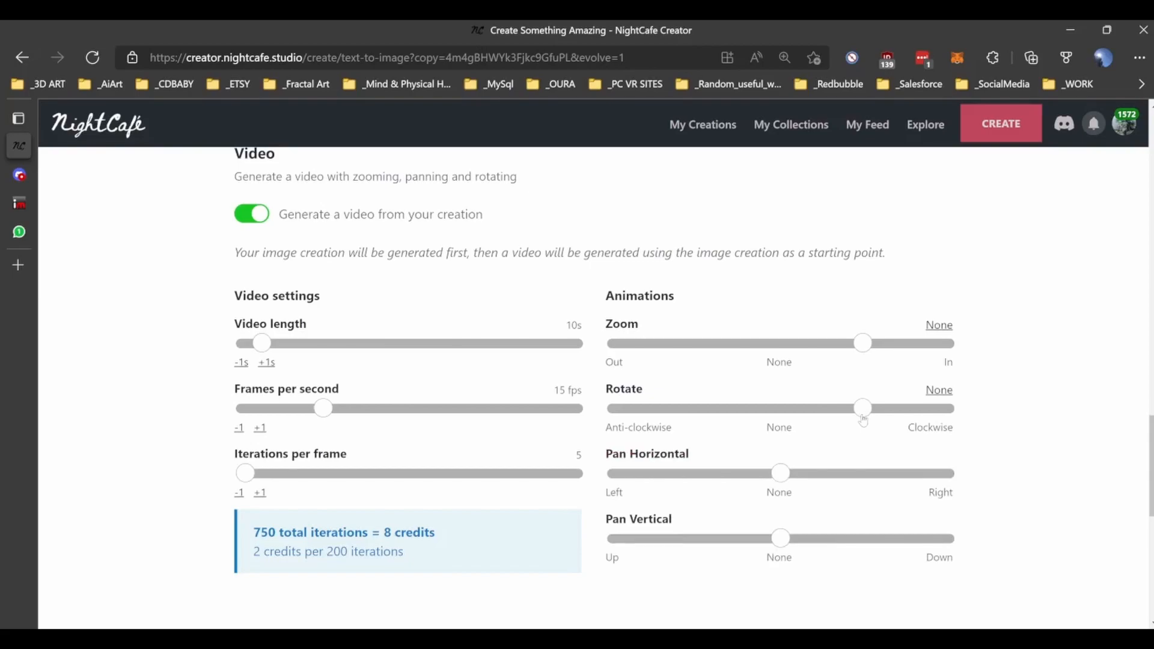
pyautogui.moveTo(780, 482)
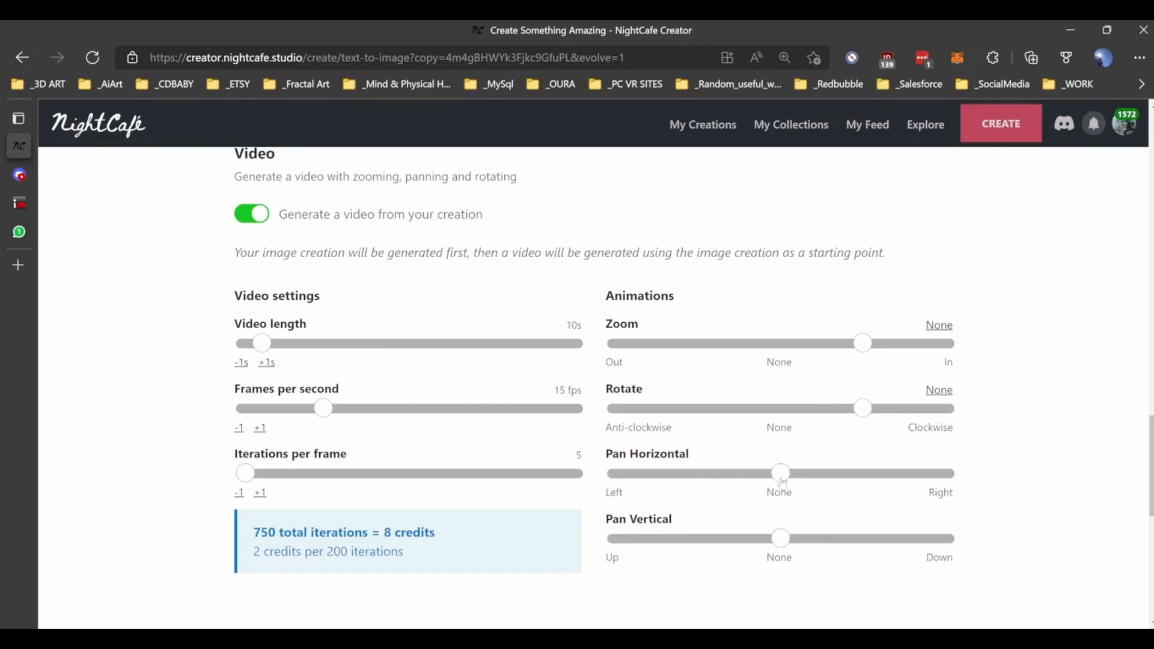
pyautogui.moveTo(817, 464)
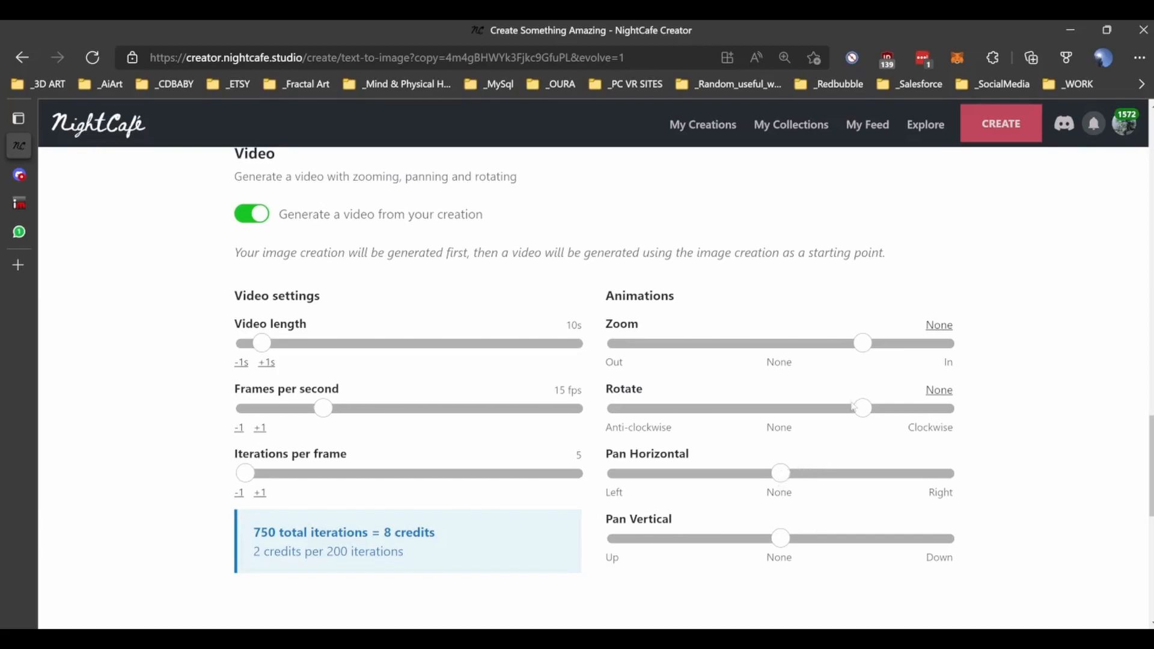
pyautogui.moveTo(862, 409); pyautogui.dragTo(779, 408)
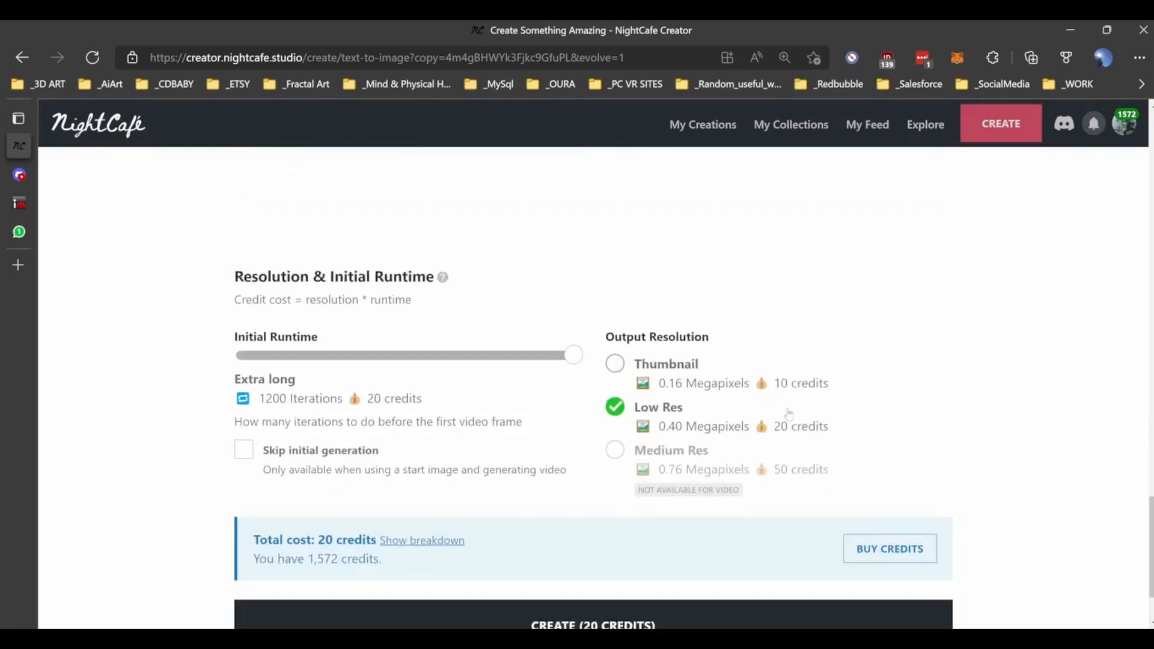
# Shorten the initial runtime to Short at 200 iterations, bringing the total to 5 credits
pyautogui.scroll(3)
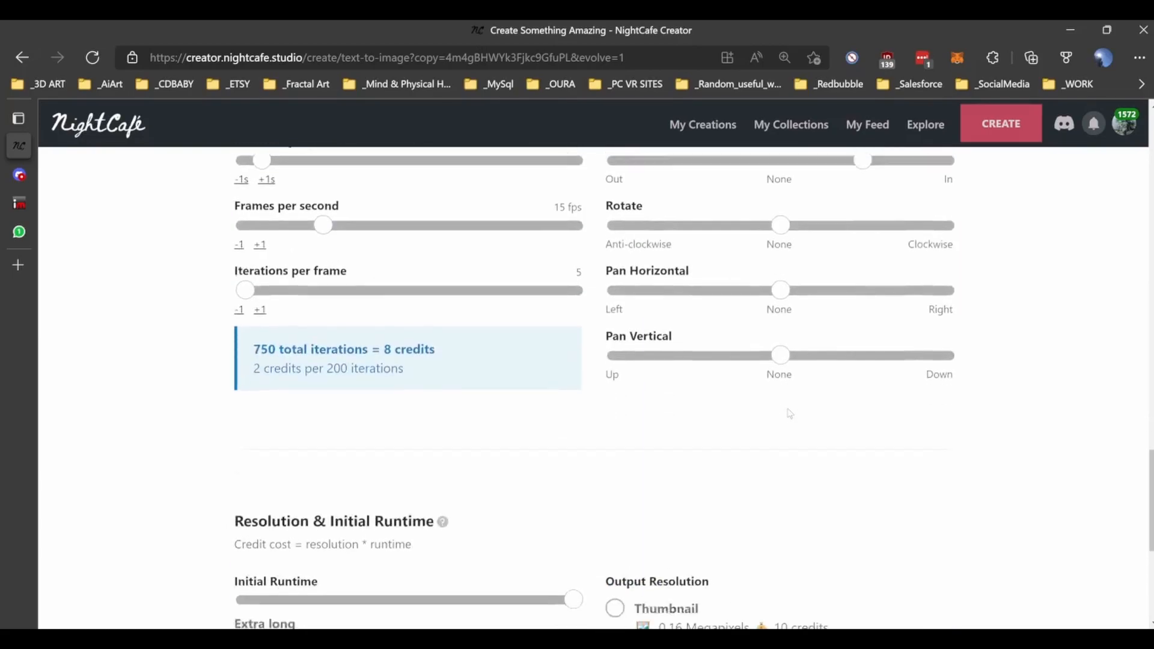
pyautogui.scroll(-3)
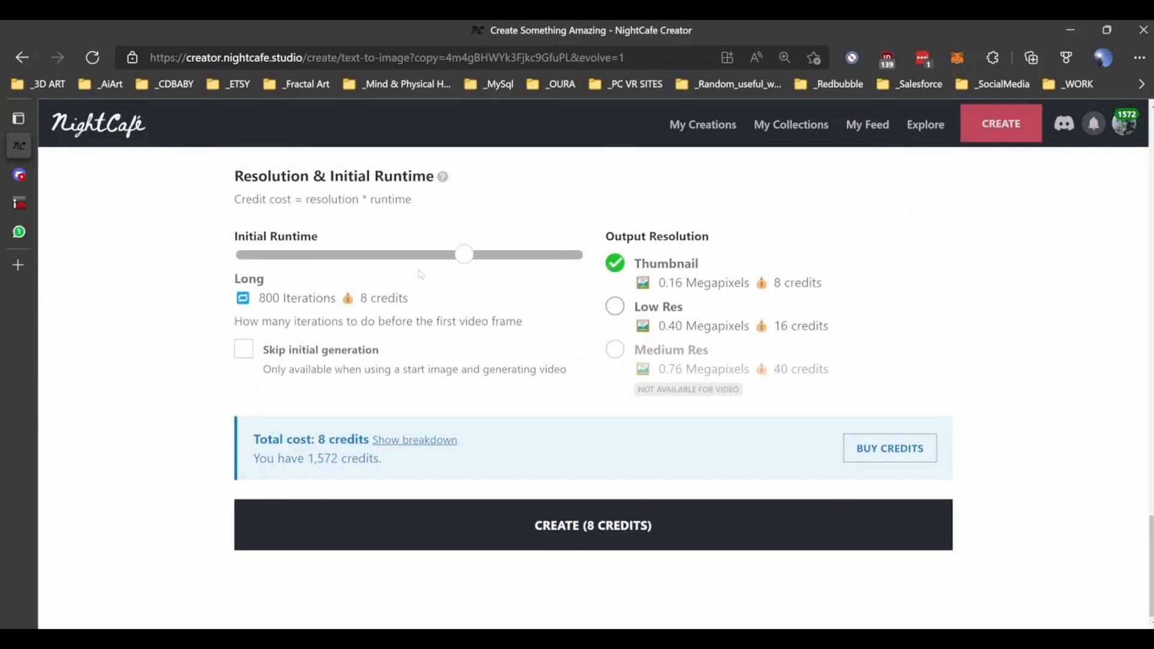
pyautogui.moveTo(464, 255); pyautogui.dragTo(245, 255)
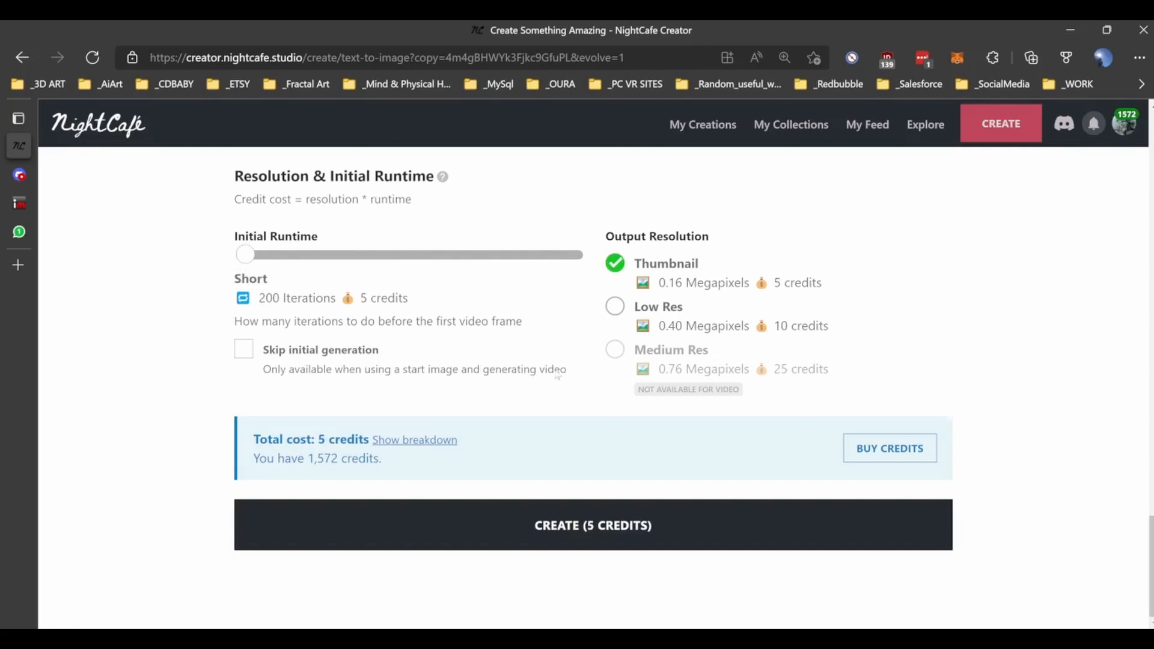
pyautogui.moveTo(575, 501)
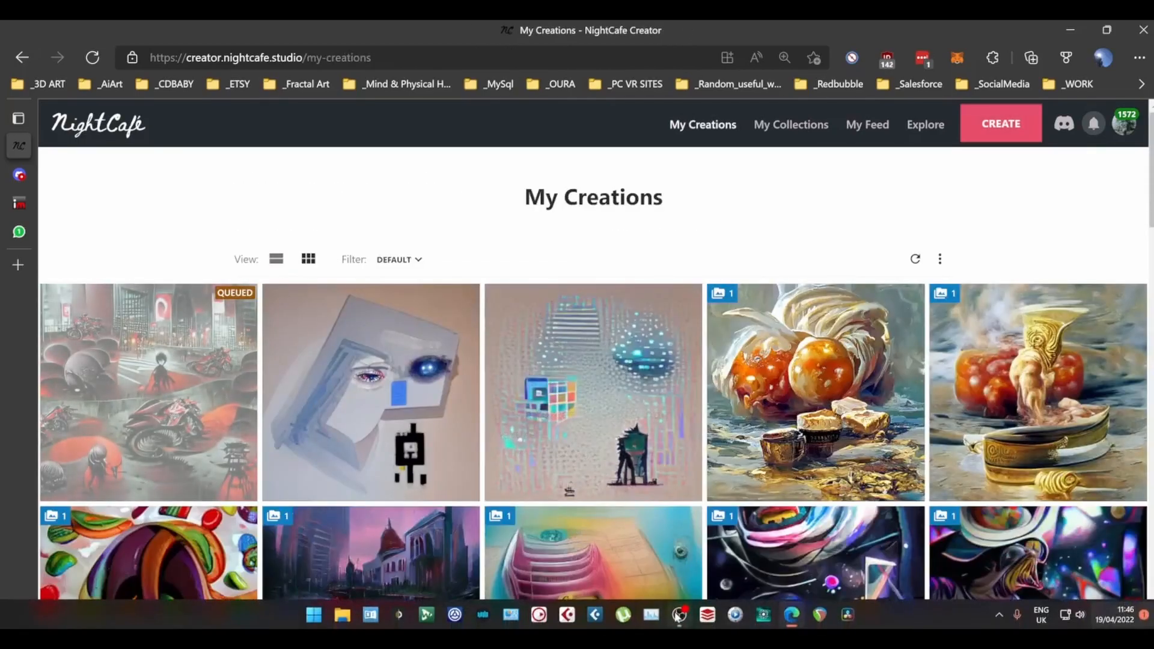
# Go to My Creations and open the finished ZOOM IN creation to play its motorcycle street video
pyautogui.click(679, 615)
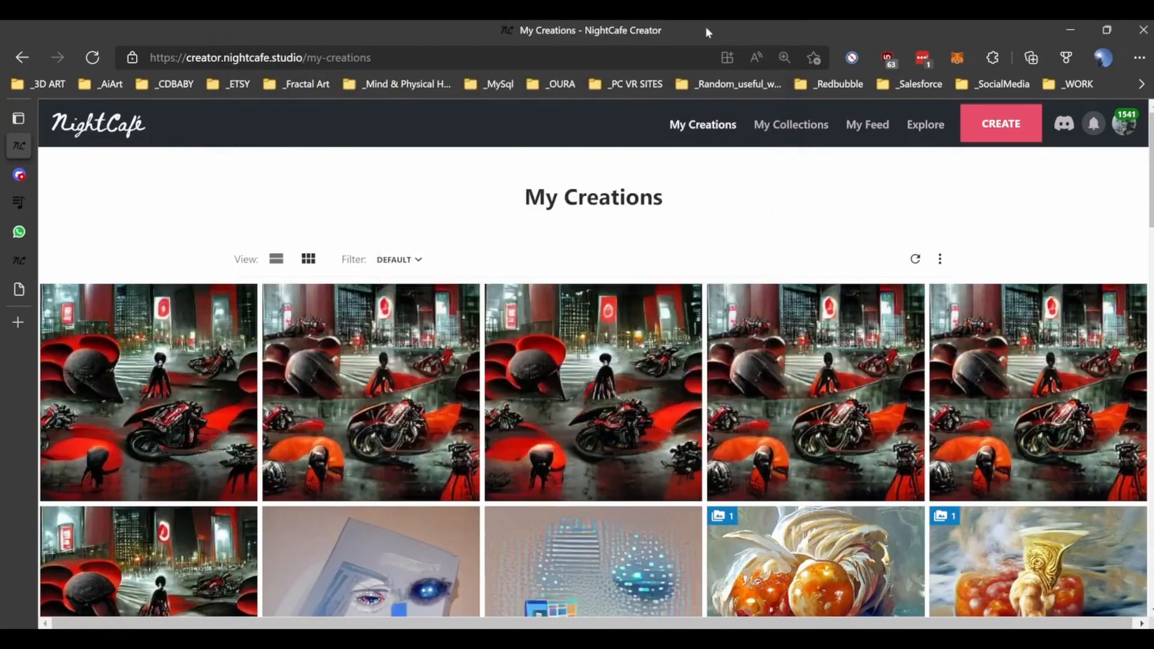
pyautogui.scroll(-3)
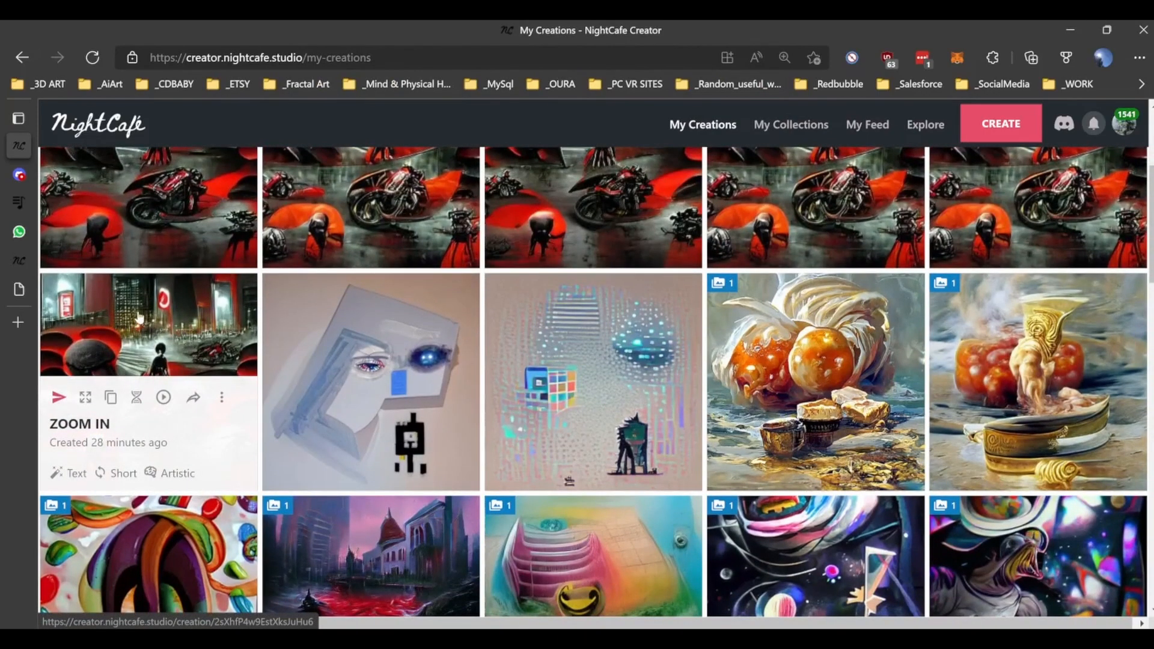
pyautogui.click(147, 326)
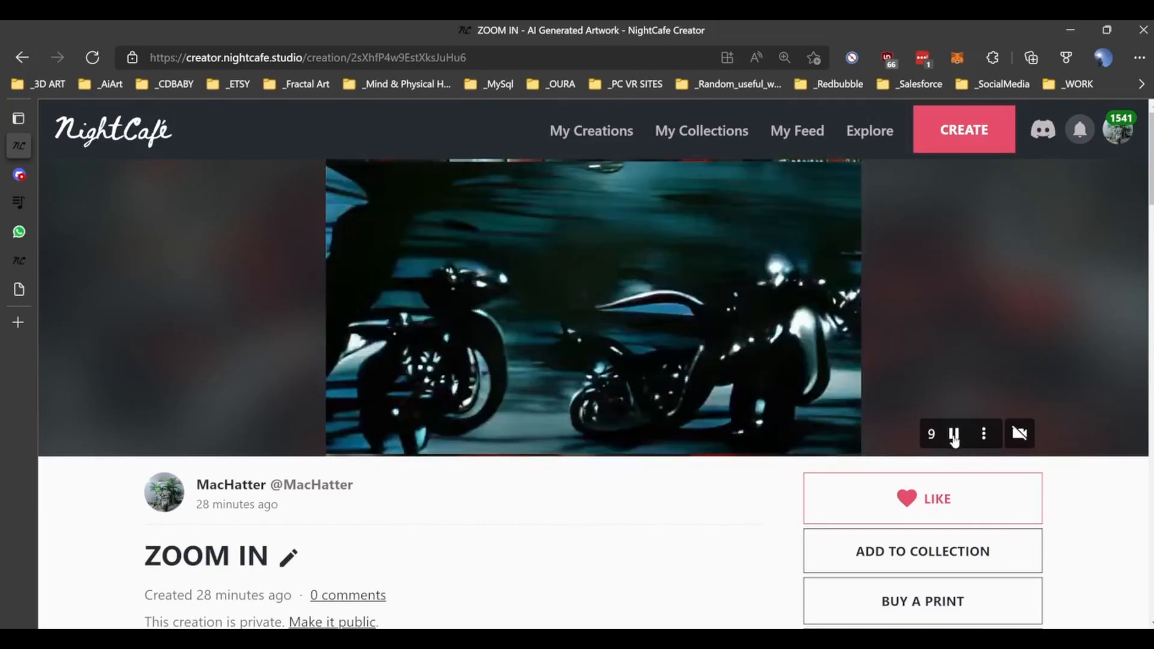
# Play and replay the ZOOM IN, ROTATE CLOCKWISE video, then return to the video creation settings
pyautogui.click(590, 130)
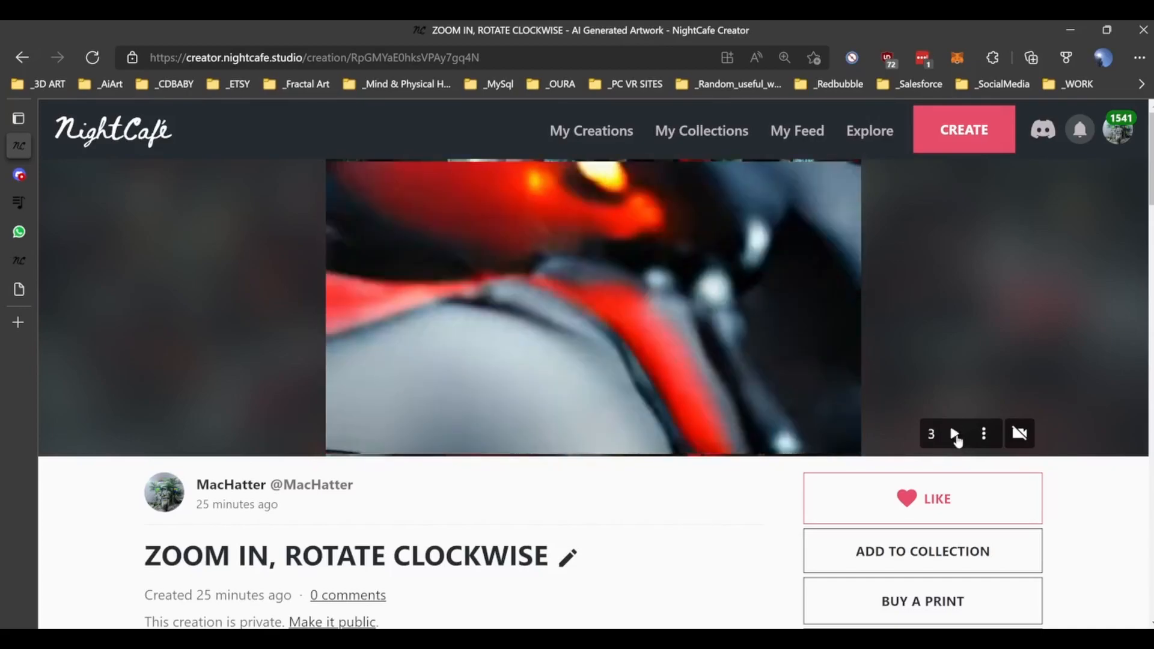
pyautogui.click(953, 433)
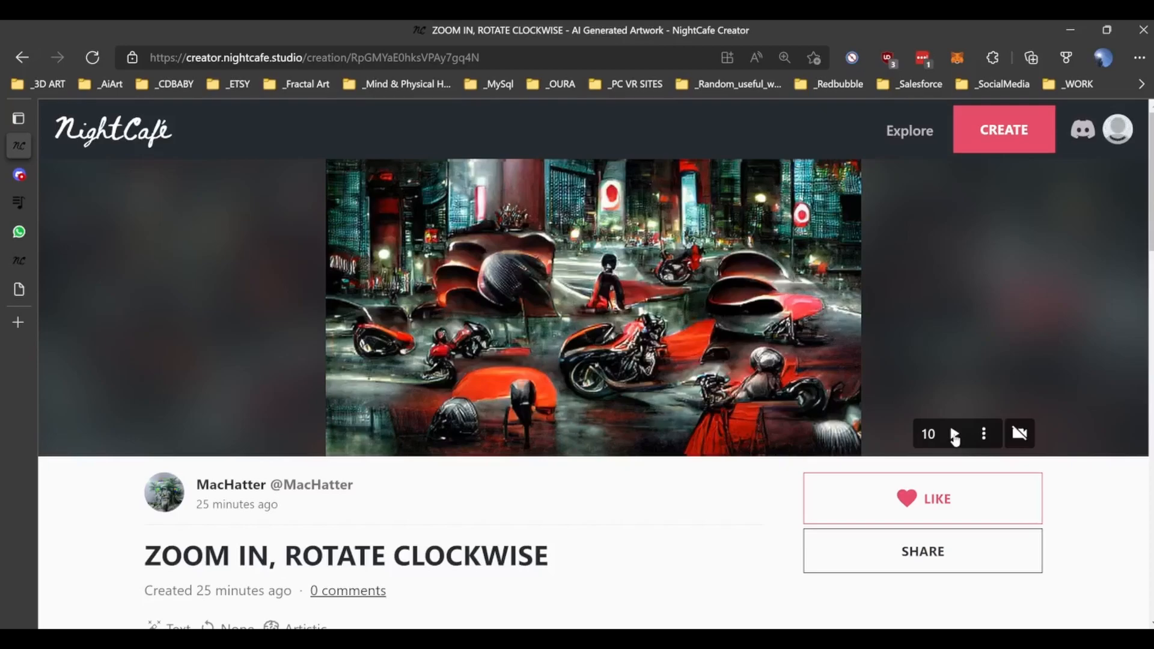
pyautogui.click(952, 434)
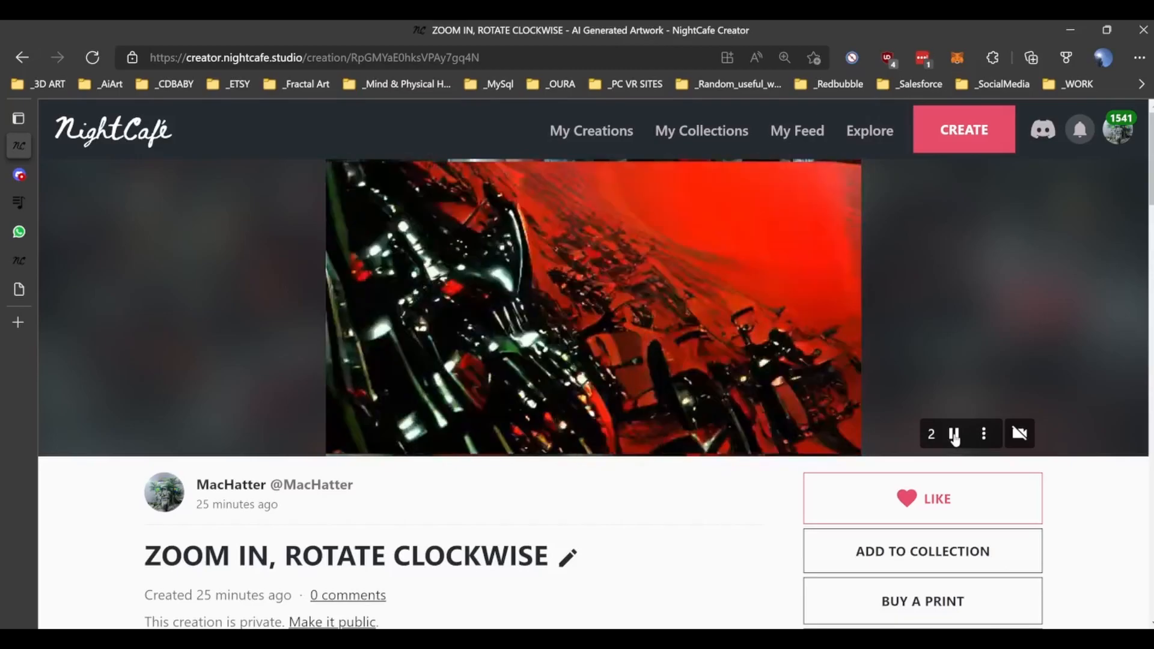
pyautogui.click(952, 434)
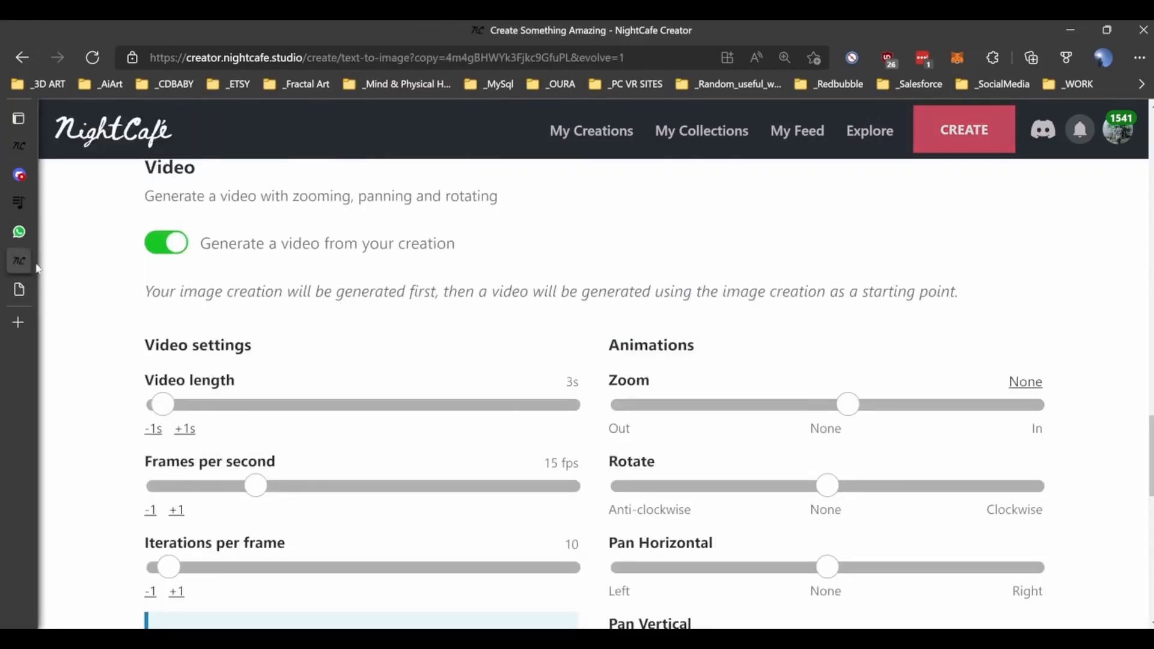
# Set a slight zoom-in on the create page's animation sliders for the next video
pyautogui.scroll(-3)
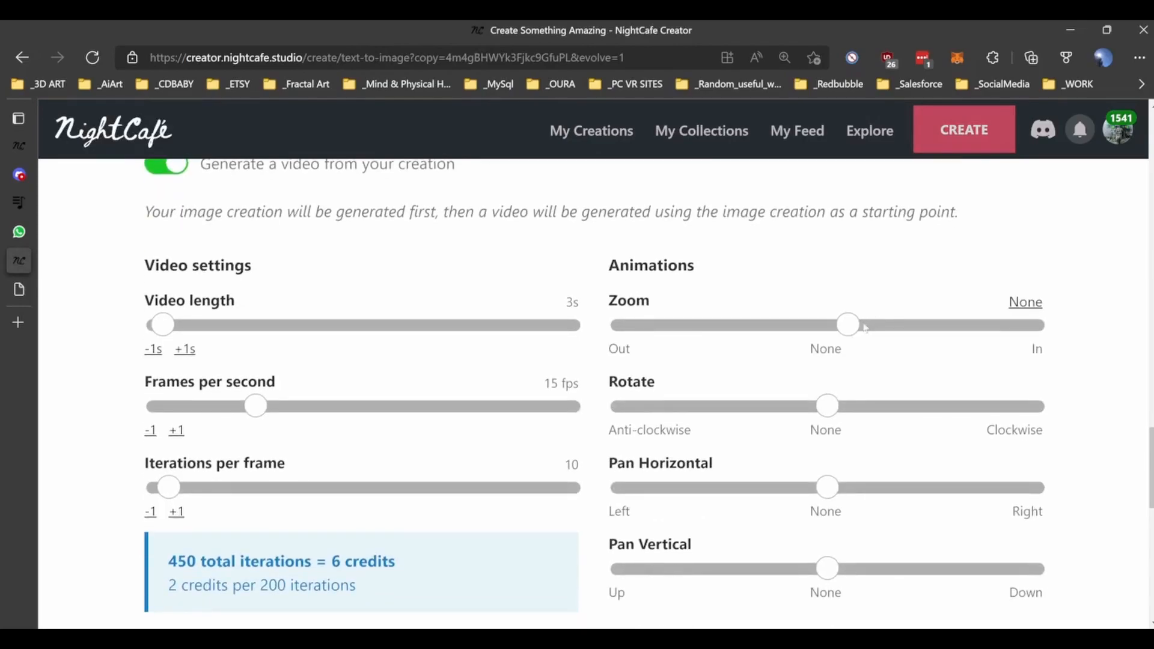
pyautogui.moveTo(846, 325); pyautogui.dragTo(889, 325)
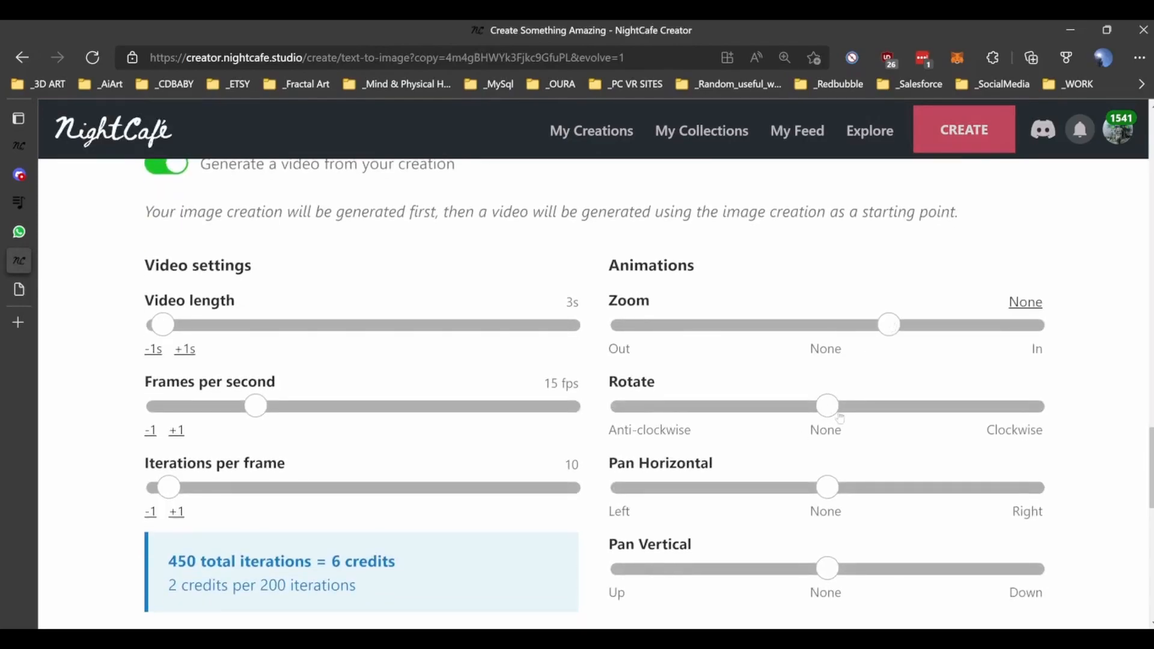
pyautogui.moveTo(827, 405); pyautogui.dragTo(888, 405)
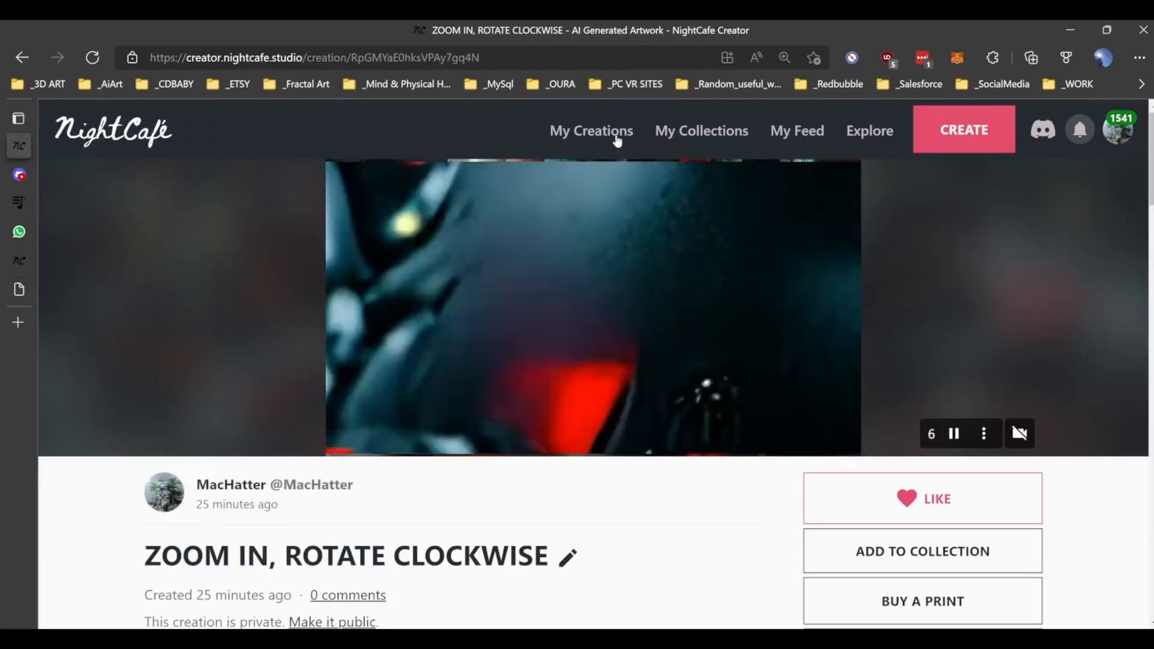
# Open ZOOM IN, PAN HORIZONTAL RIGHT from My Creations and play its motorcycle video twice
pyautogui.click(590, 129)
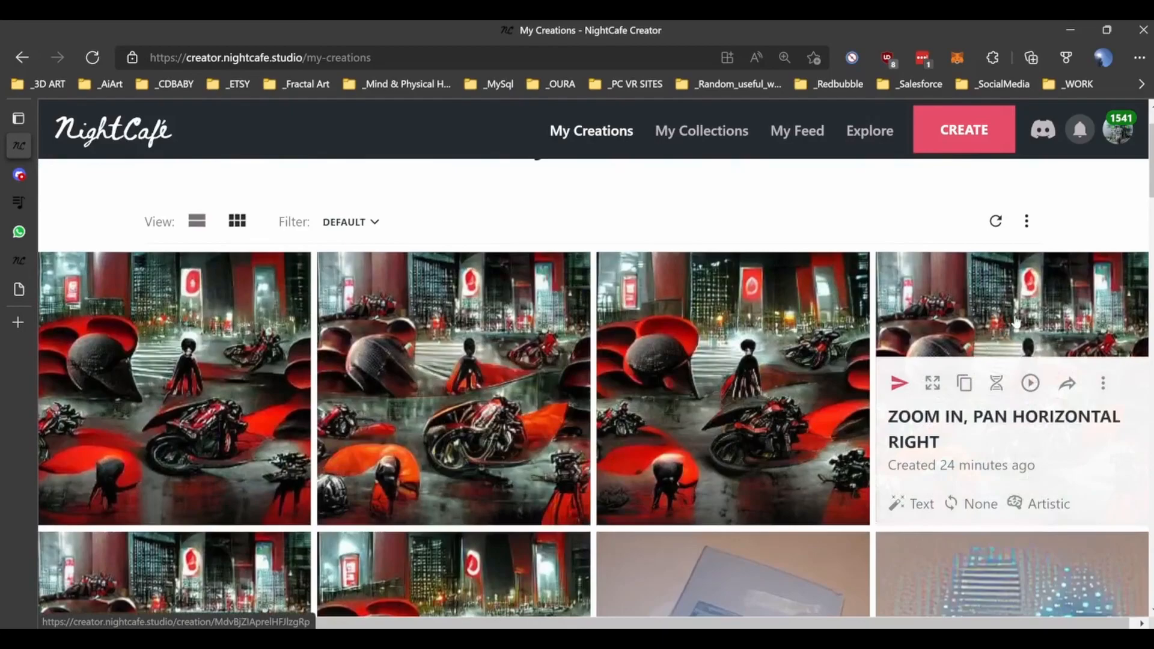
pyautogui.click(1012, 304)
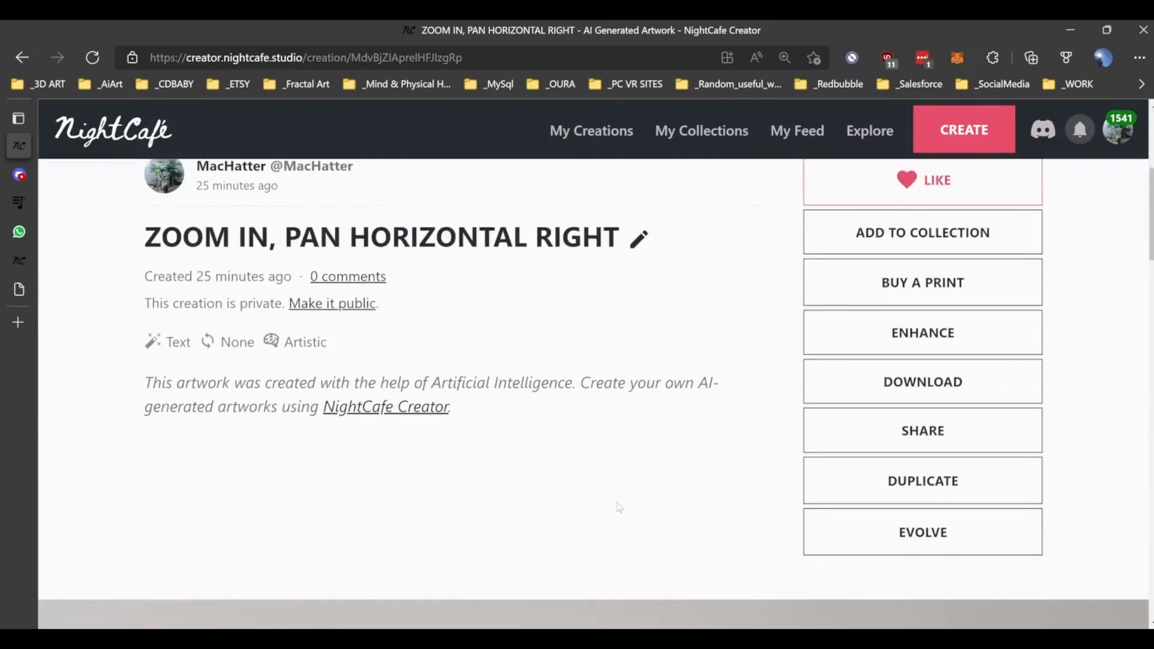
pyautogui.scroll(-3)
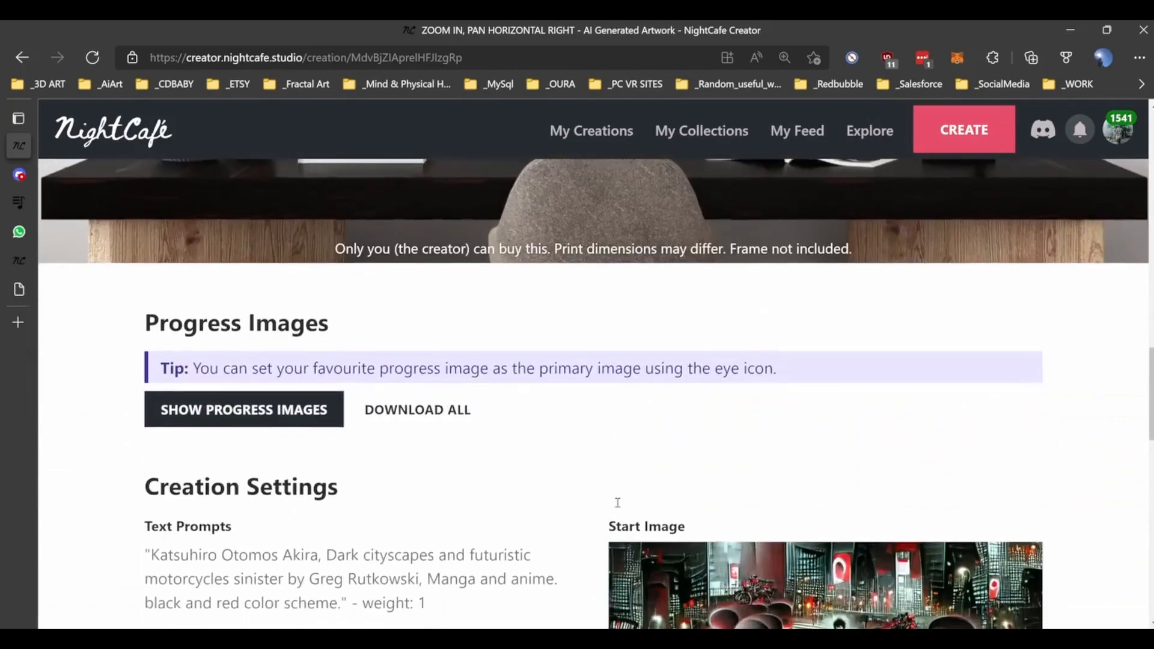
pyautogui.scroll(-3)
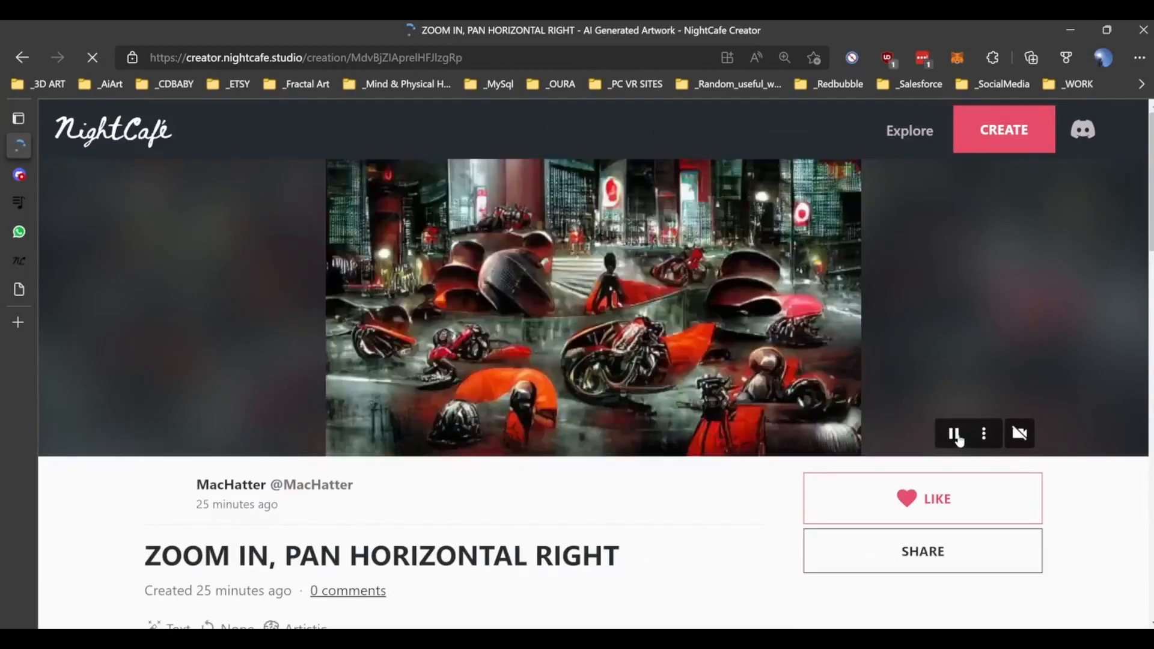
pyautogui.click(954, 432)
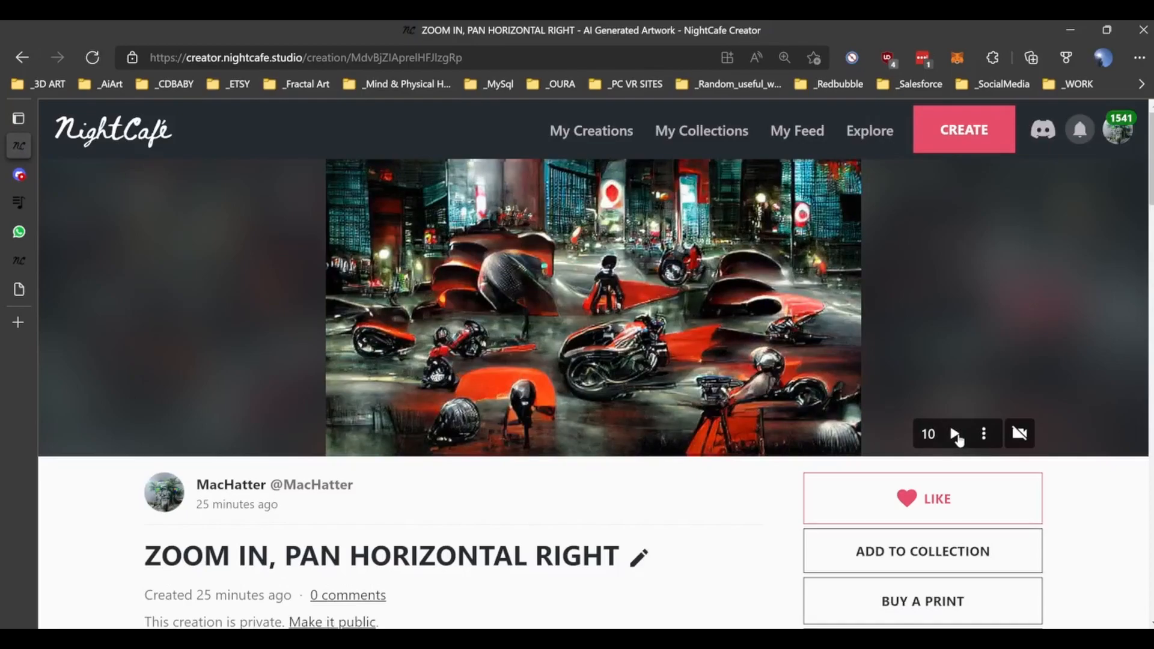
pyautogui.click(955, 434)
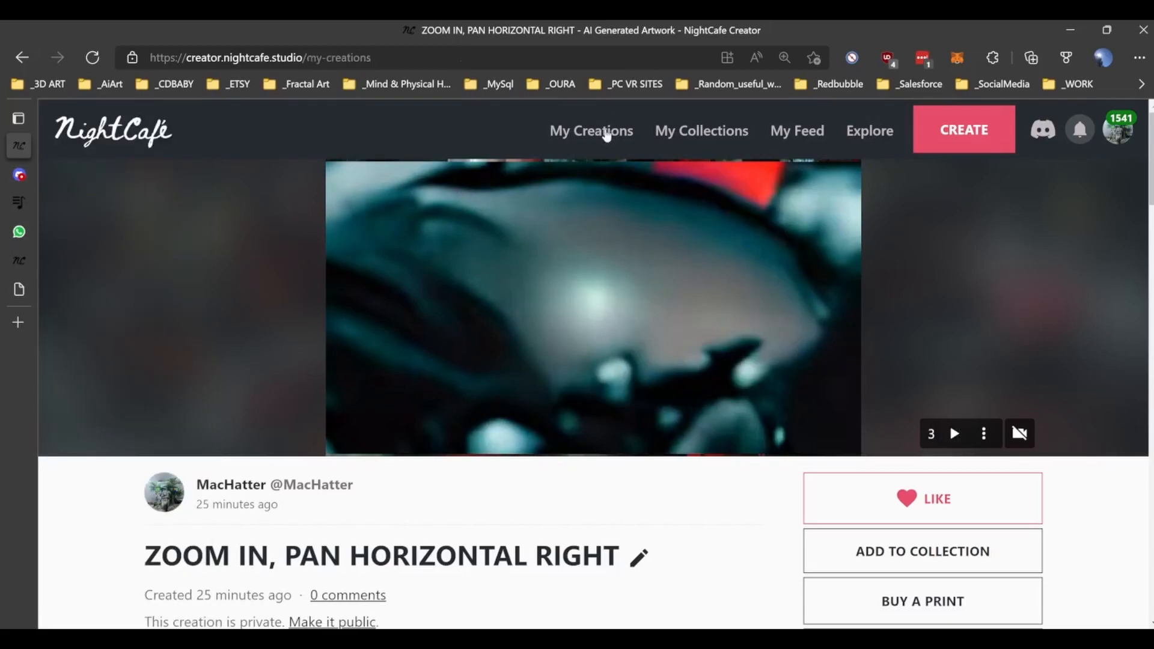
pyautogui.click(591, 130)
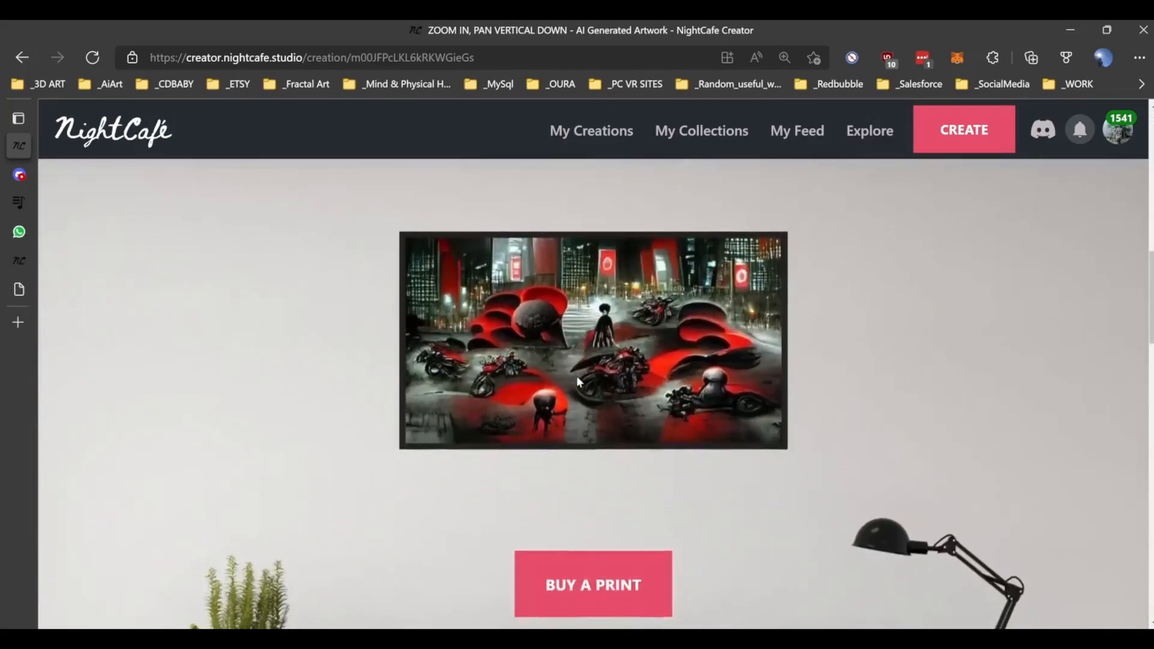
pyautogui.scroll(-3)
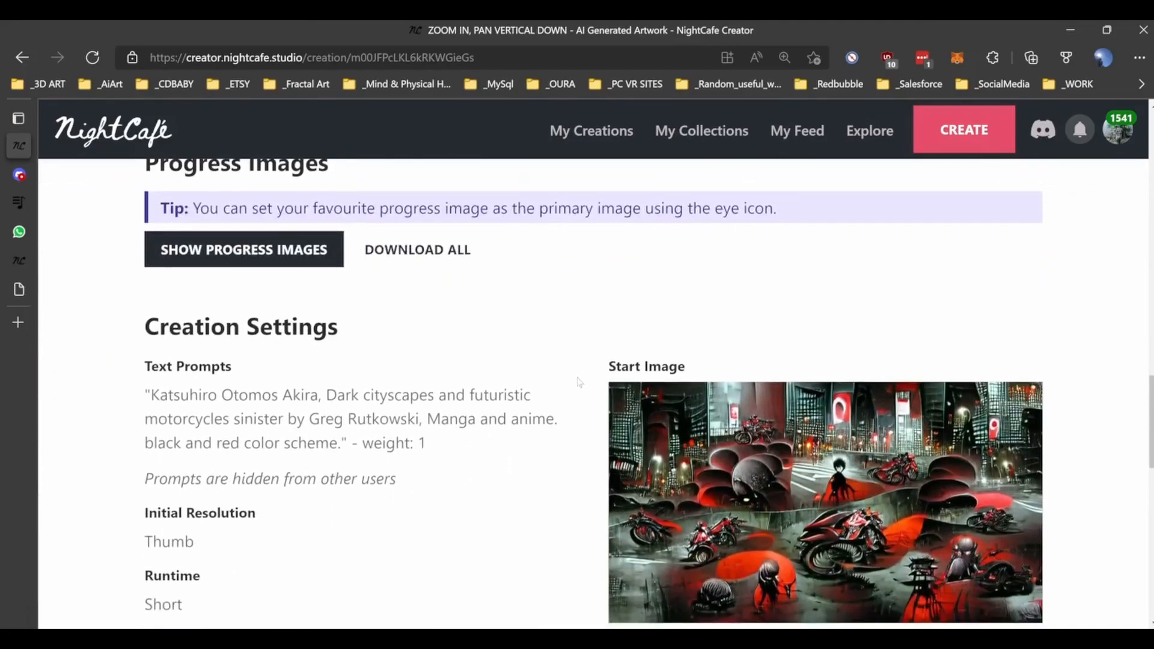
pyautogui.scroll(-3)
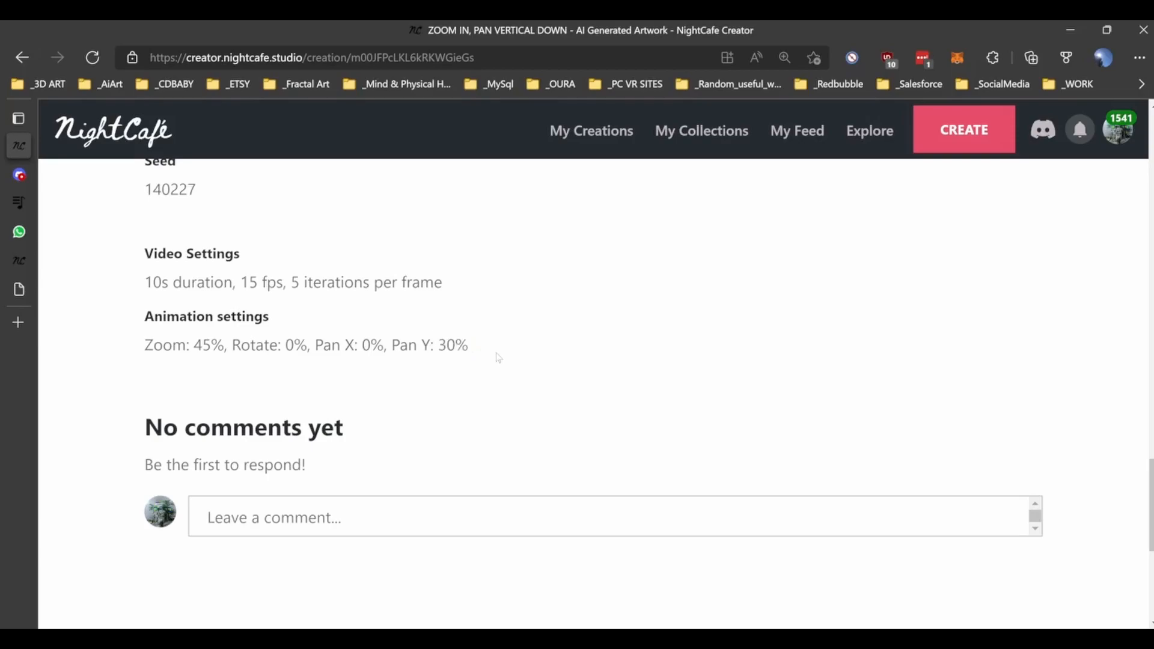
pyautogui.scroll(3)
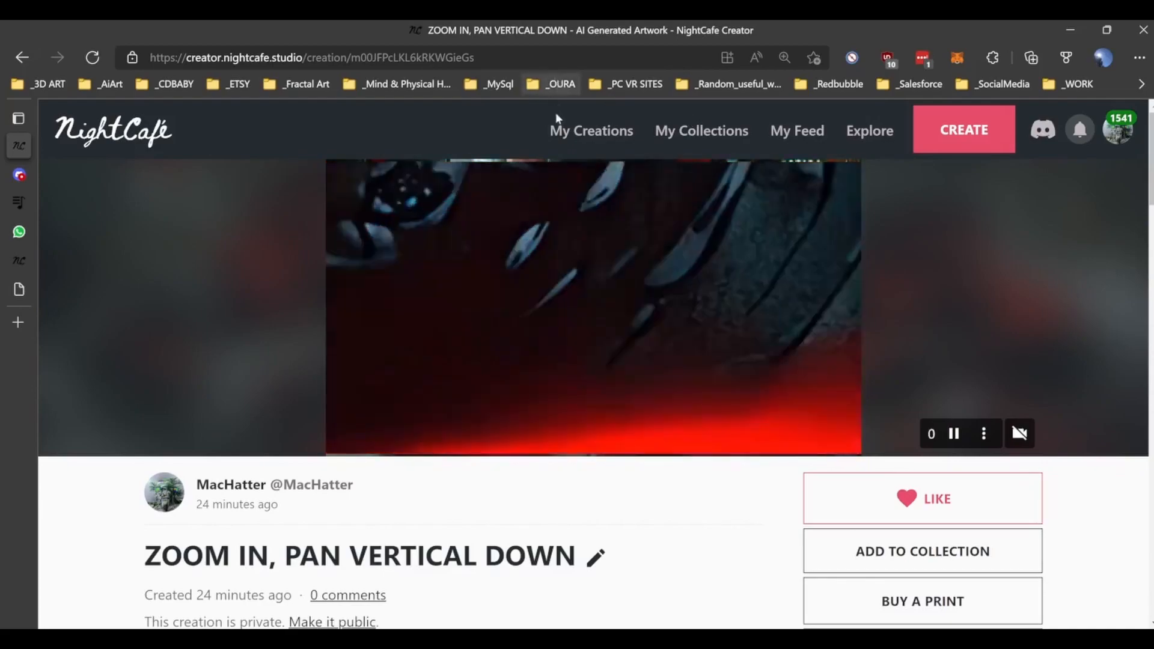
pyautogui.click(591, 130)
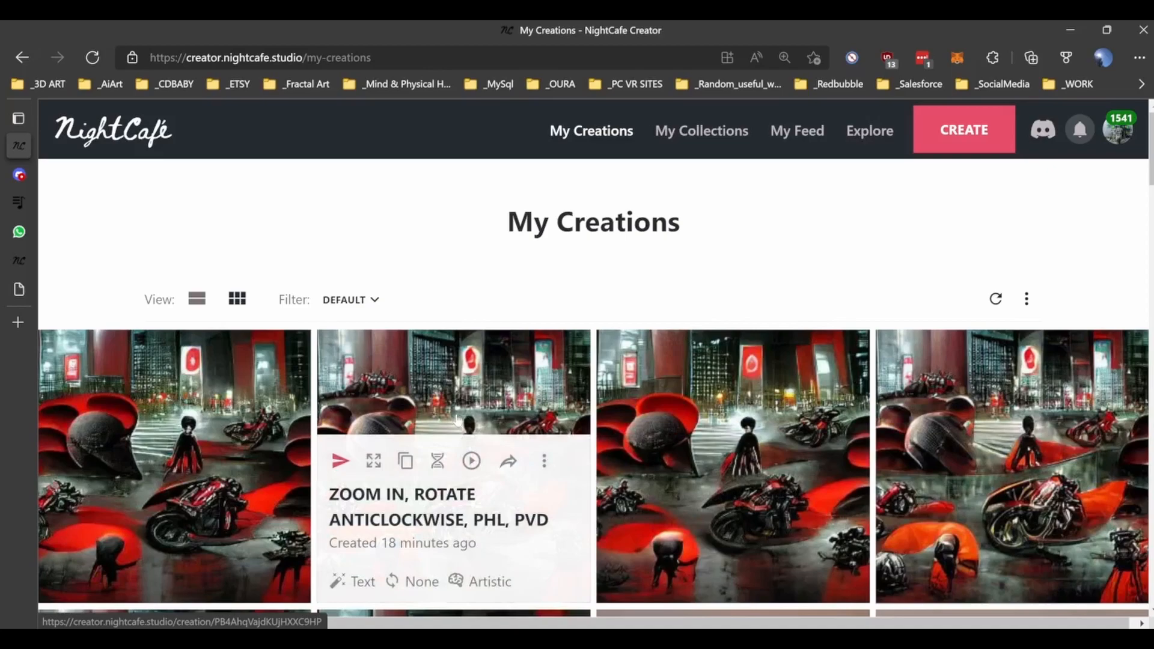
pyautogui.moveTo(454, 410)
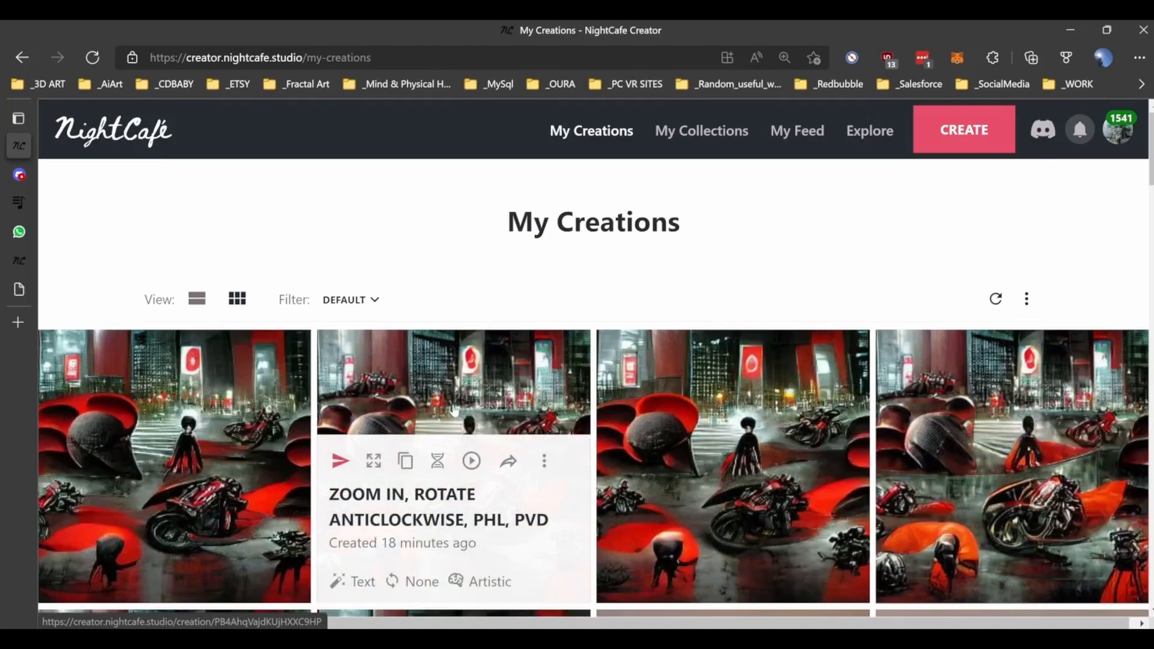
pyautogui.click(453, 381)
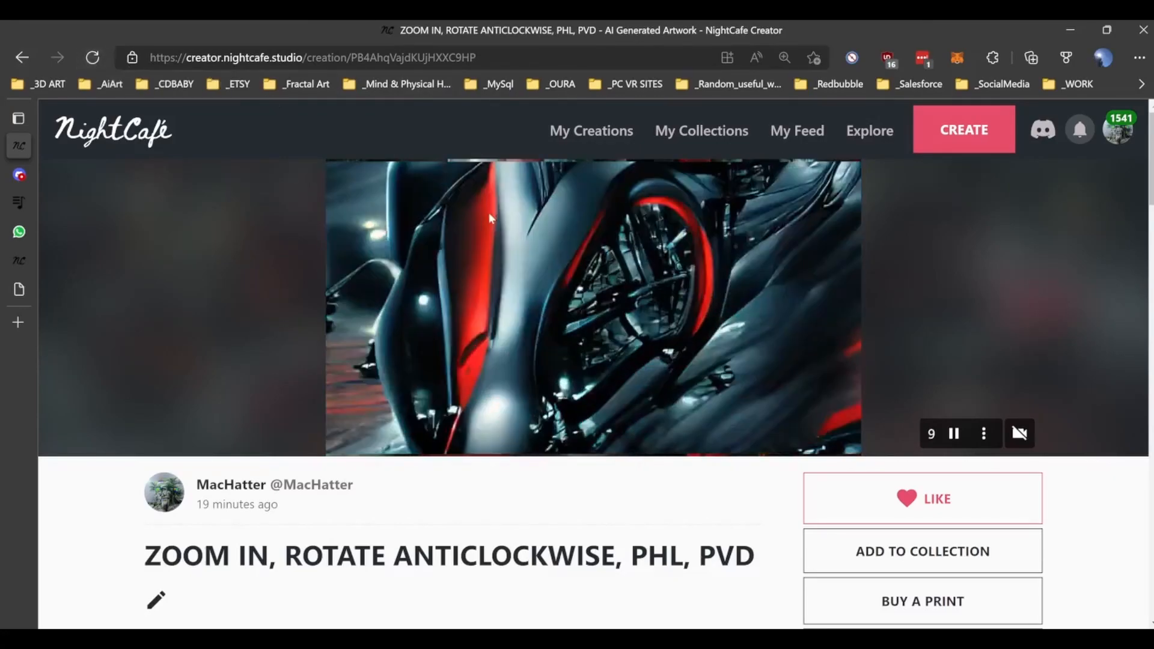
pyautogui.click(953, 434)
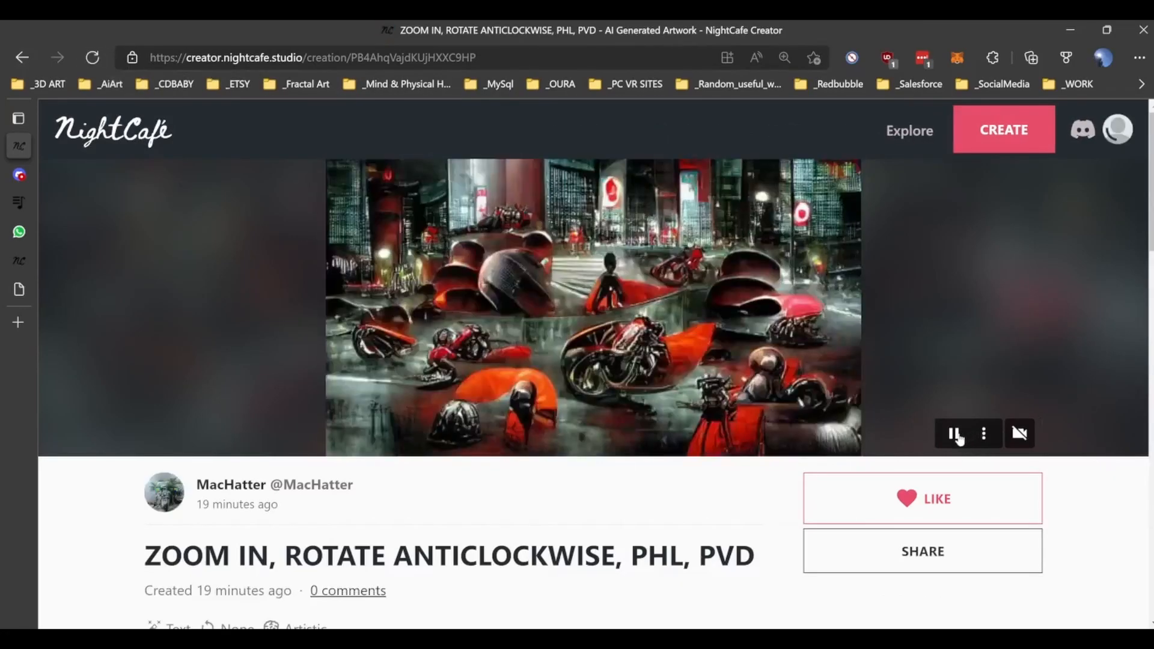
pyautogui.click(952, 433)
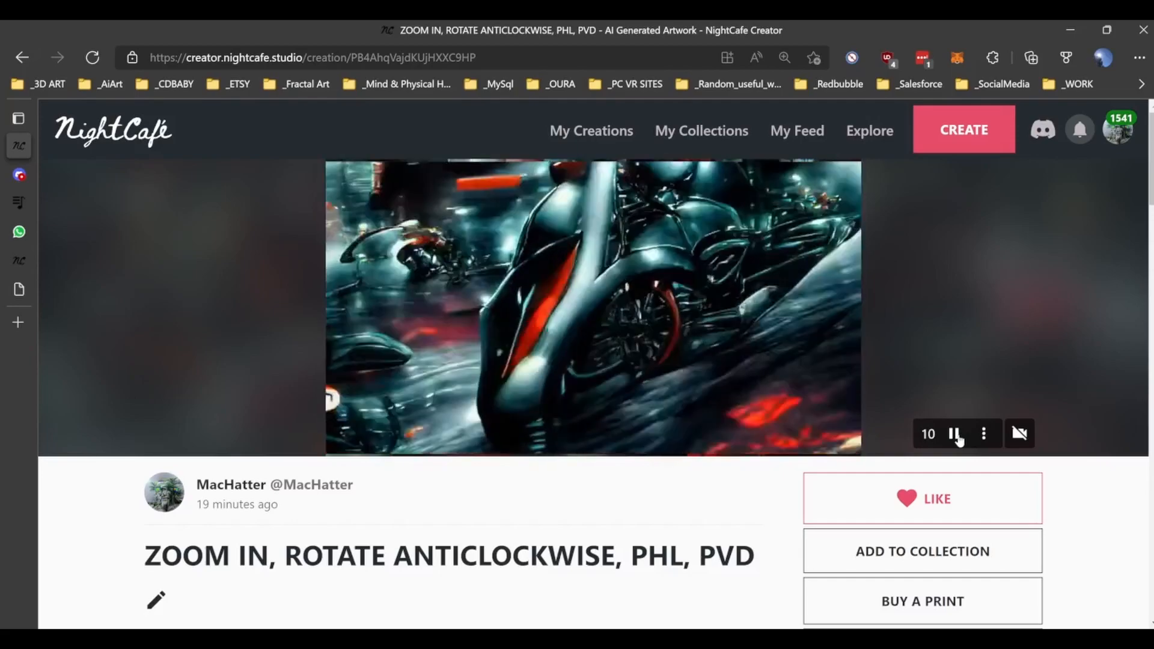
pyautogui.click(953, 433)
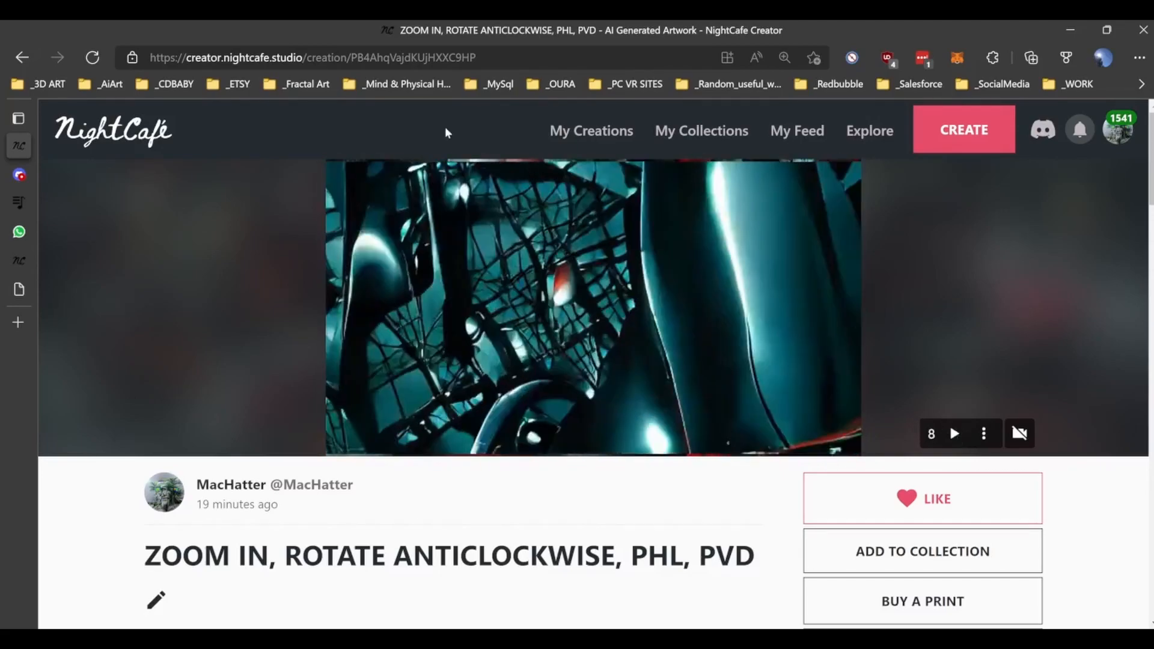
pyautogui.click(591, 129)
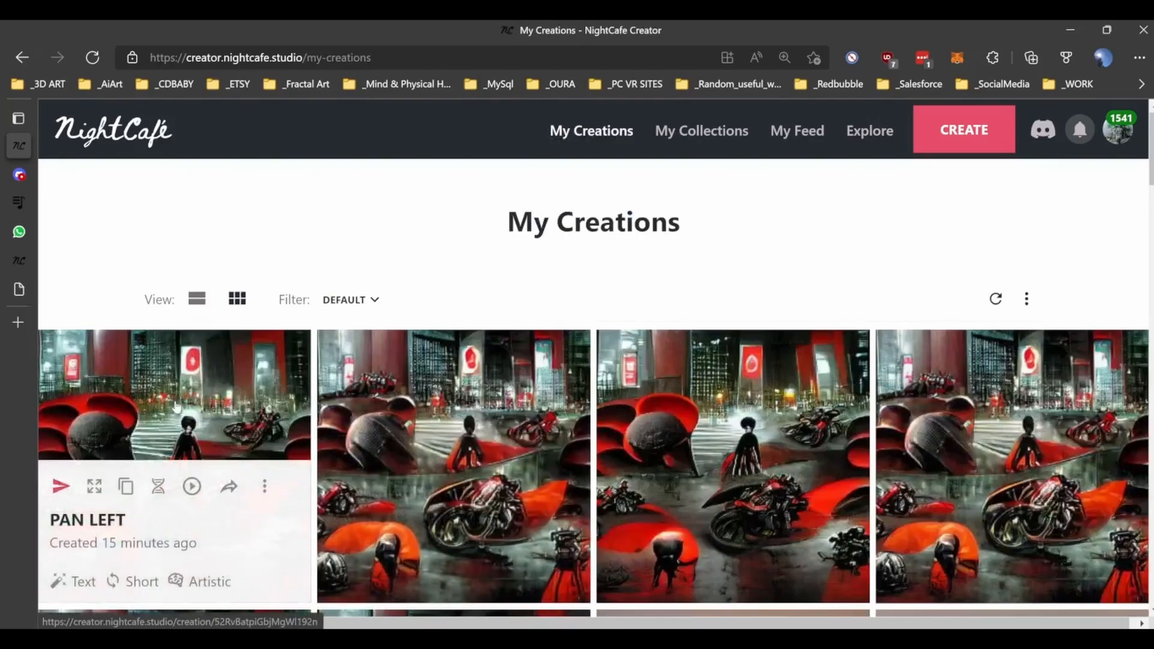
# Open PAN LEFT, review its Creation Settings and replay its video
pyautogui.click(175, 395)
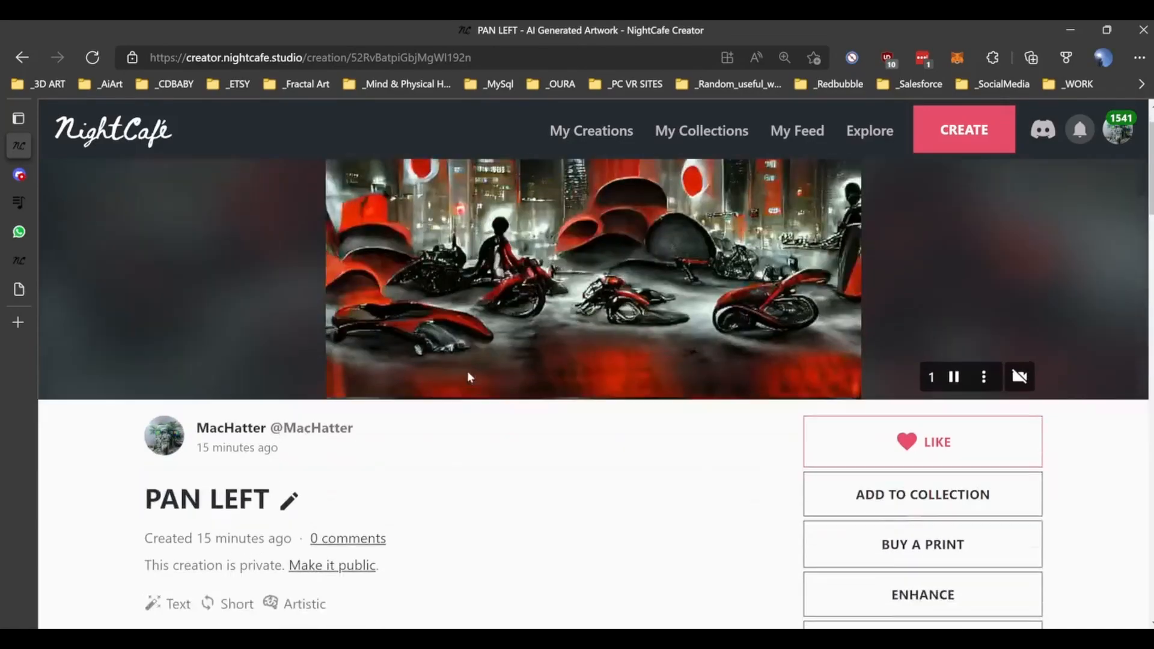
pyautogui.scroll(-3)
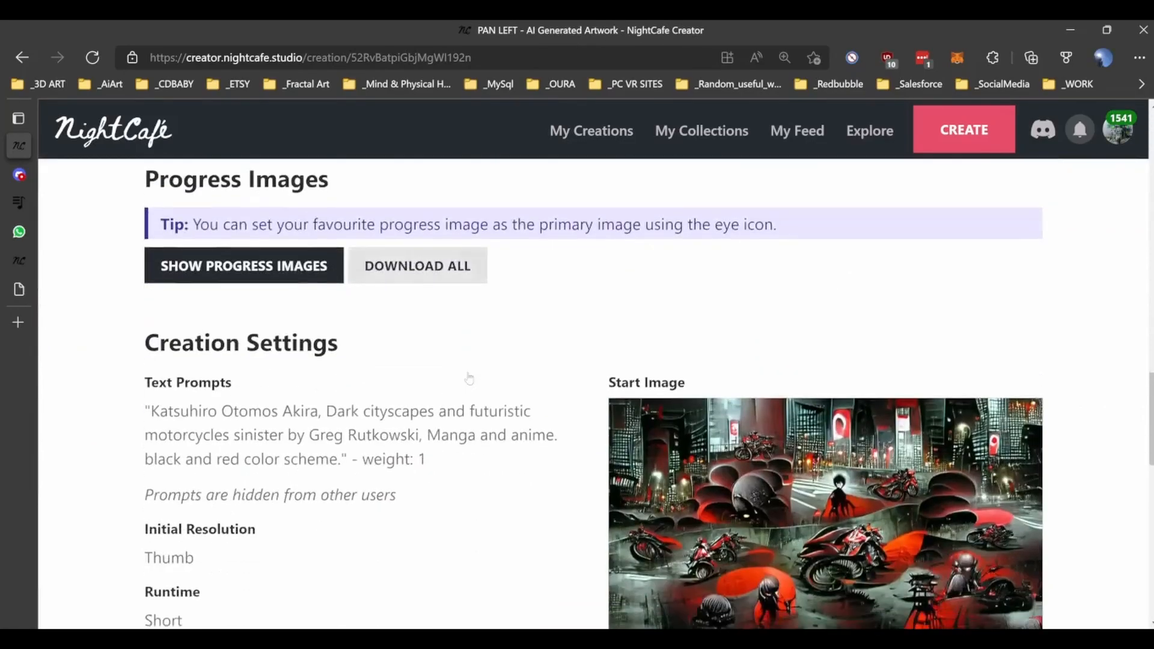
pyautogui.scroll(-3)
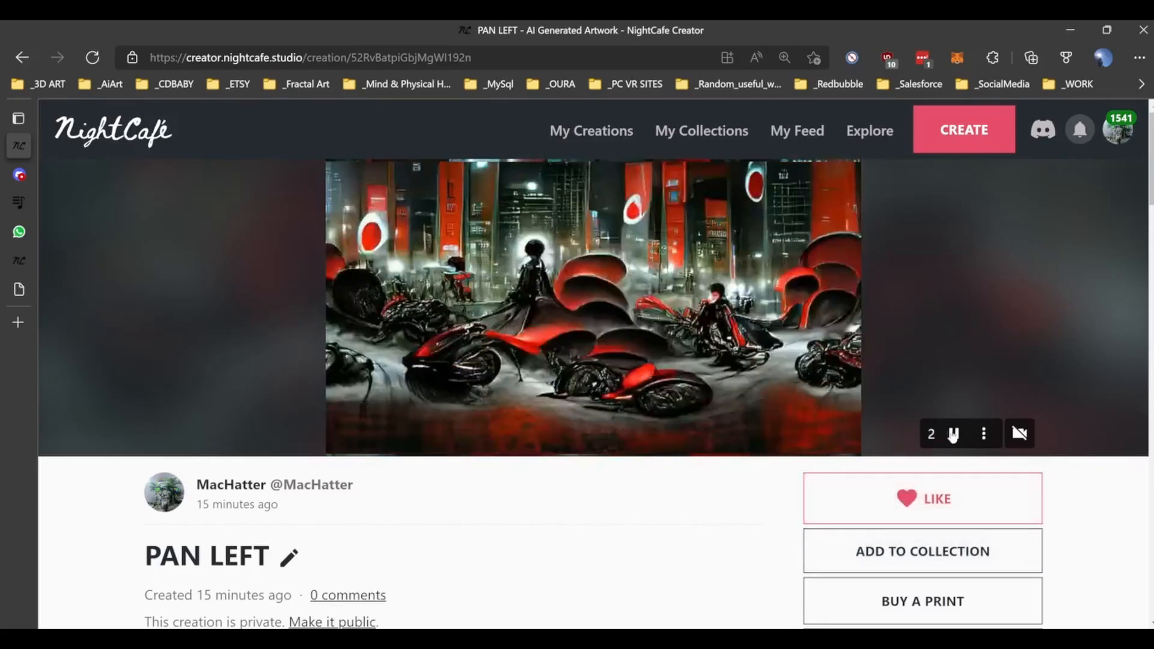
pyautogui.click(952, 434)
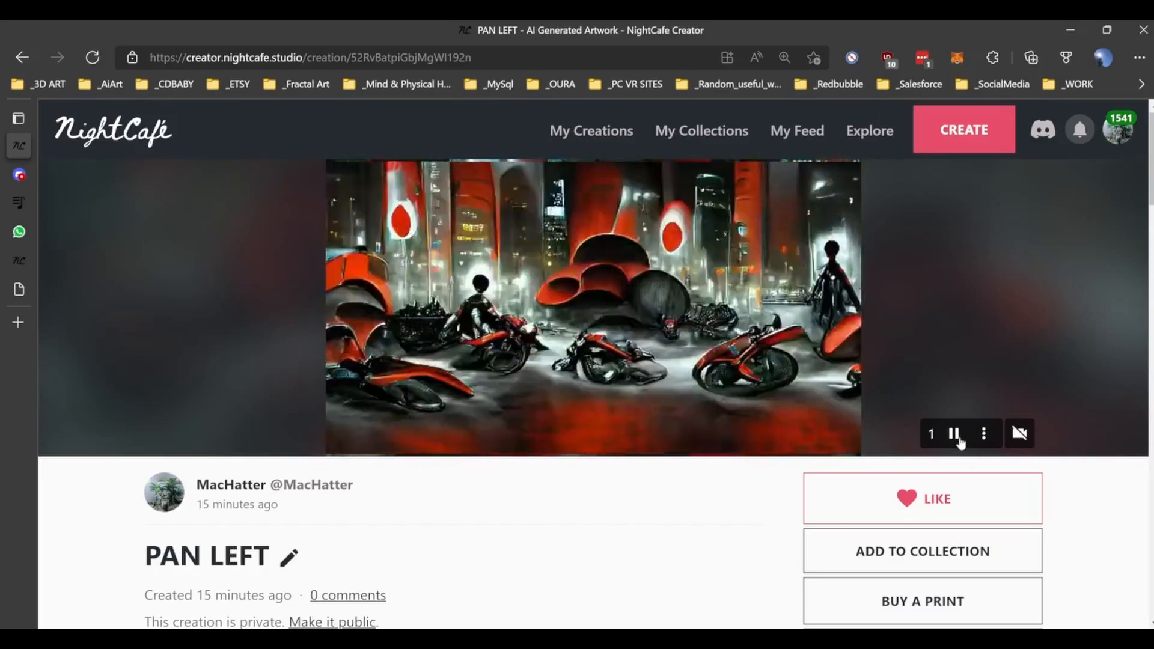
pyautogui.click(953, 434)
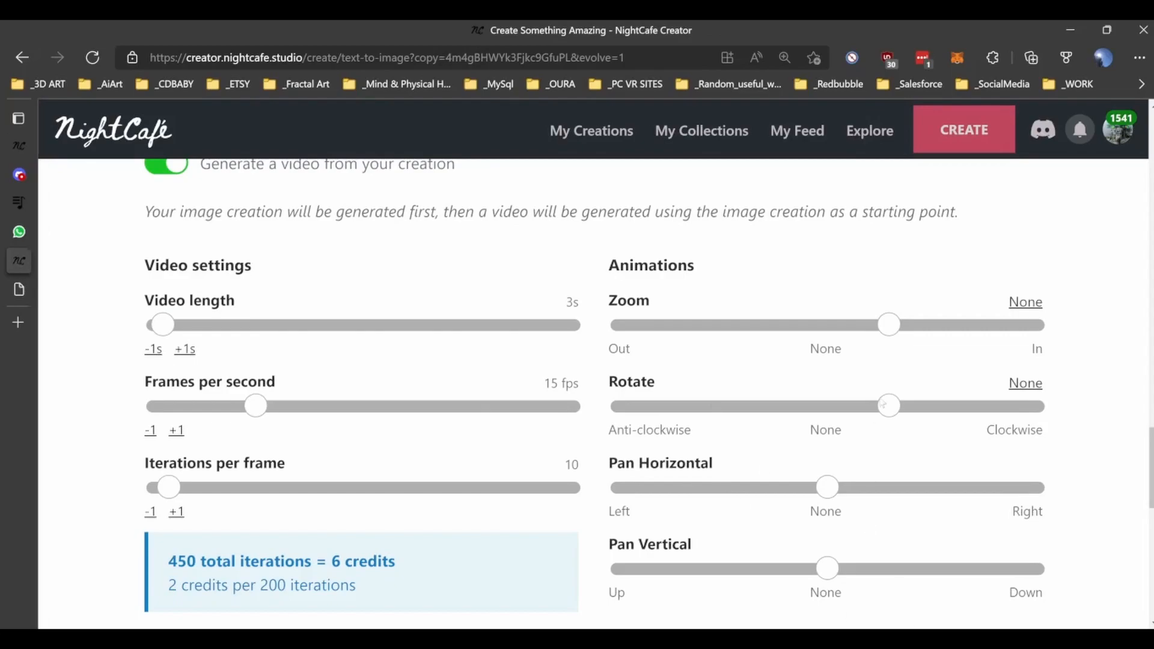
pyautogui.moveTo(861, 359)
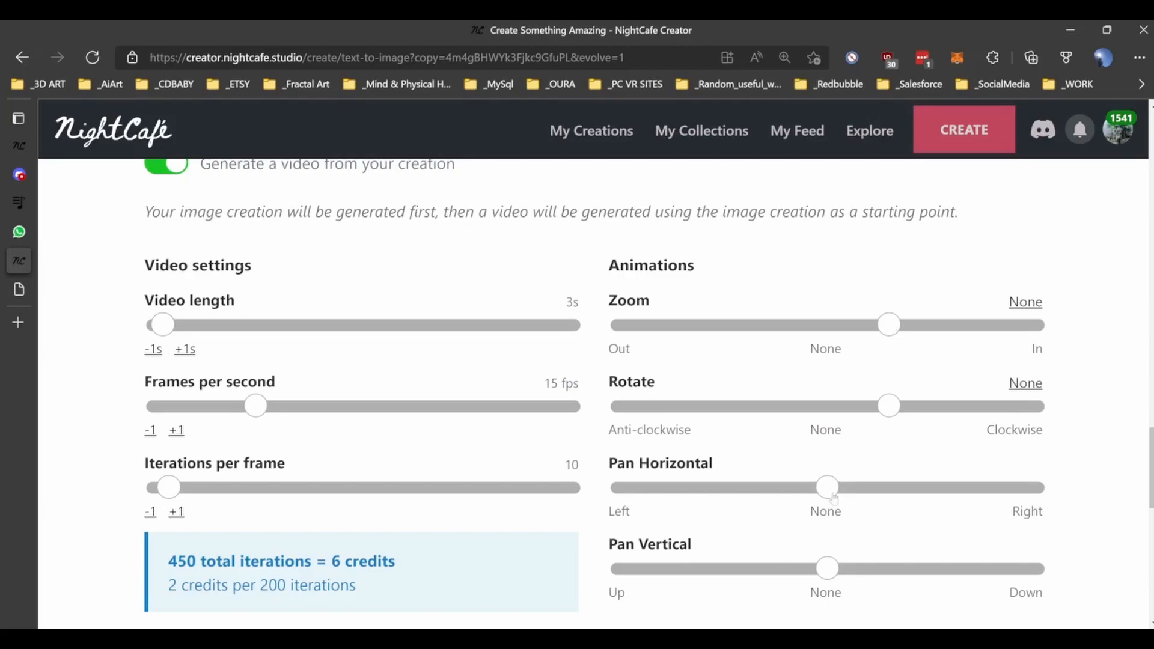
# Lean the Pan Horizontal slider slightly toward Left for the new video
pyautogui.moveTo(827, 487); pyautogui.dragTo(755, 487)
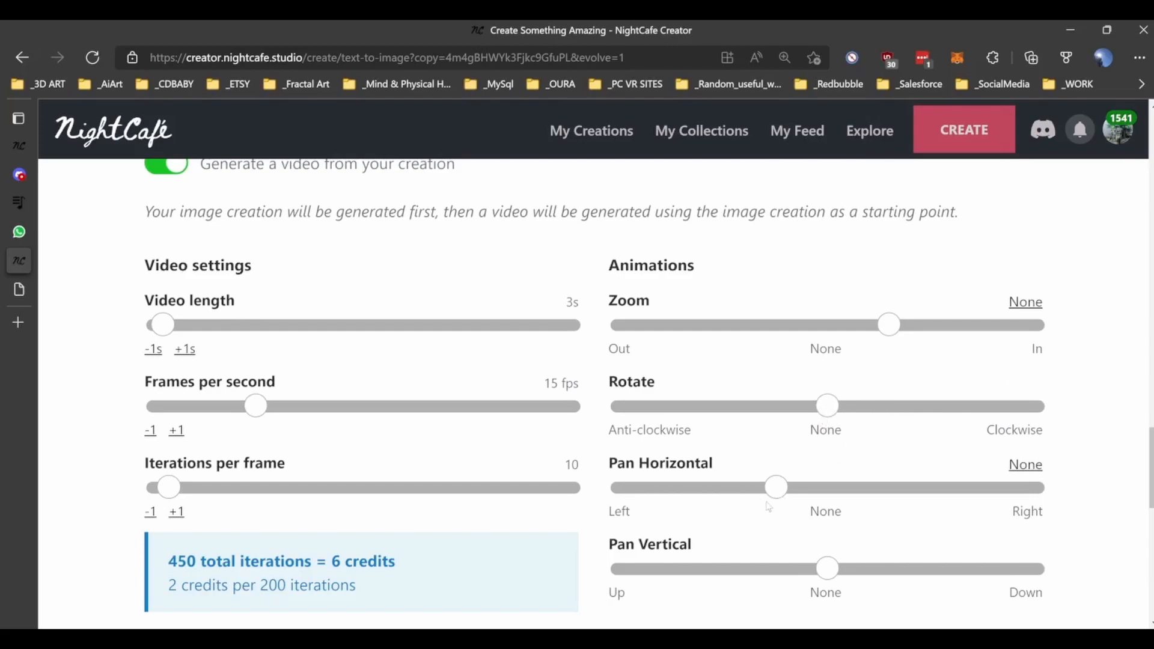
pyautogui.moveTo(776, 487); pyautogui.dragTo(786, 487)
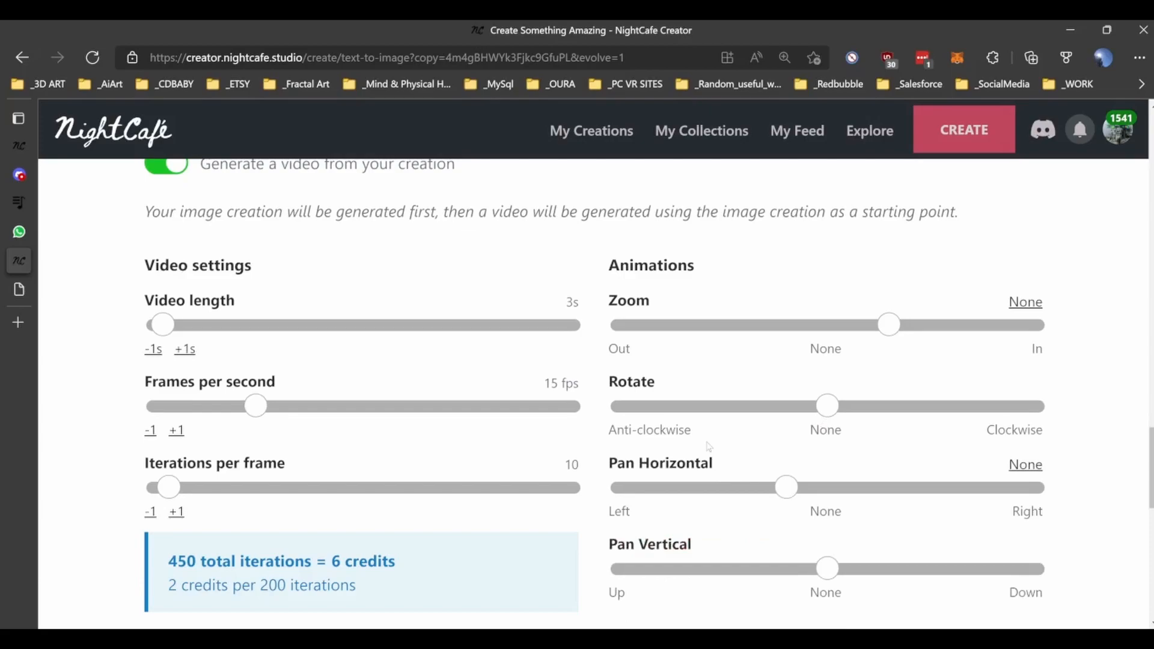
pyautogui.scroll(-3)
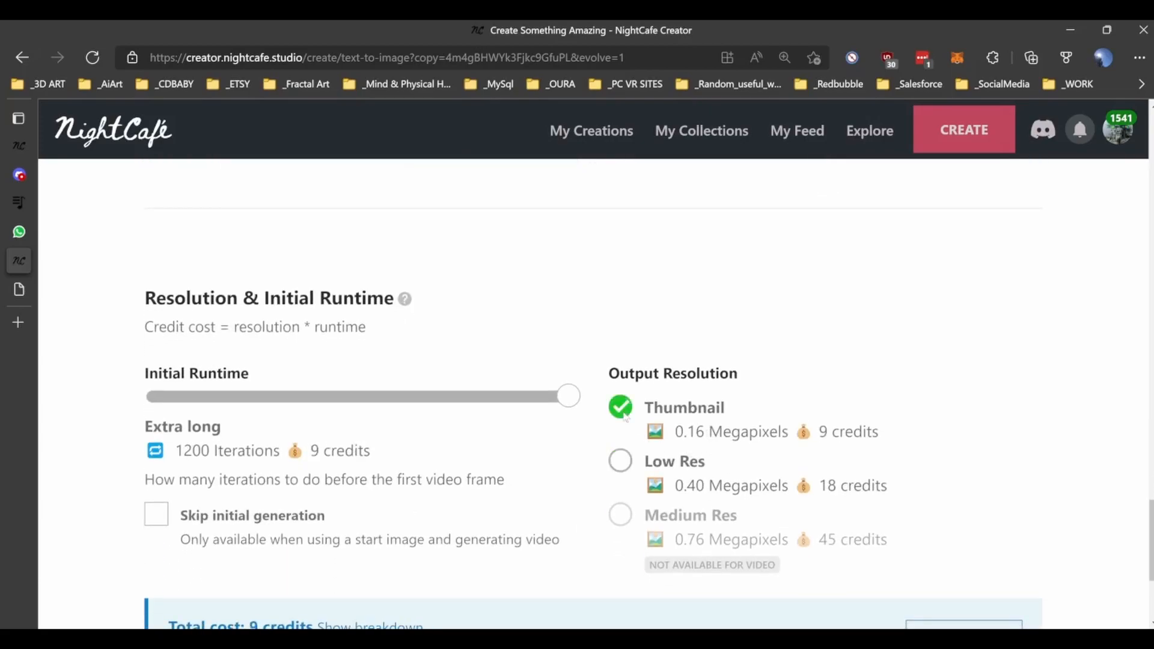
# Reduce Initial Runtime from Extra long to Short (200 iterations), total cost 4 credits
pyautogui.moveTo(568, 395); pyautogui.dragTo(432, 395)
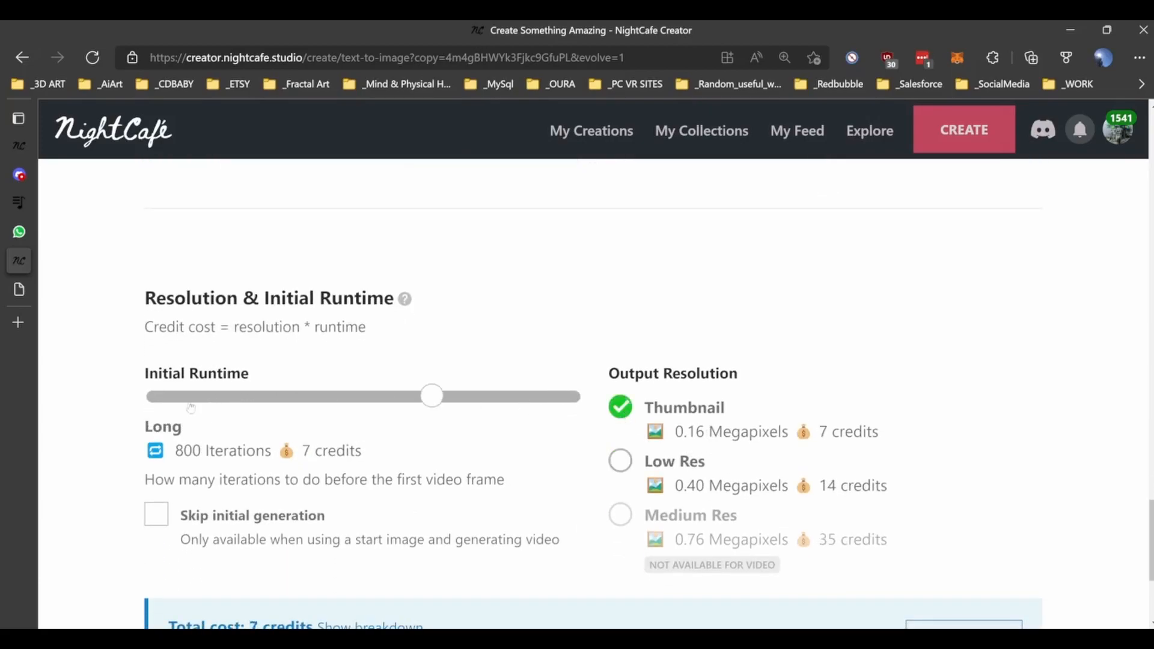
pyautogui.moveTo(432, 395); pyautogui.dragTo(159, 396)
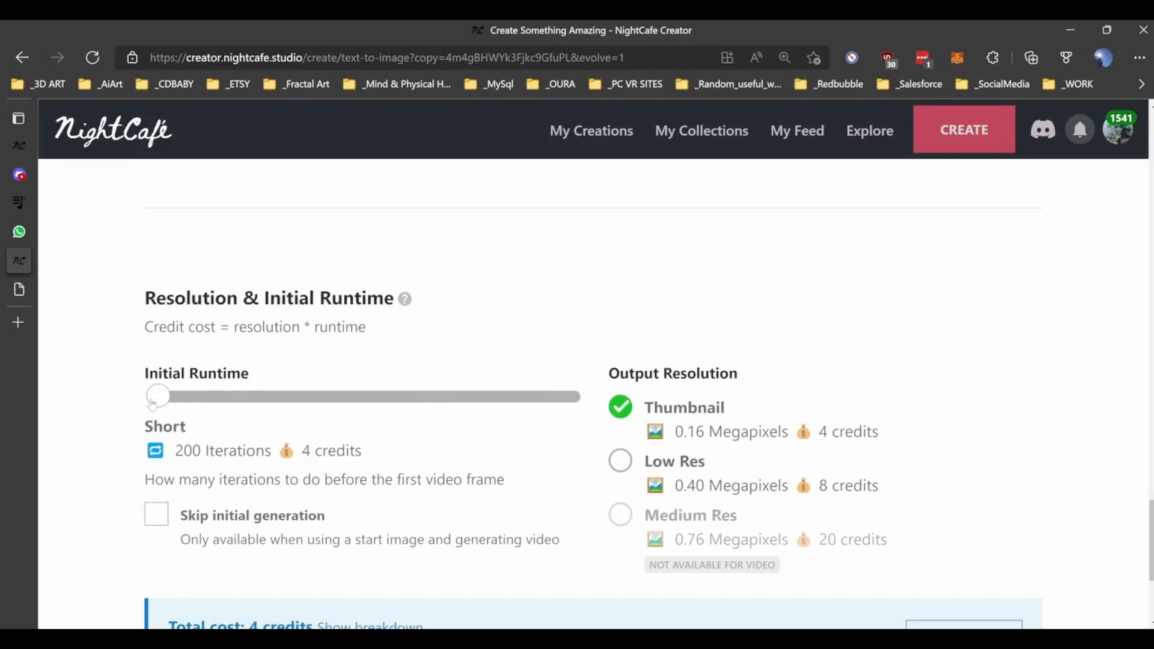
pyautogui.moveTo(958, 316)
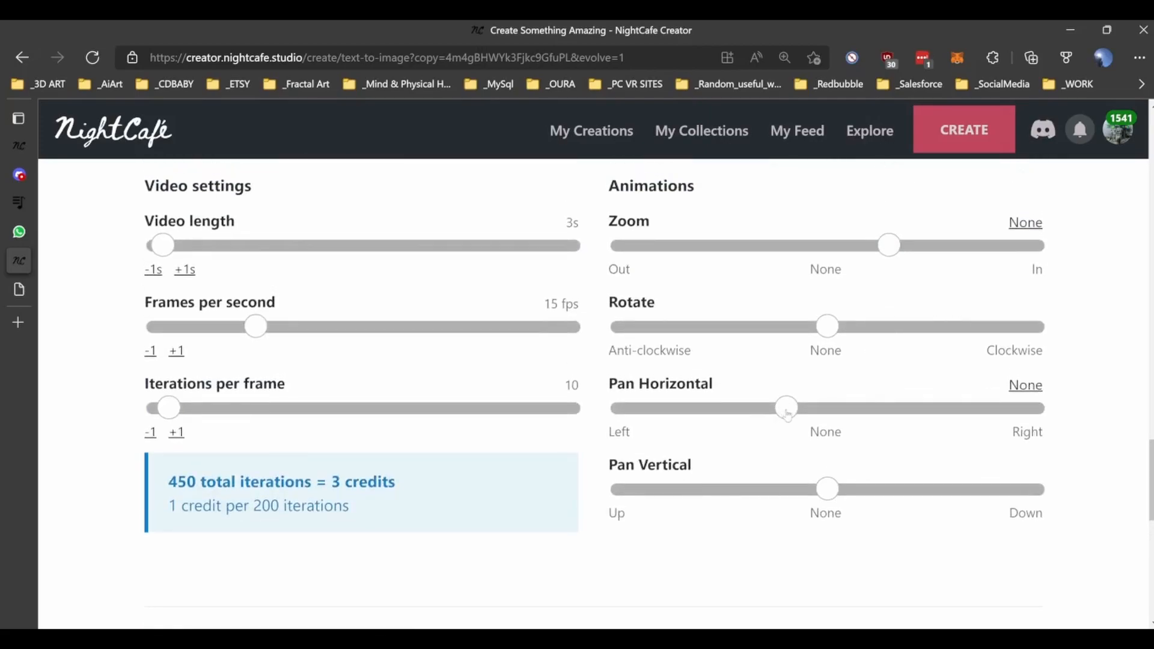
# Remove the horizontal pan, add a gentle upward vertical pan and bring zoom near none
pyautogui.moveTo(786, 407); pyautogui.dragTo(827, 408)
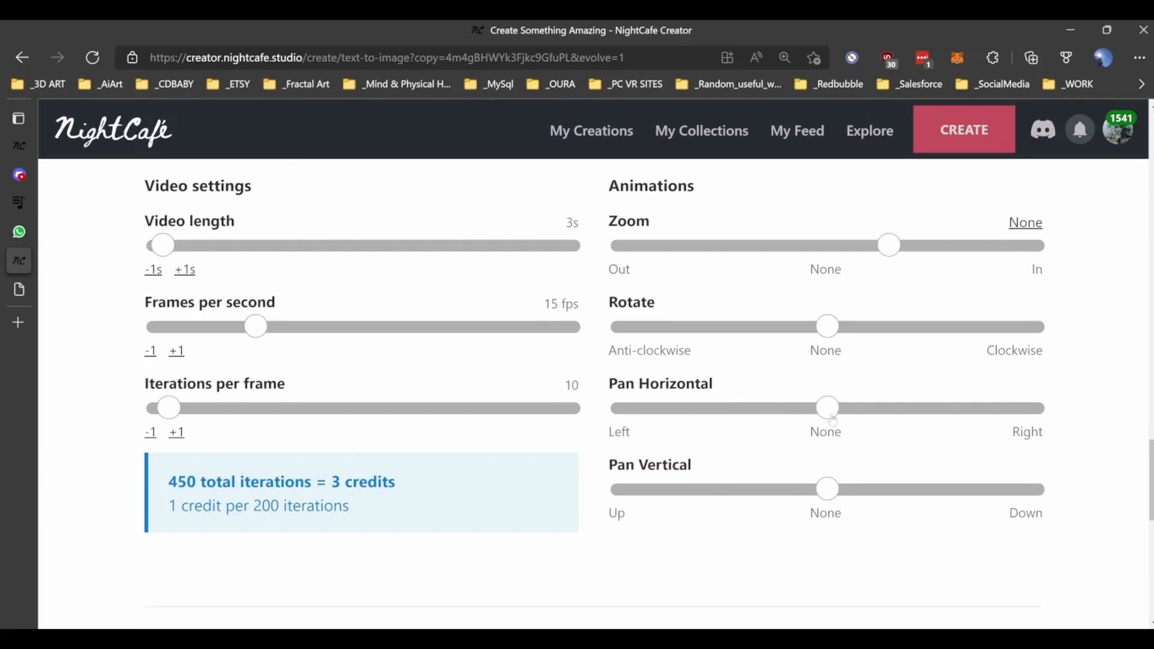
pyautogui.moveTo(827, 490); pyautogui.dragTo(734, 490)
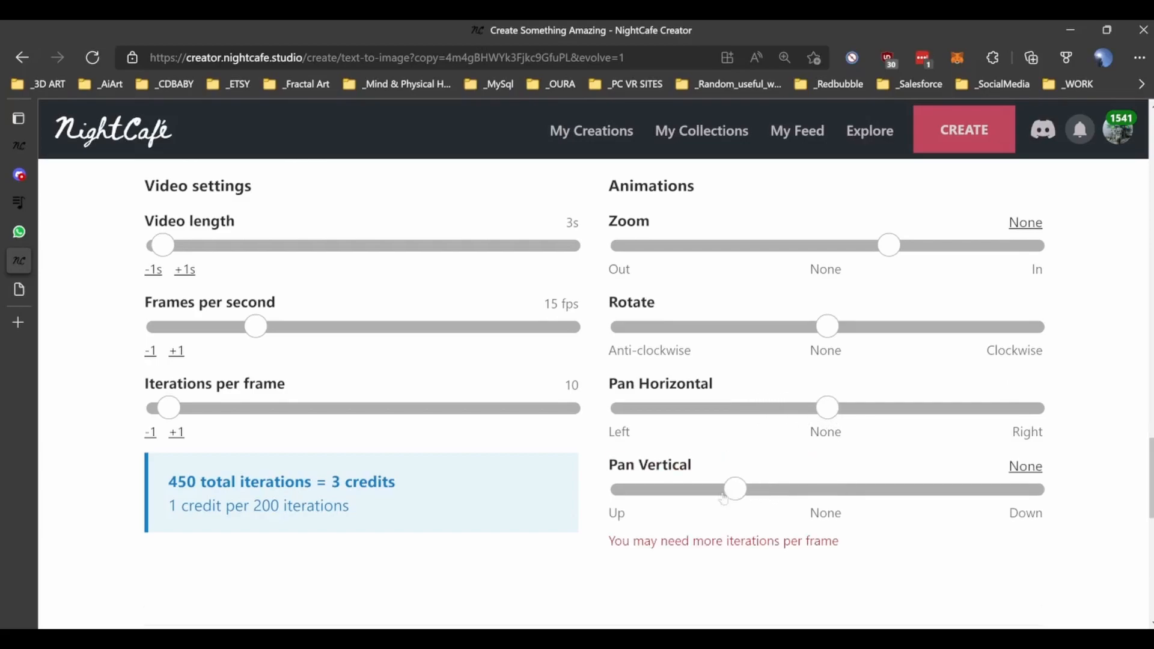
pyautogui.moveTo(734, 489); pyautogui.dragTo(776, 489)
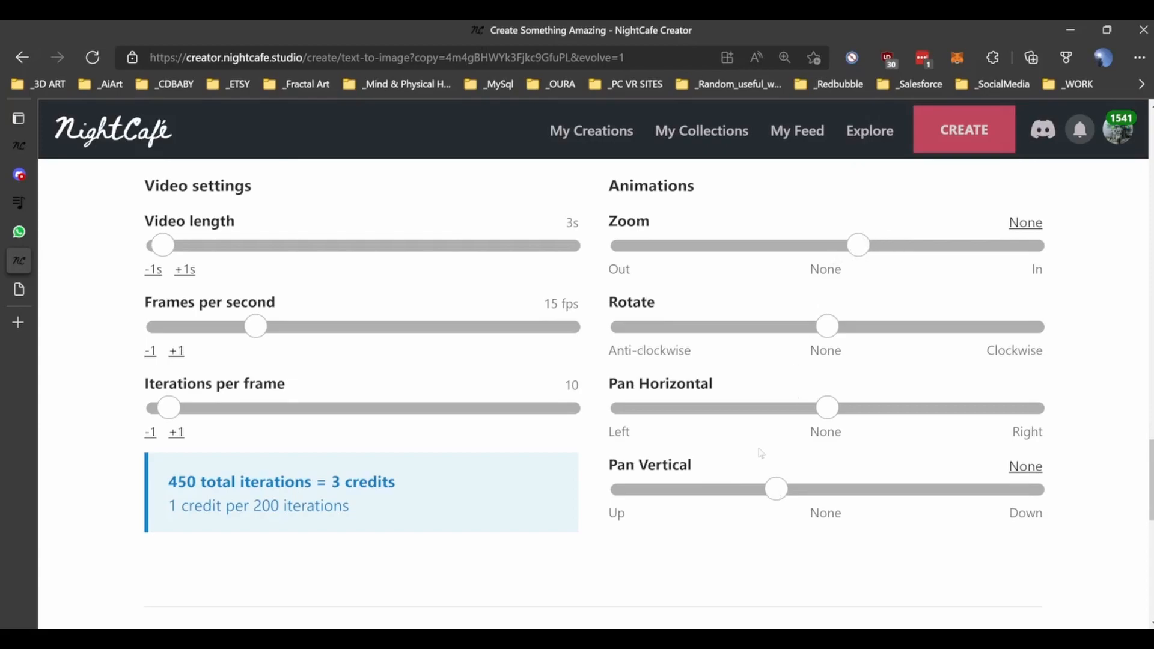
pyautogui.moveTo(775, 488); pyautogui.dragTo(766, 488)
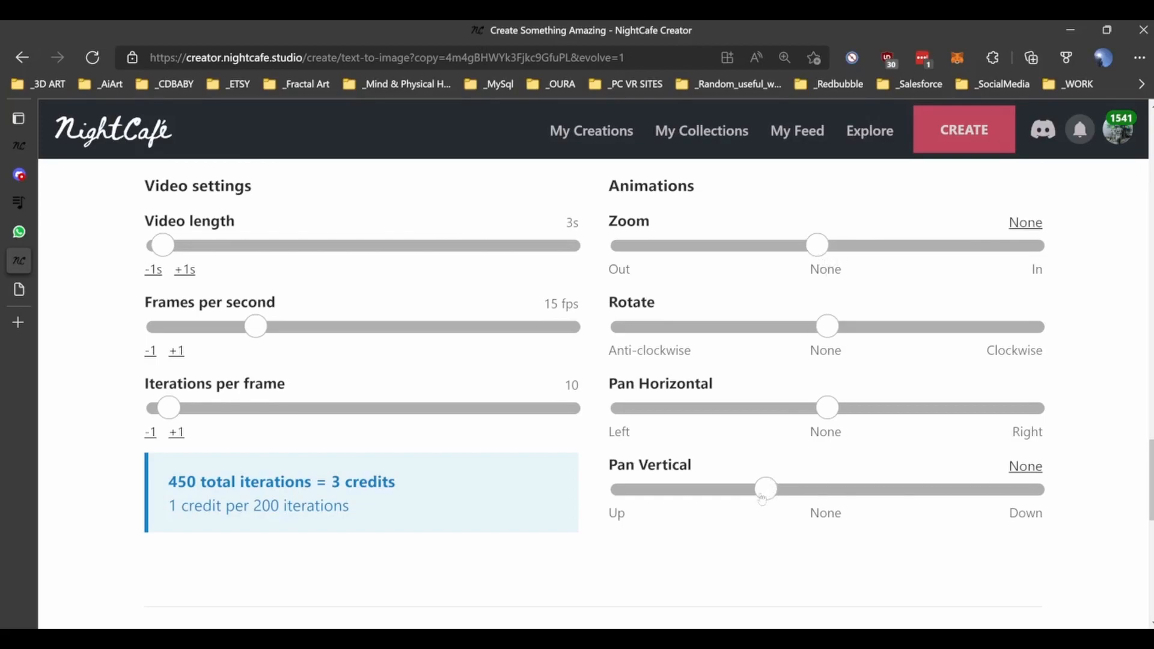
pyautogui.moveTo(766, 489); pyautogui.dragTo(776, 489)
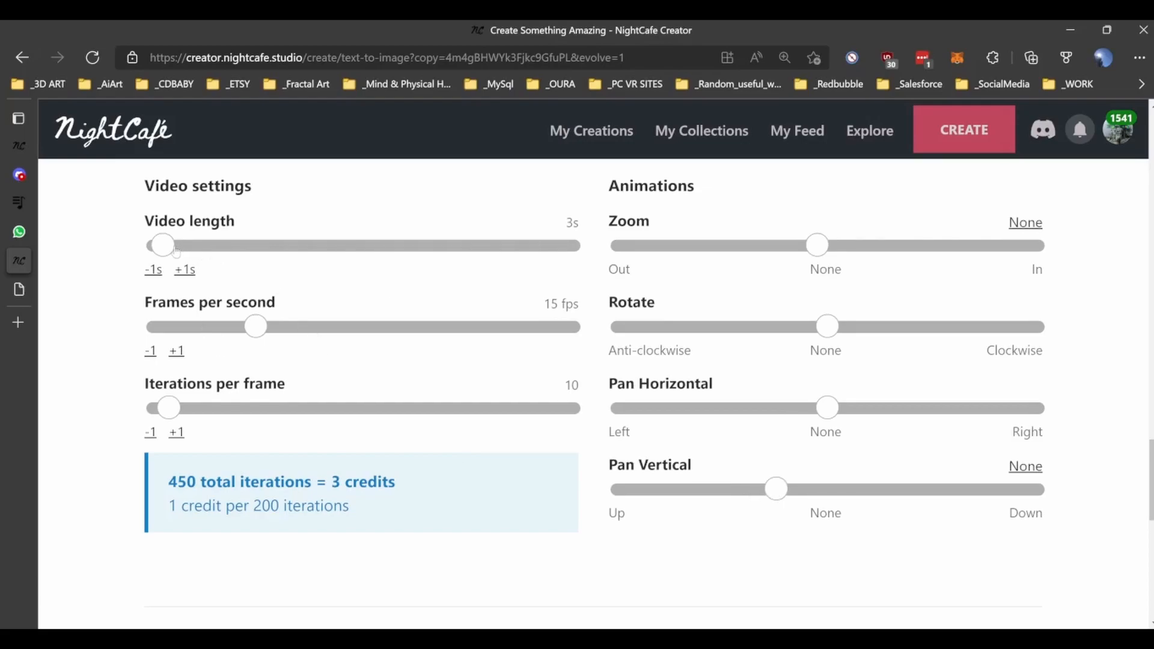
# Set 20 iterations per frame, full upward pan and partial zoom-in, costing 6 credits
pyautogui.moveTo(169, 408); pyautogui.dragTo(273, 408)
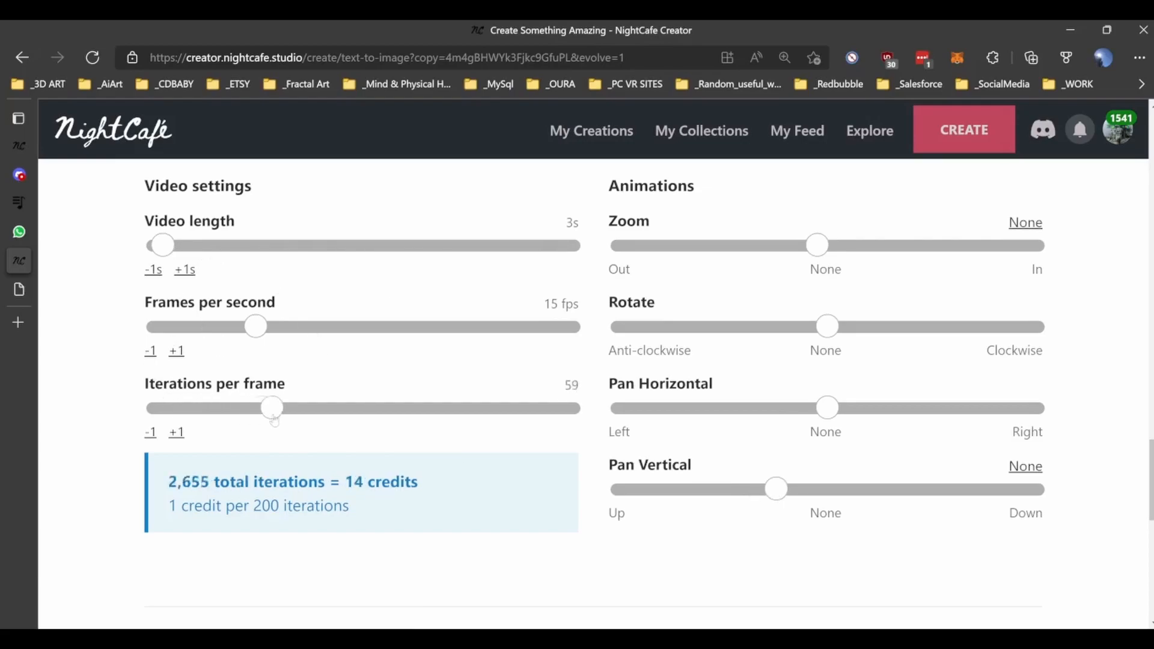
pyautogui.moveTo(272, 407); pyautogui.dragTo(287, 408)
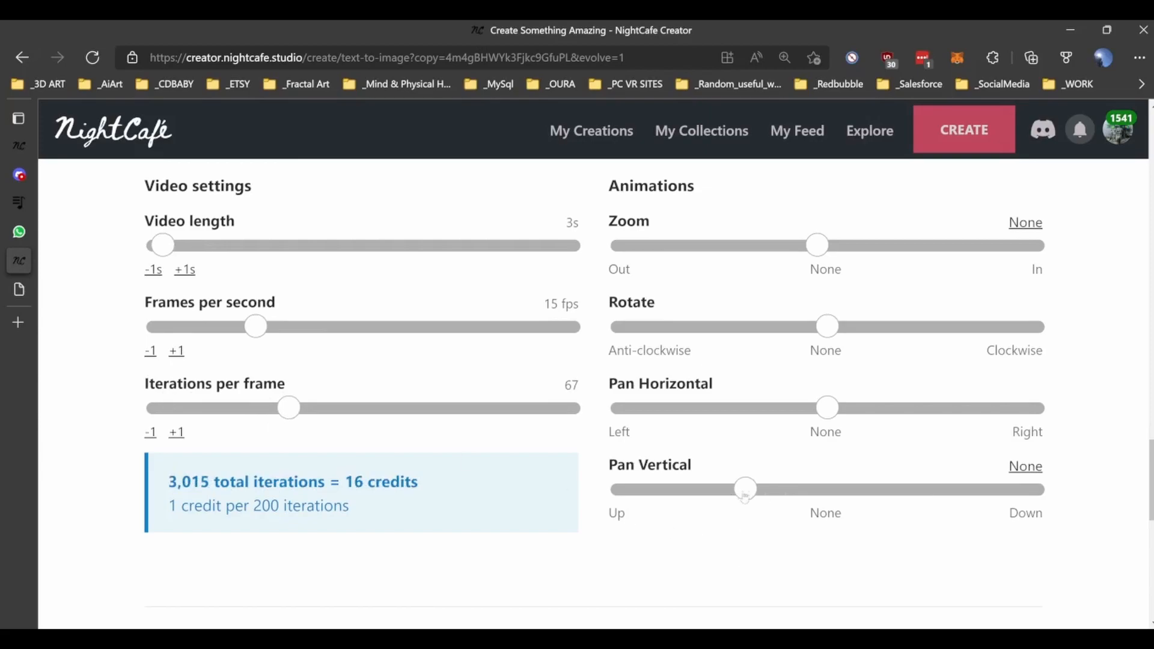
pyautogui.moveTo(743, 490); pyautogui.dragTo(621, 489)
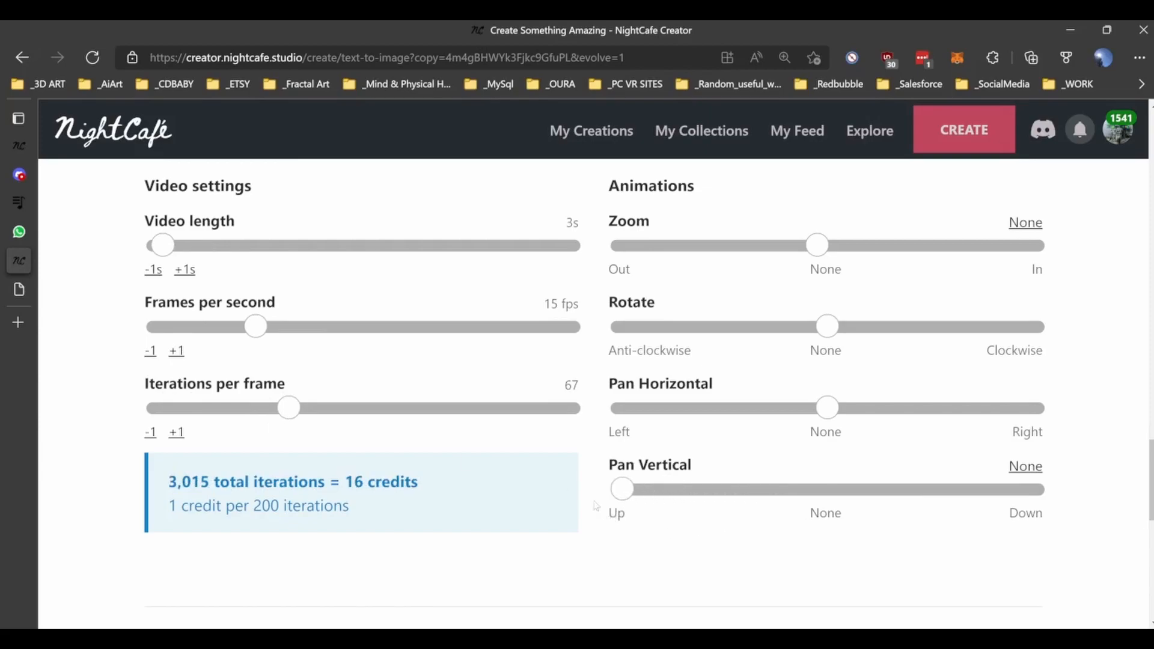
pyautogui.moveTo(288, 407); pyautogui.dragTo(231, 407)
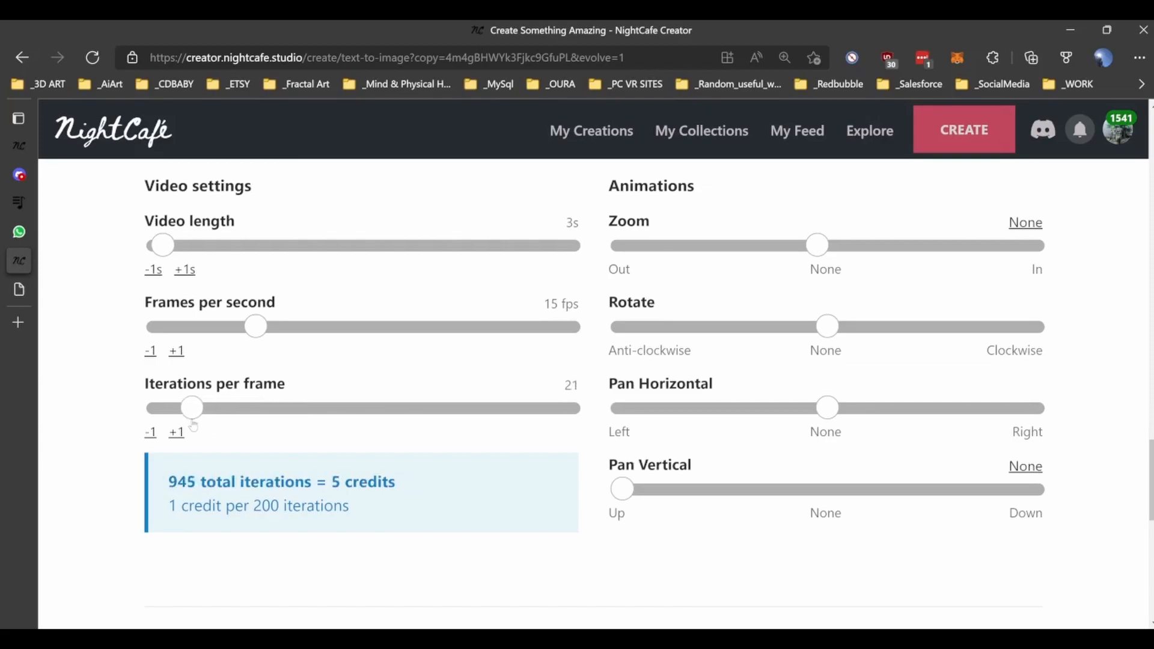
pyautogui.click(150, 431)
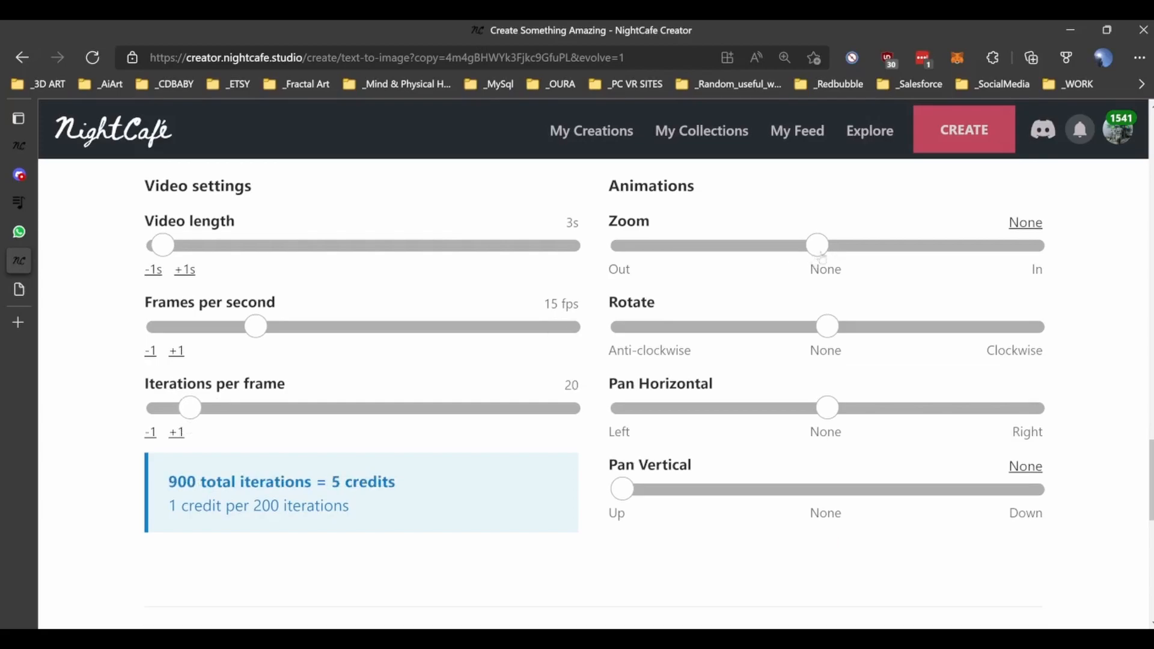
pyautogui.moveTo(818, 246); pyautogui.dragTo(889, 245)
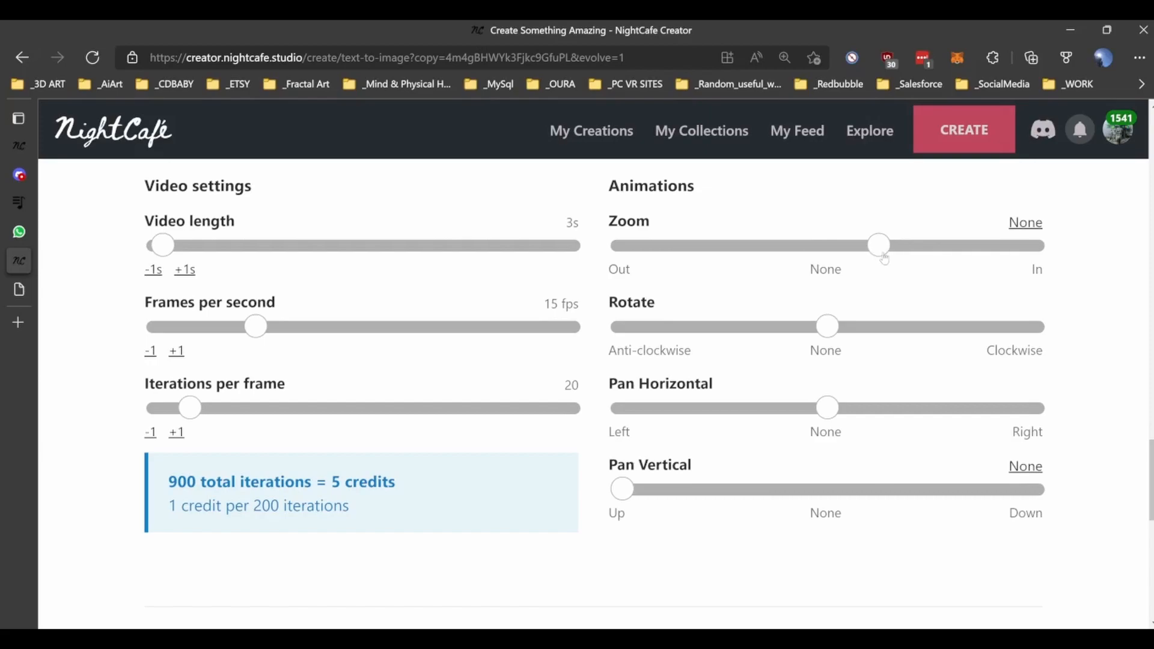
pyautogui.scroll(-3)
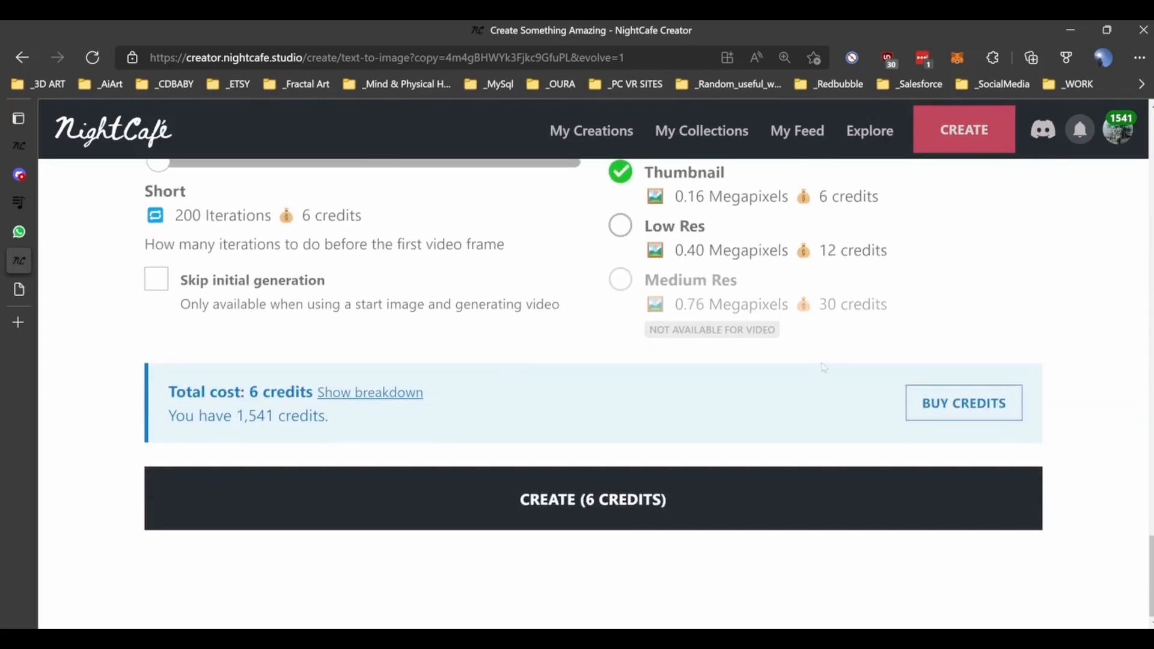
# Create the video and confirm spending 6 credits
pyautogui.click(591, 499)
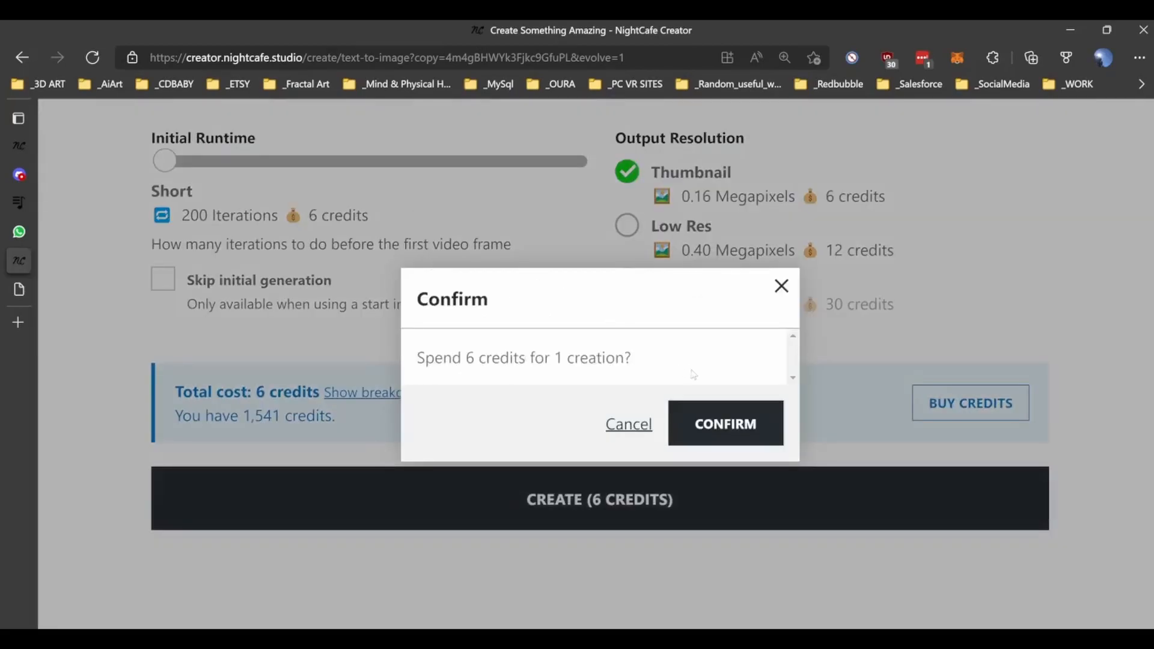
pyautogui.click(724, 423)
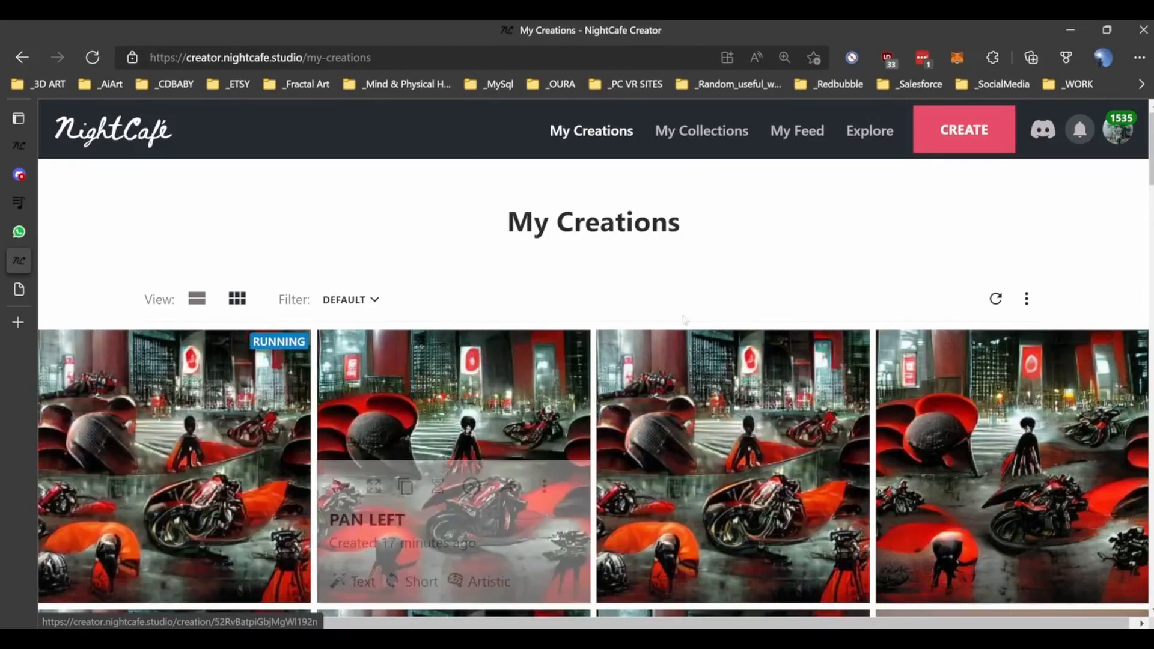
pyautogui.scroll(-3)
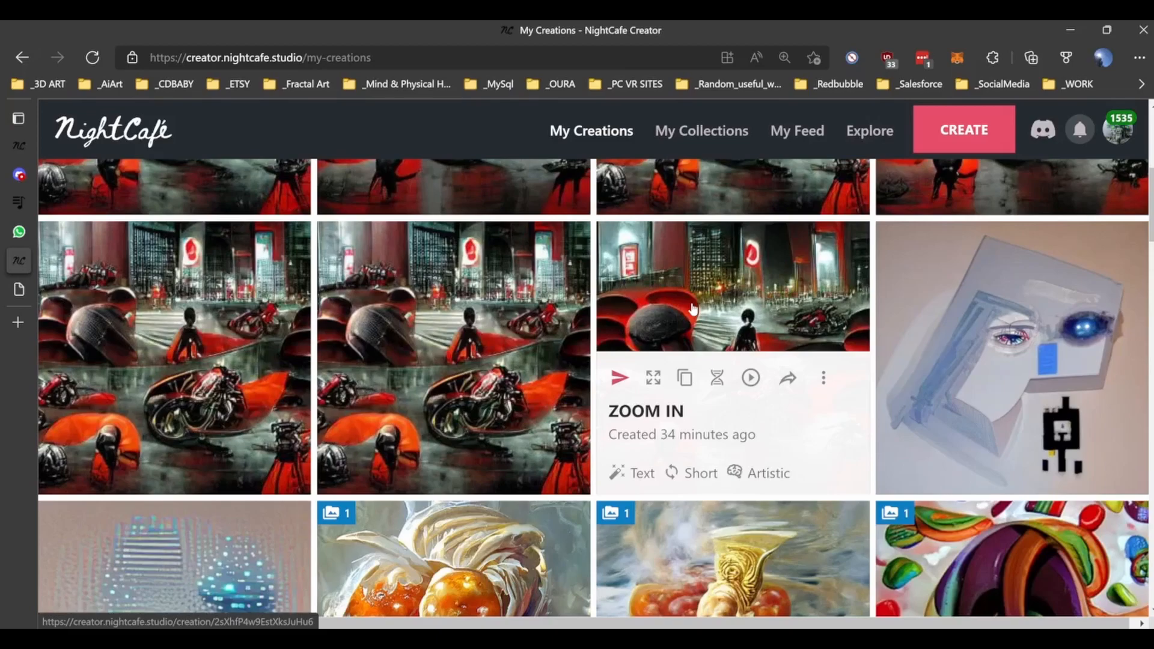
pyautogui.moveTo(693, 284)
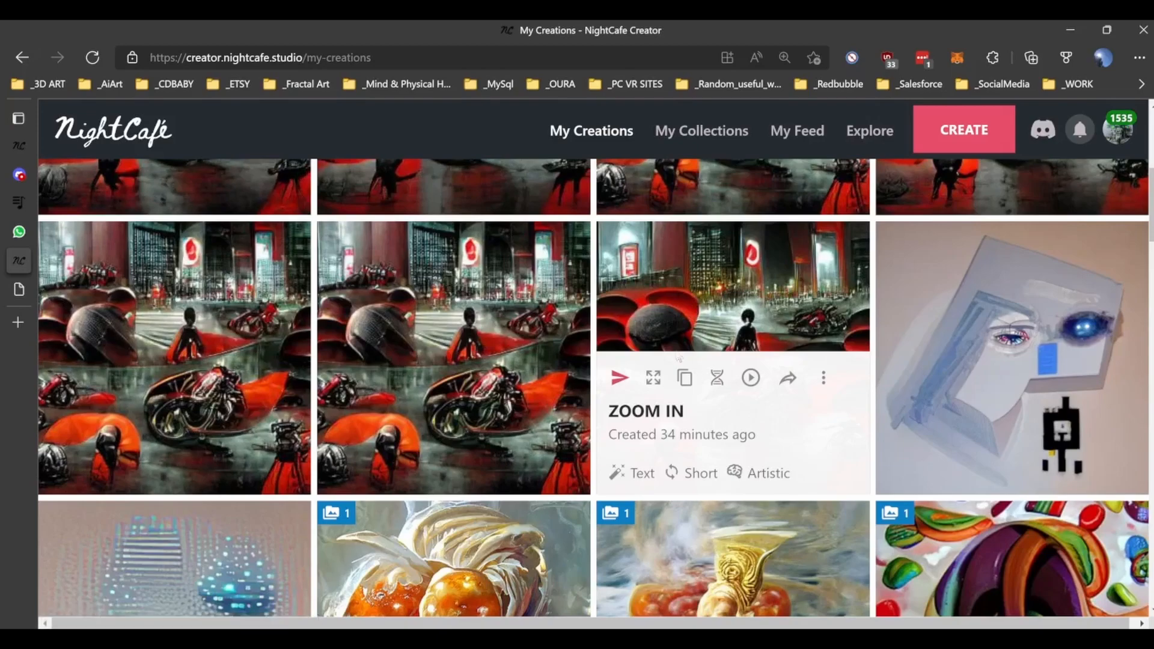
pyautogui.click(1012, 357)
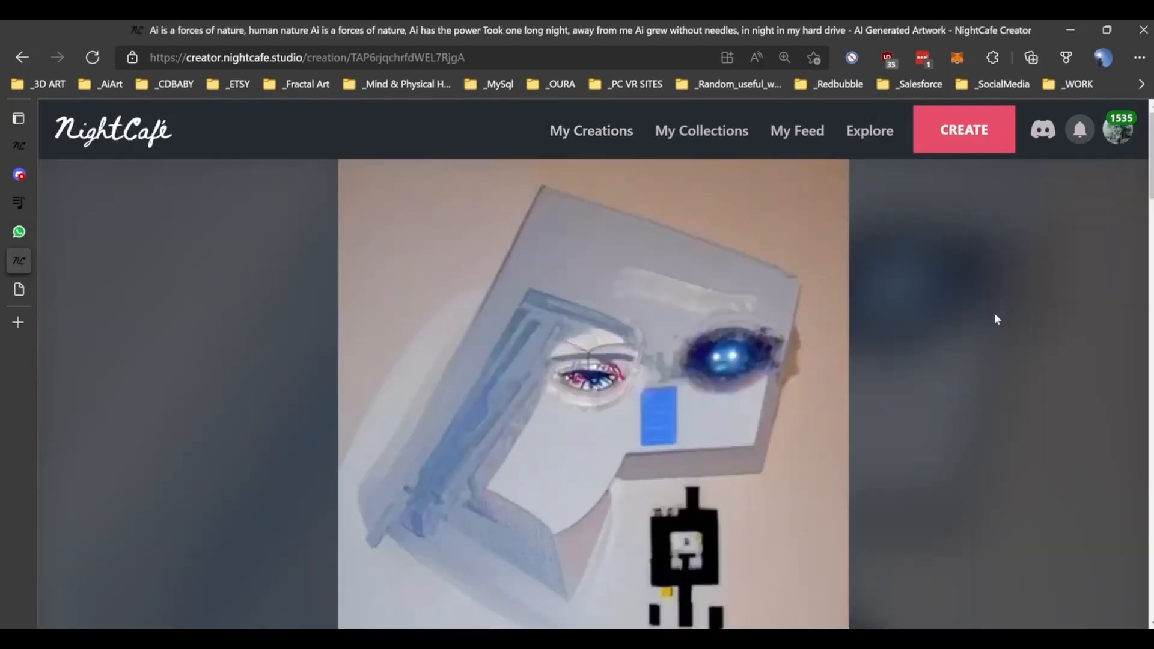
pyautogui.moveTo(881, 287)
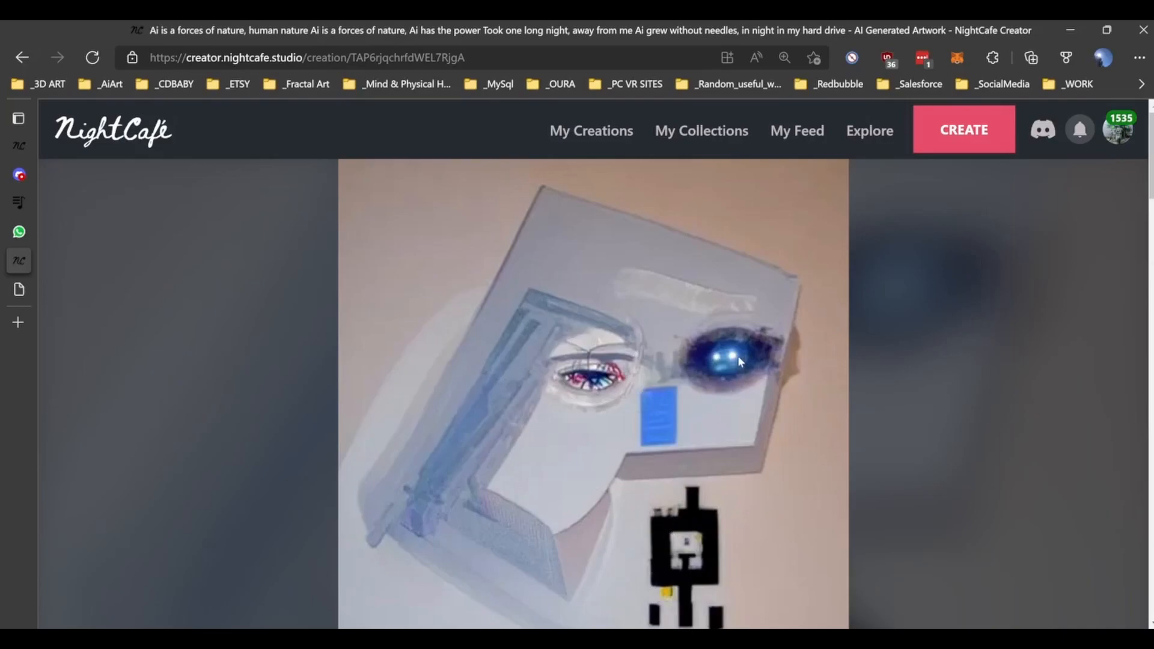
pyautogui.moveTo(703, 362)
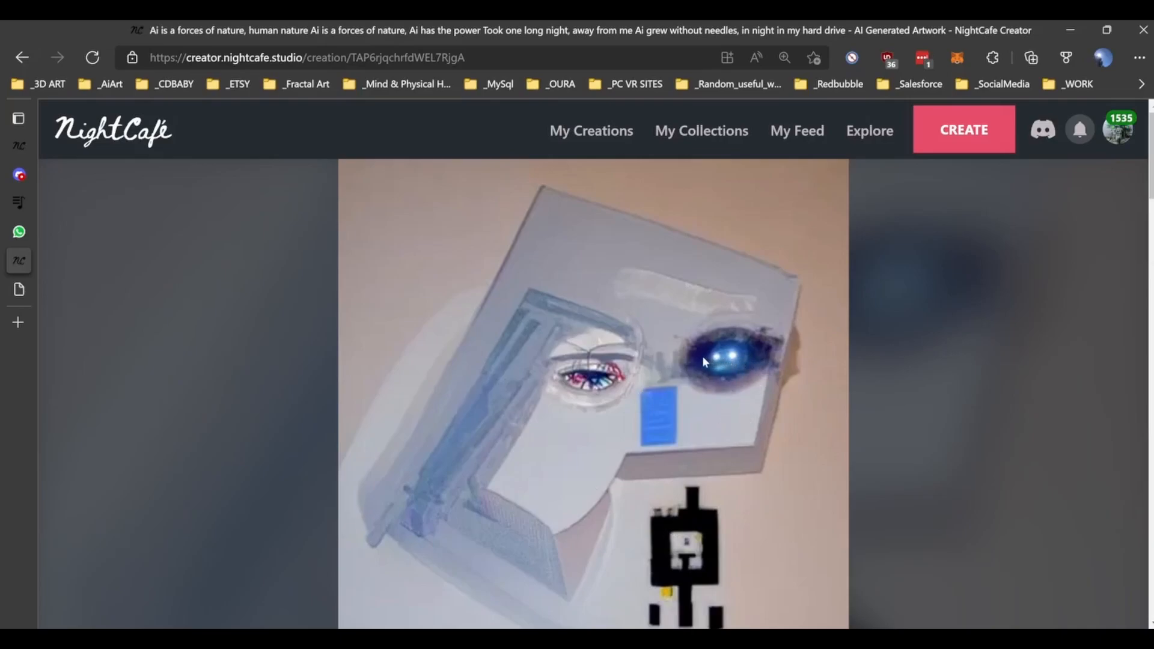
pyautogui.moveTo(683, 360)
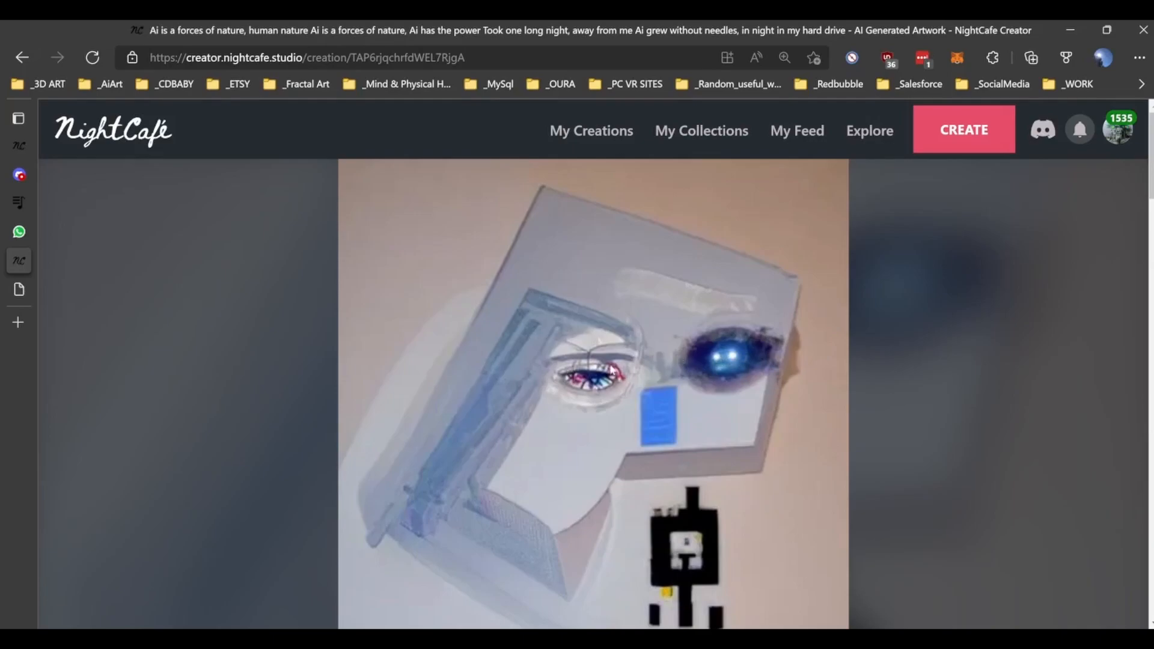
pyautogui.moveTo(525, 362)
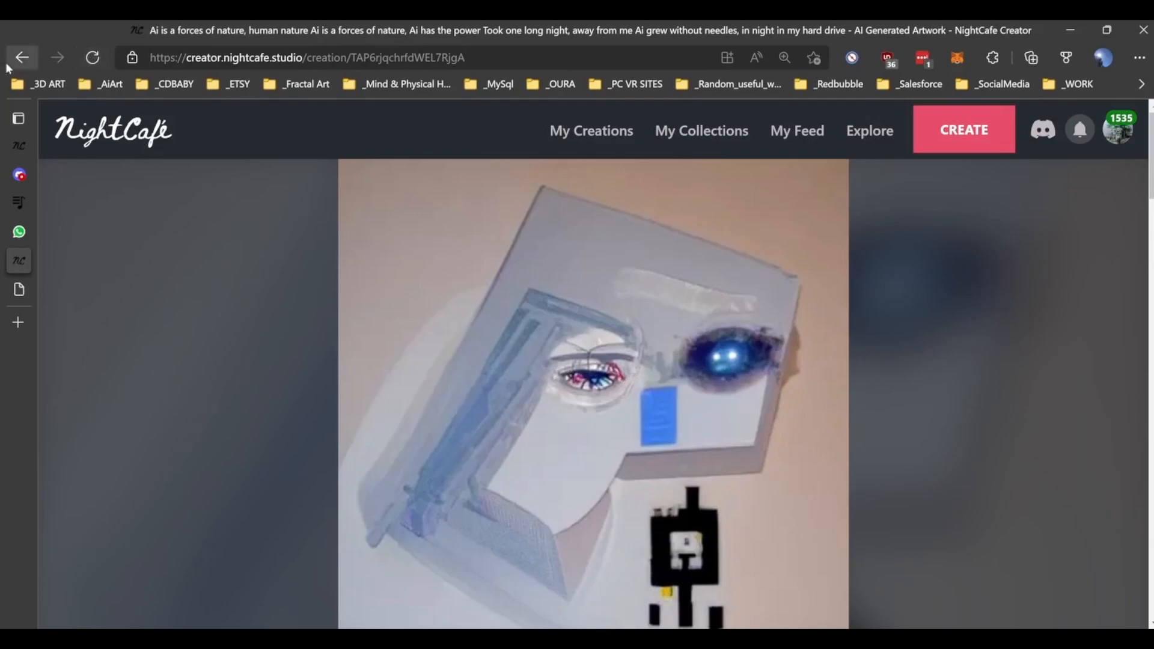
pyautogui.click(590, 130)
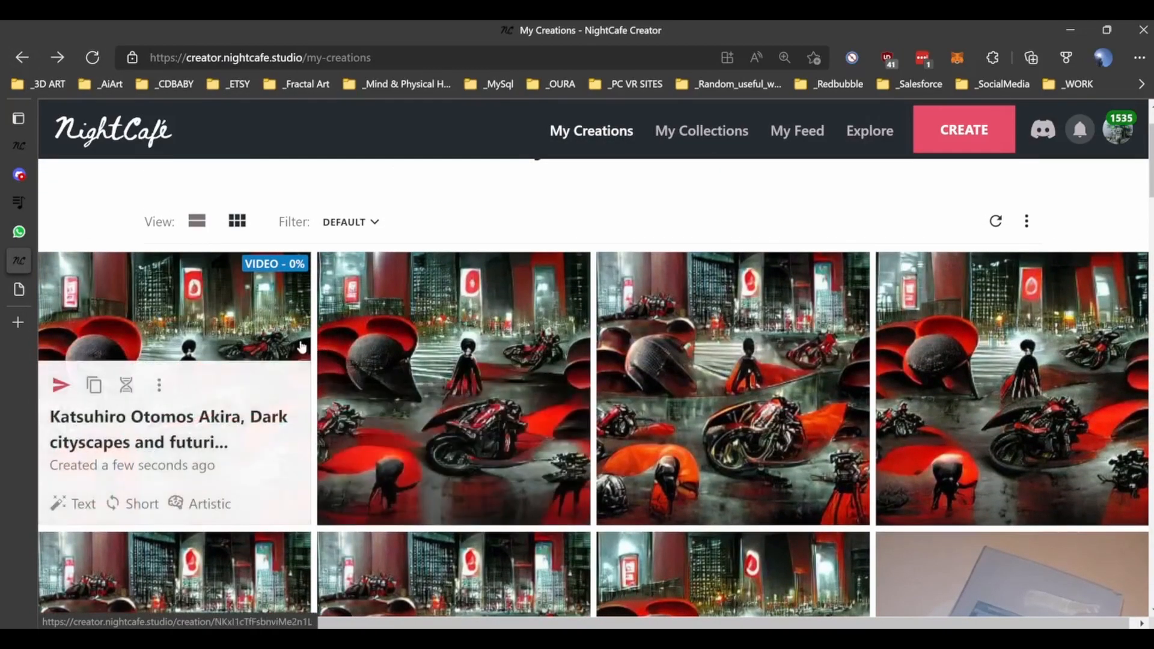
pyautogui.moveTo(430, 243)
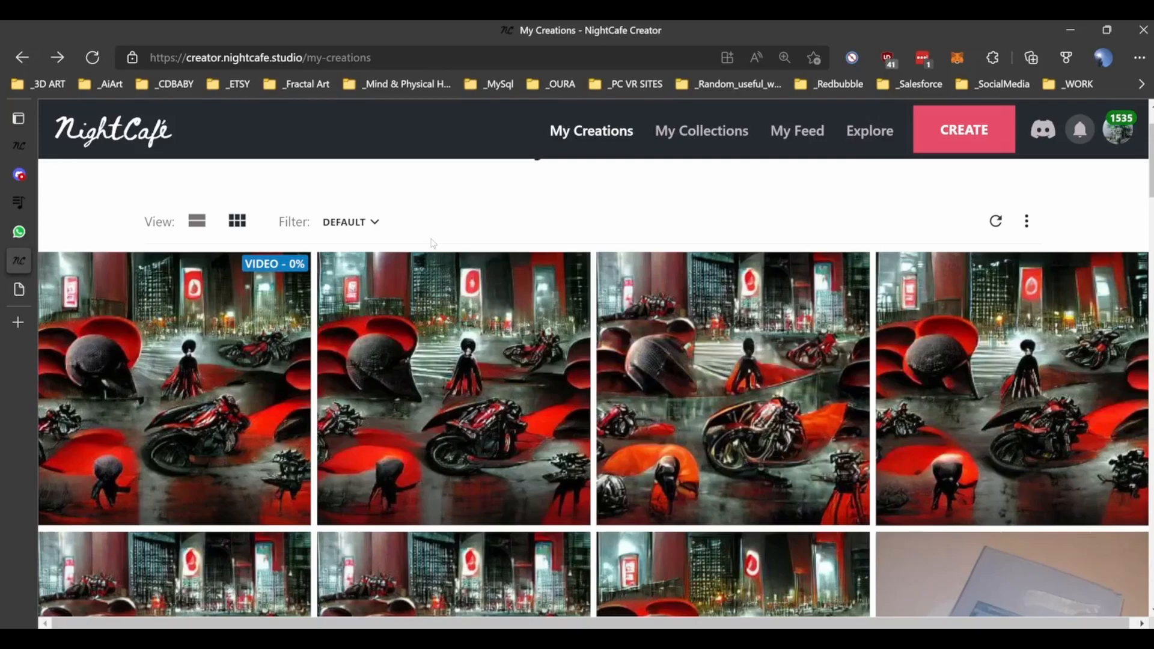
# Open 'The space between the notes' cosmic music-notes artwork from My Creations
pyautogui.scroll(-3)
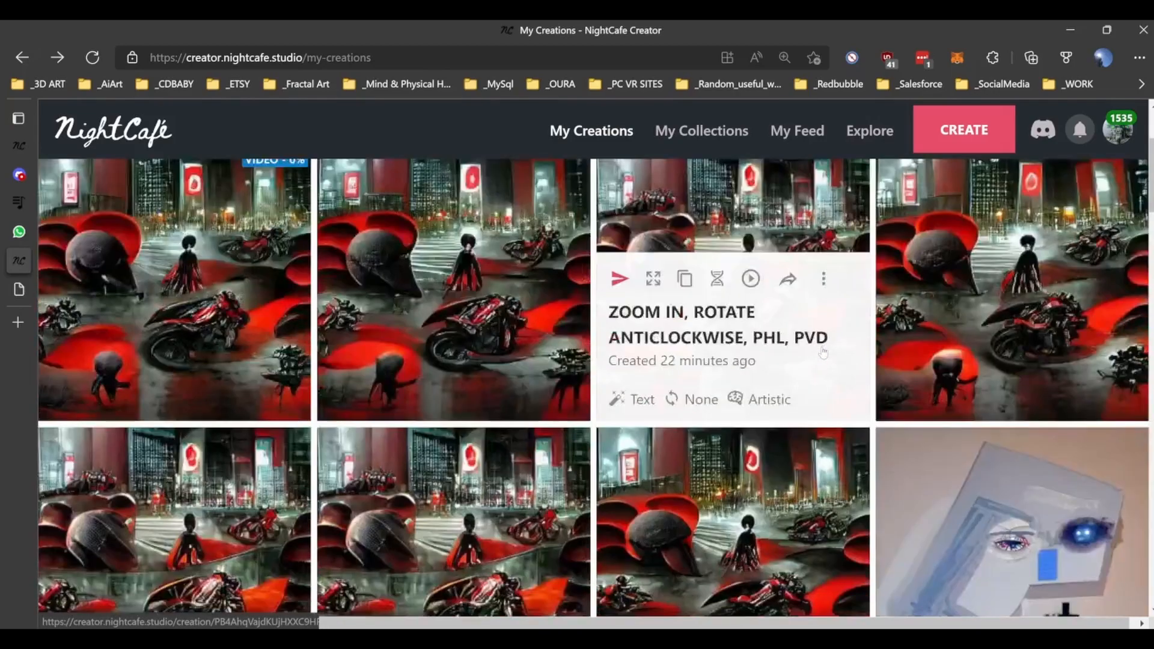
pyautogui.scroll(-3)
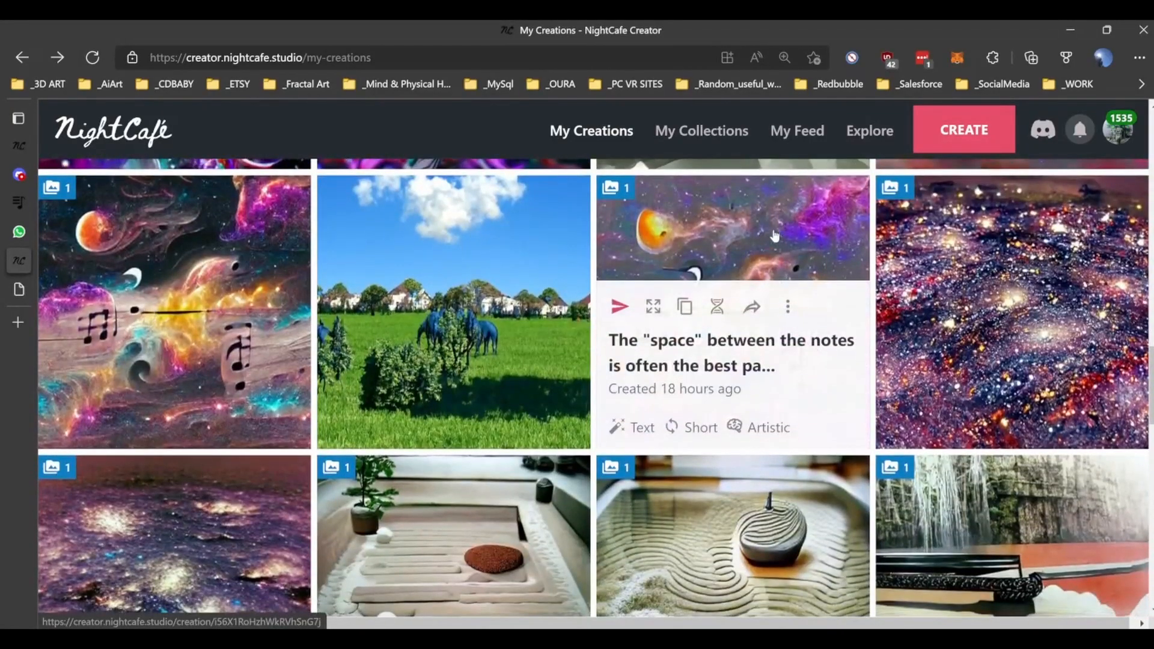
pyautogui.click(732, 228)
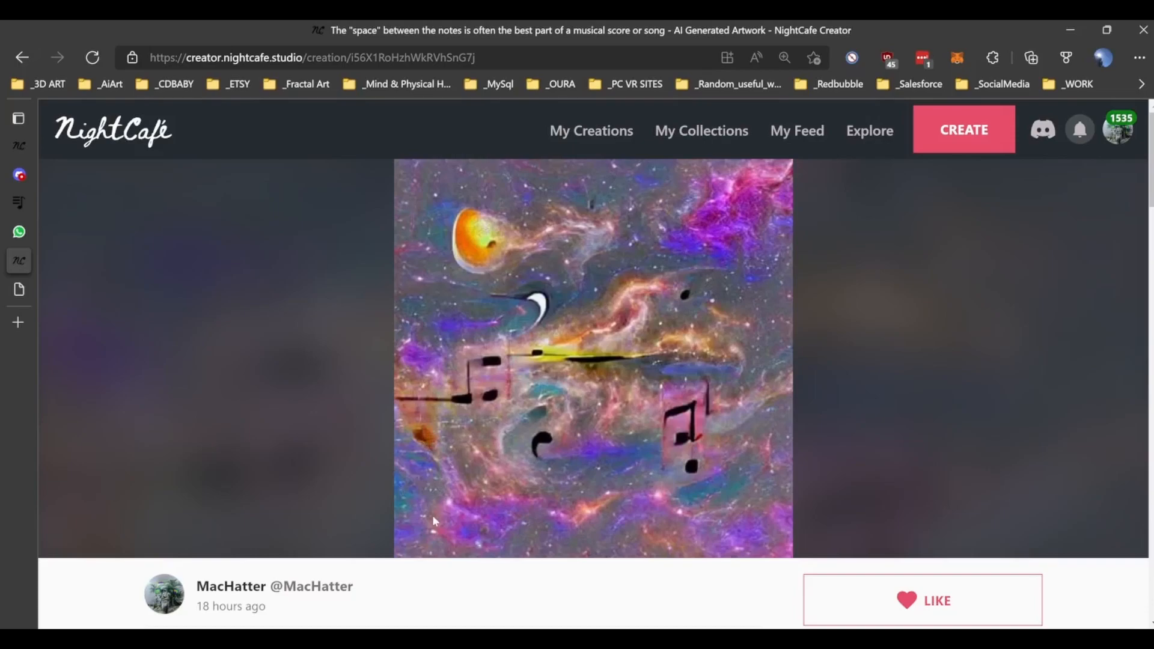
pyautogui.moveTo(434, 506)
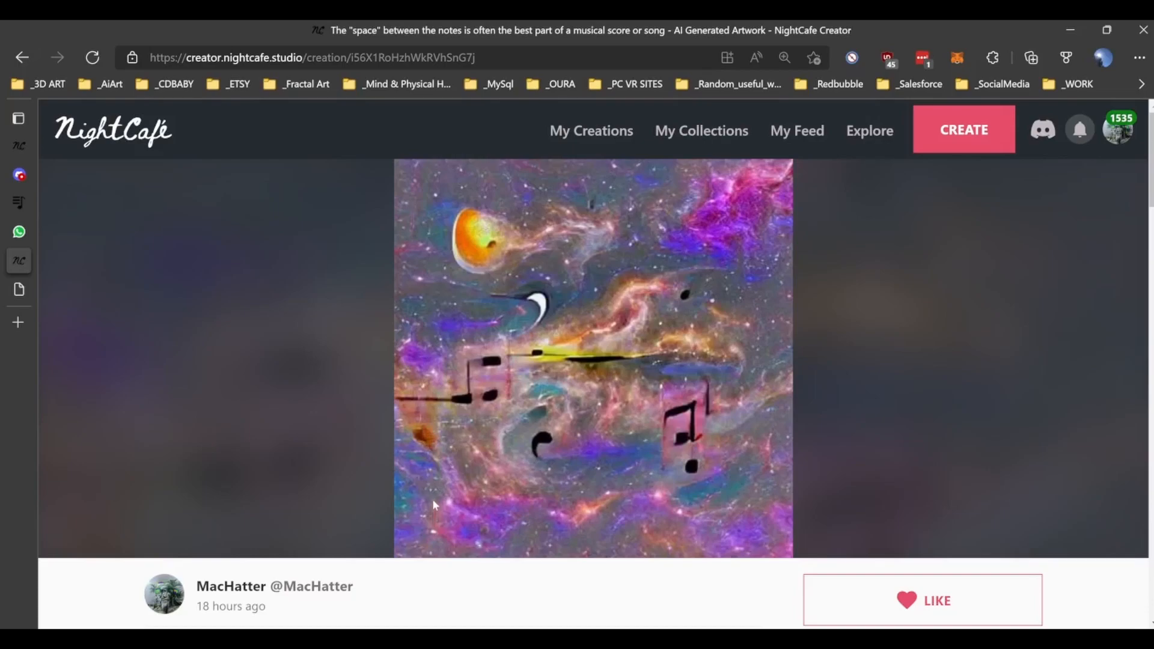
pyautogui.moveTo(534, 457)
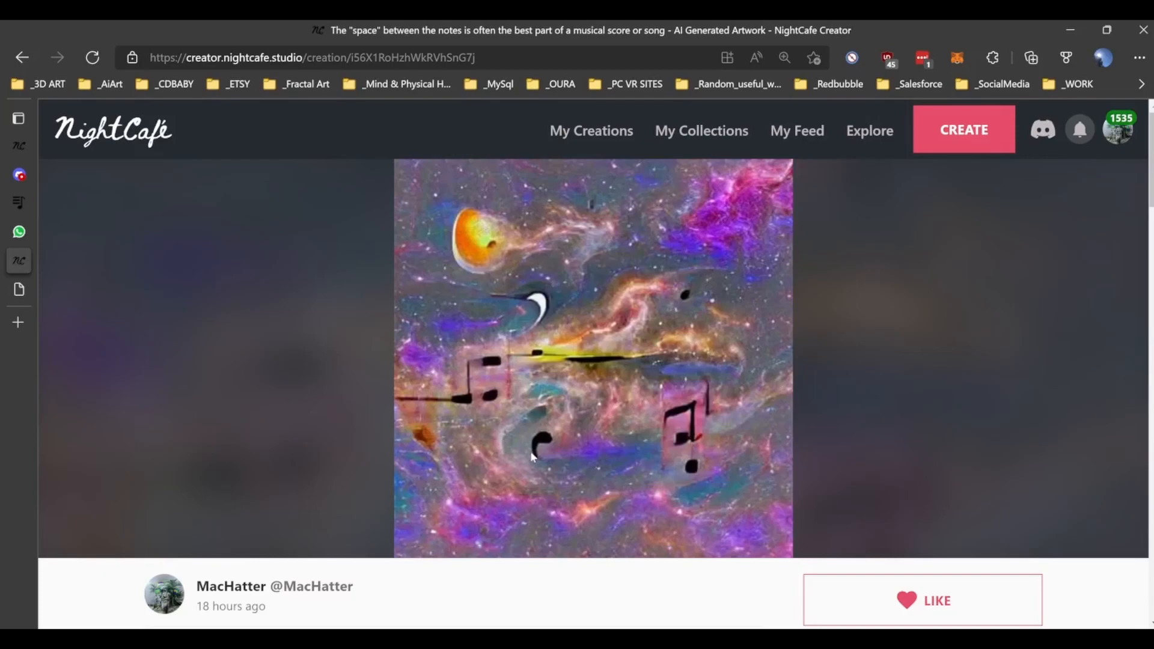
pyautogui.moveTo(591, 290)
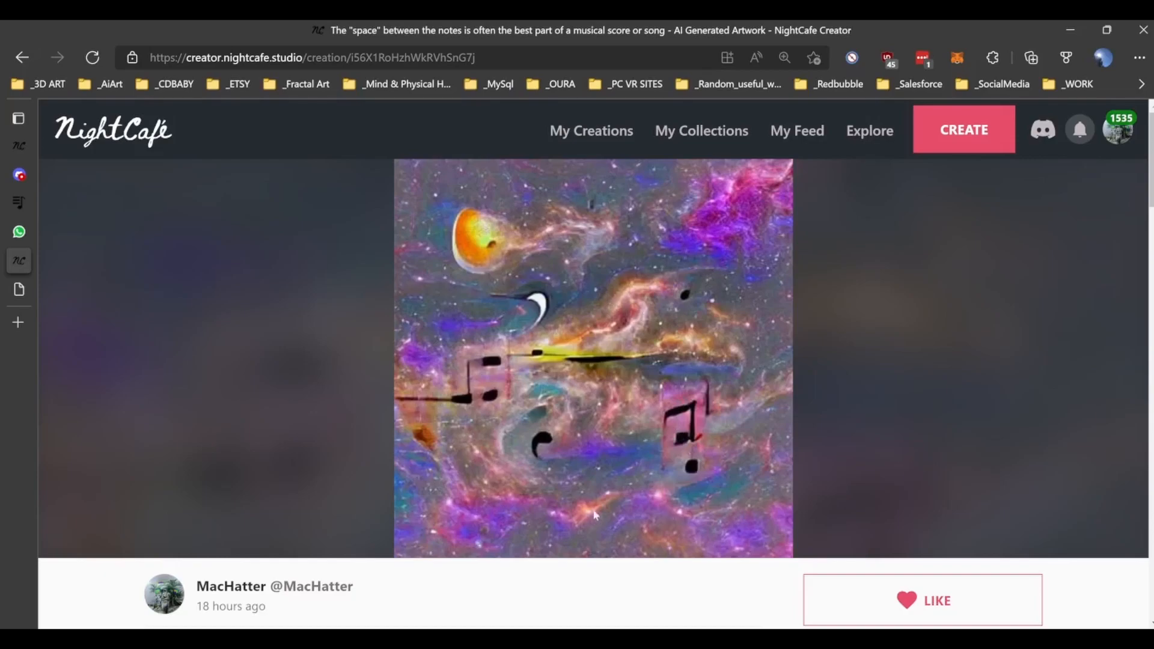
pyautogui.moveTo(690, 379)
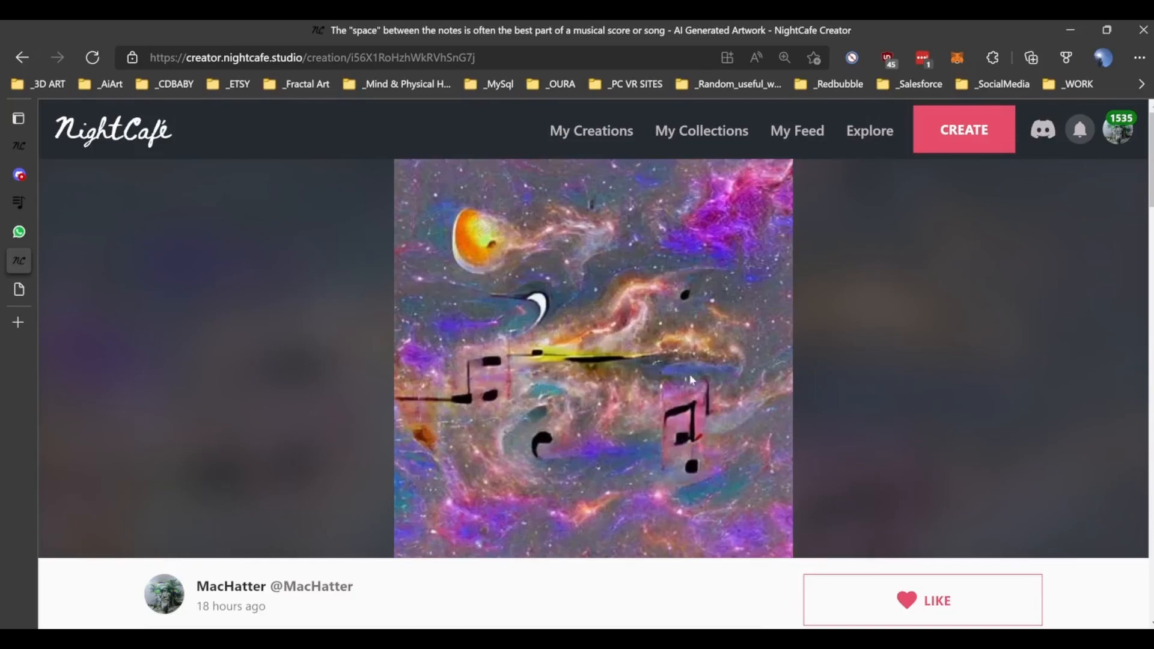
pyautogui.moveTo(798, 520)
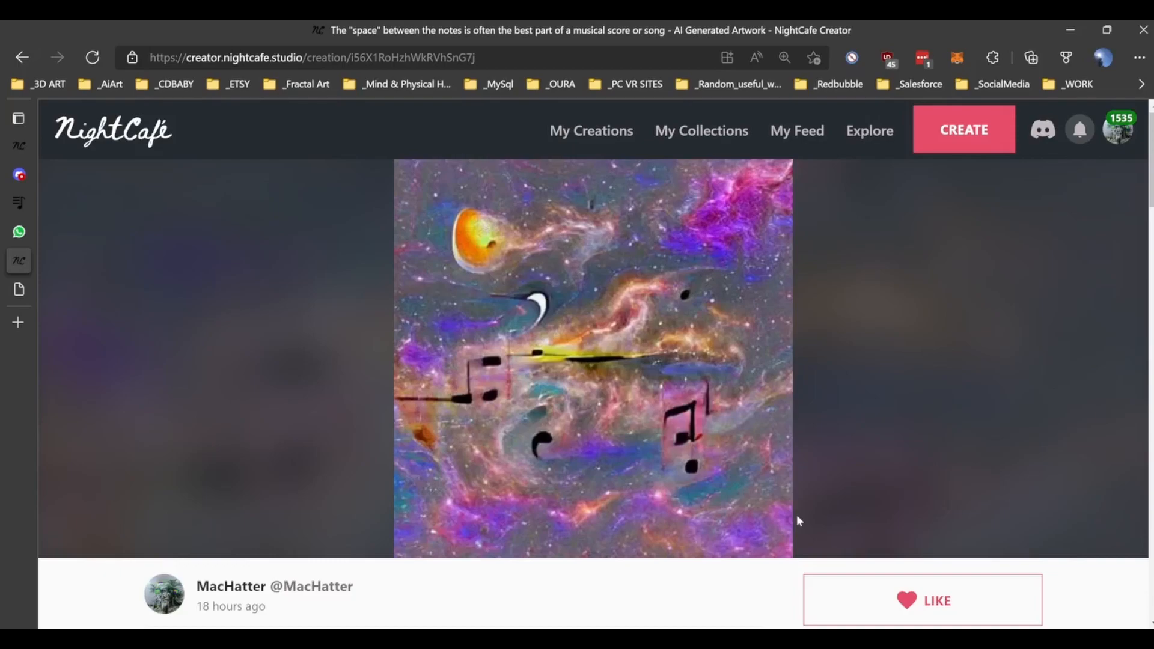
pyautogui.moveTo(704, 450)
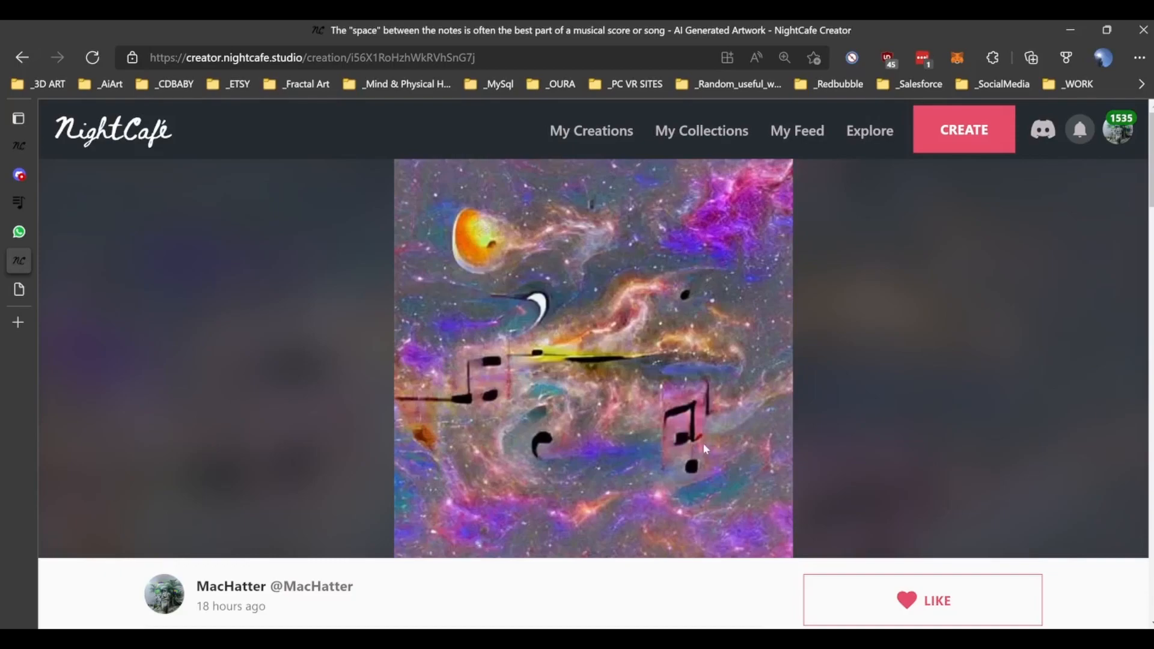
pyautogui.moveTo(703, 448)
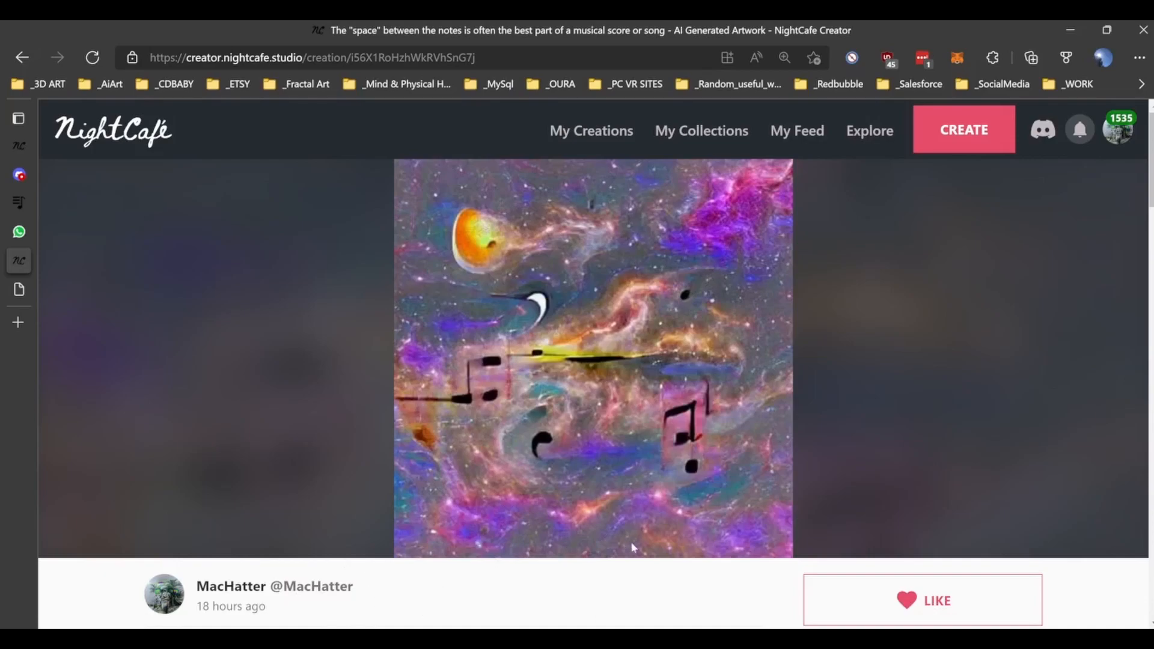
pyautogui.moveTo(506, 113)
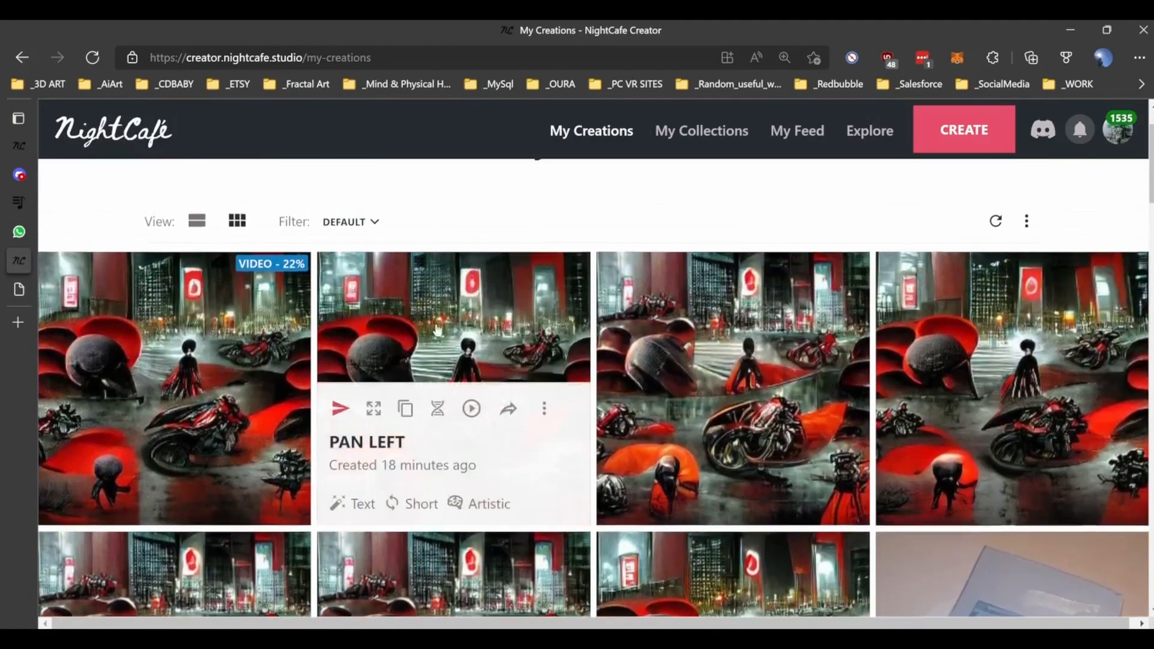
pyautogui.scroll(-3)
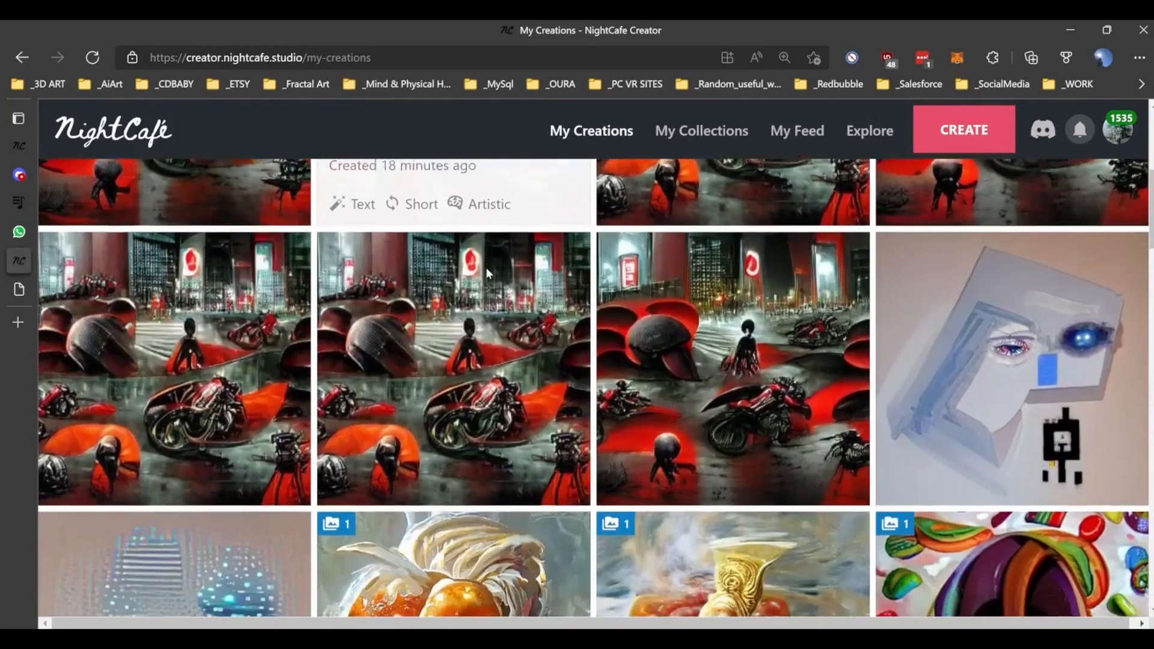
pyautogui.scroll(-3)
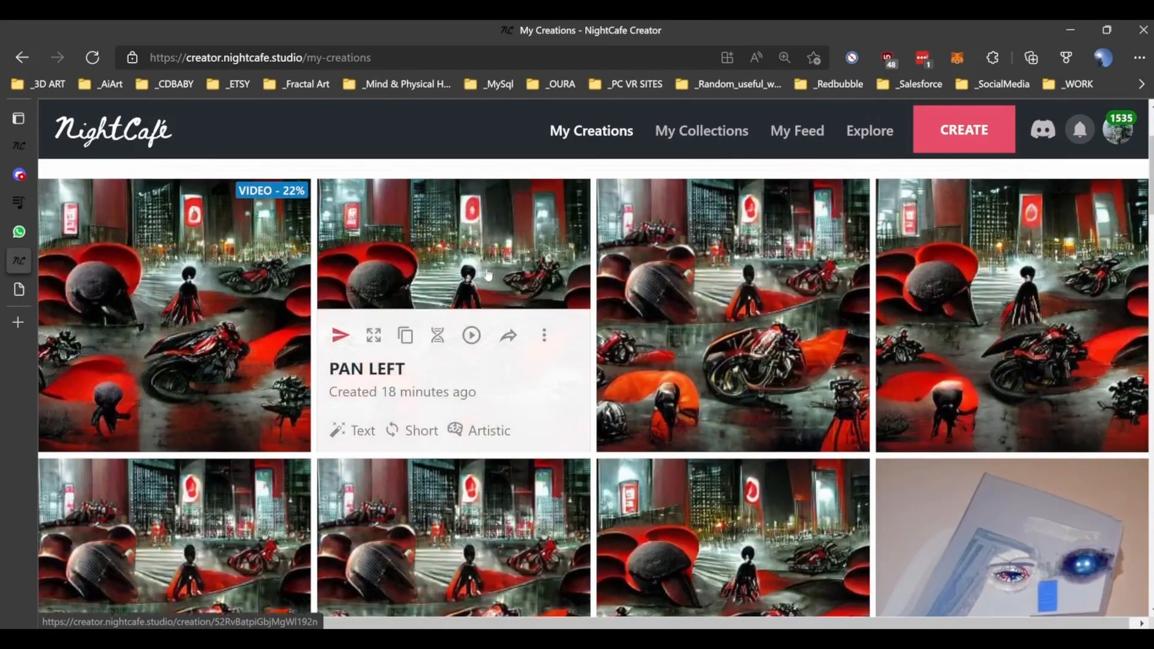
pyautogui.scroll(-3)
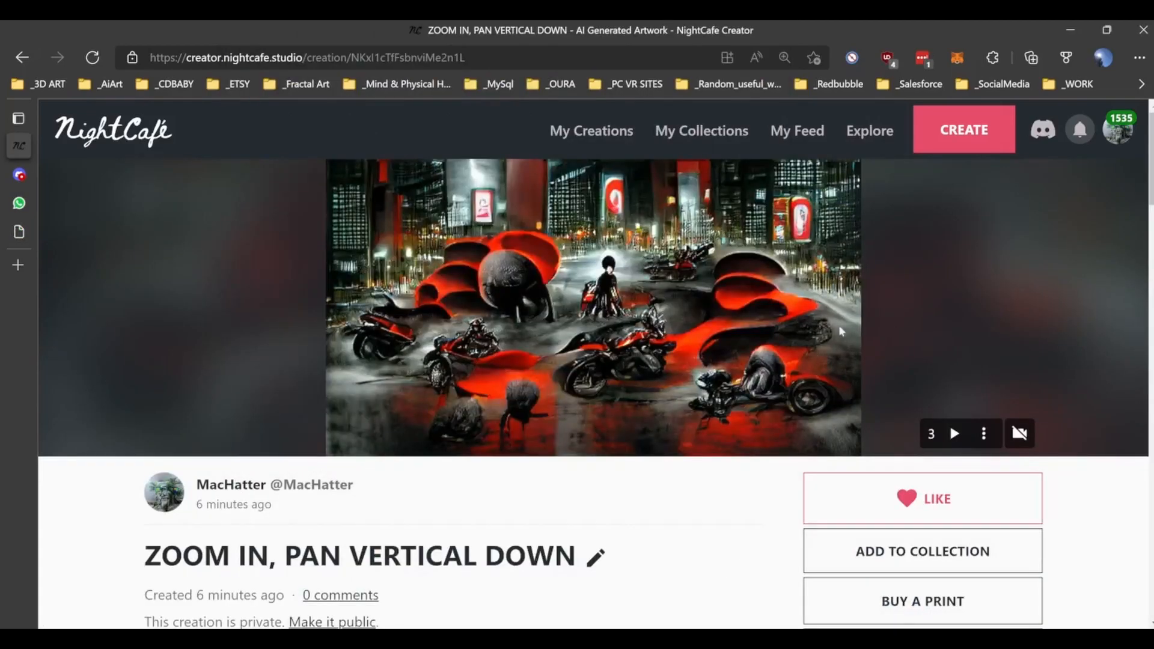
pyautogui.moveTo(741, 402)
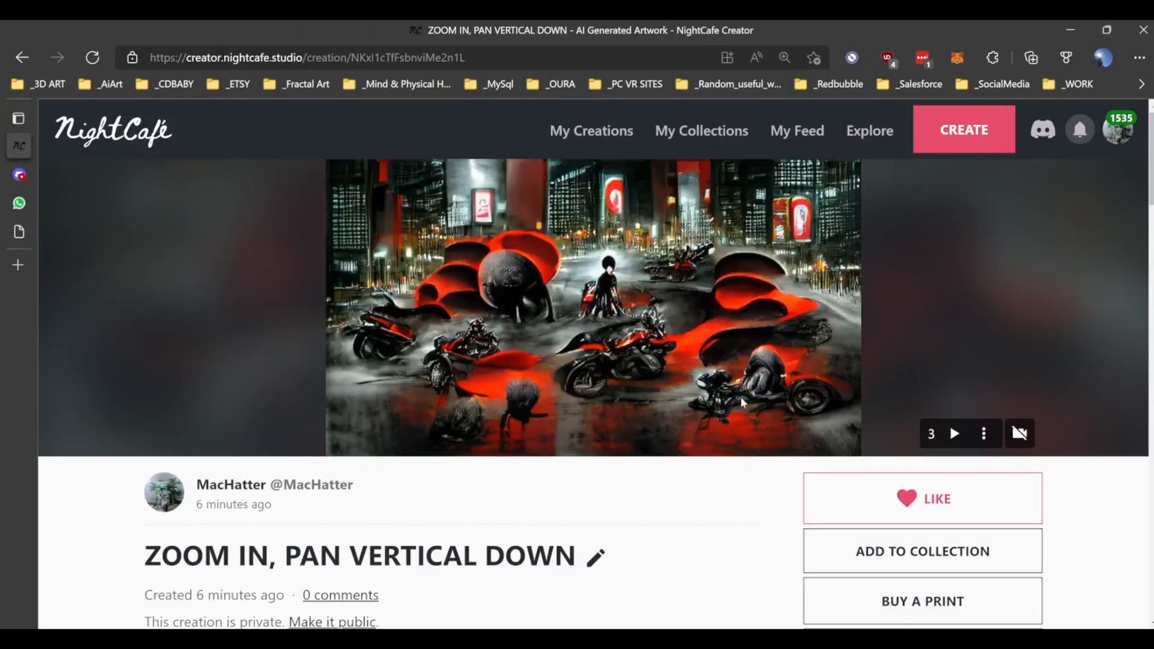
# Play and pause the ZOOM IN, PAN VERTICAL DOWN video, then go to My Creations
pyautogui.click(954, 432)
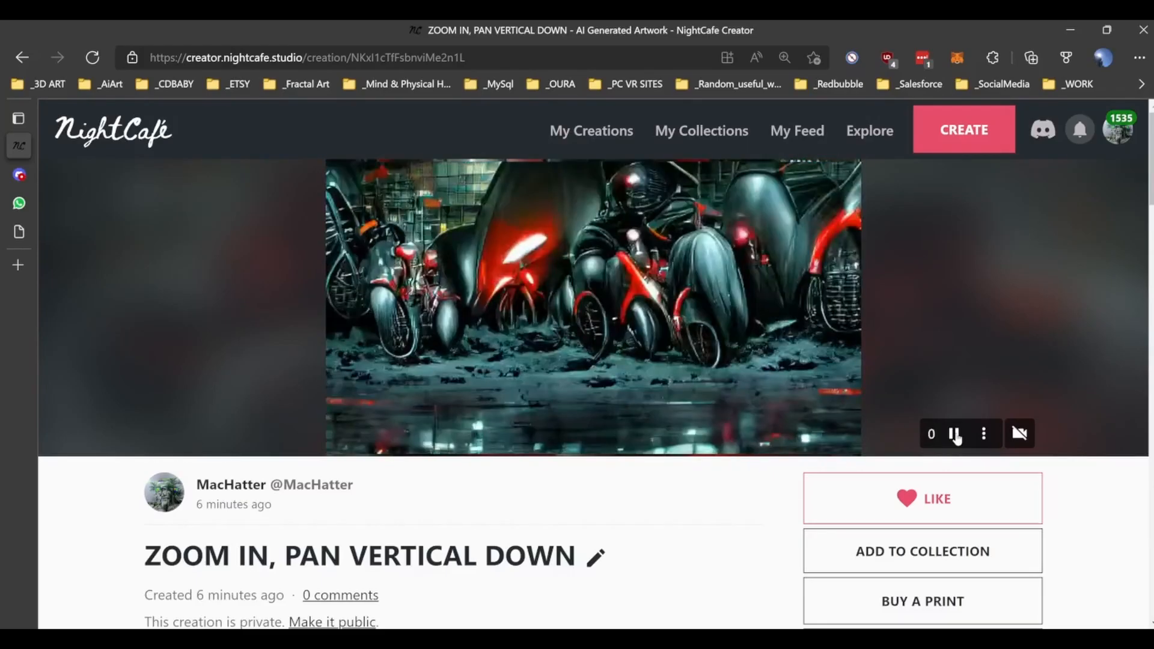
pyautogui.click(953, 433)
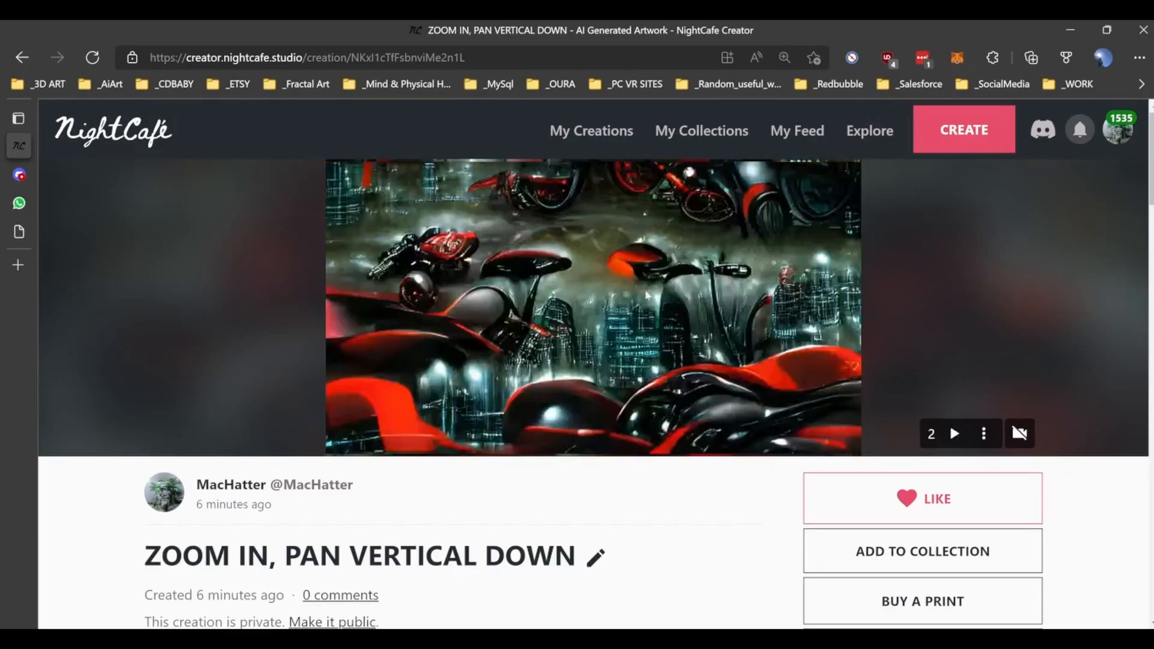
pyautogui.moveTo(293, 371)
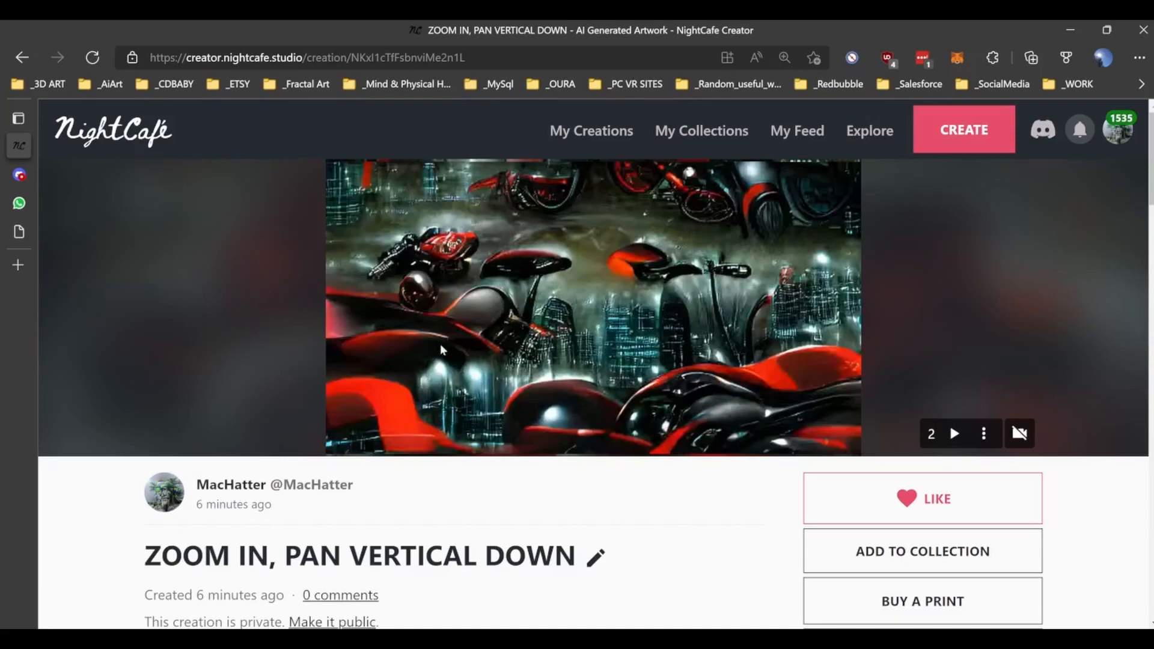
pyautogui.moveTo(620, 332)
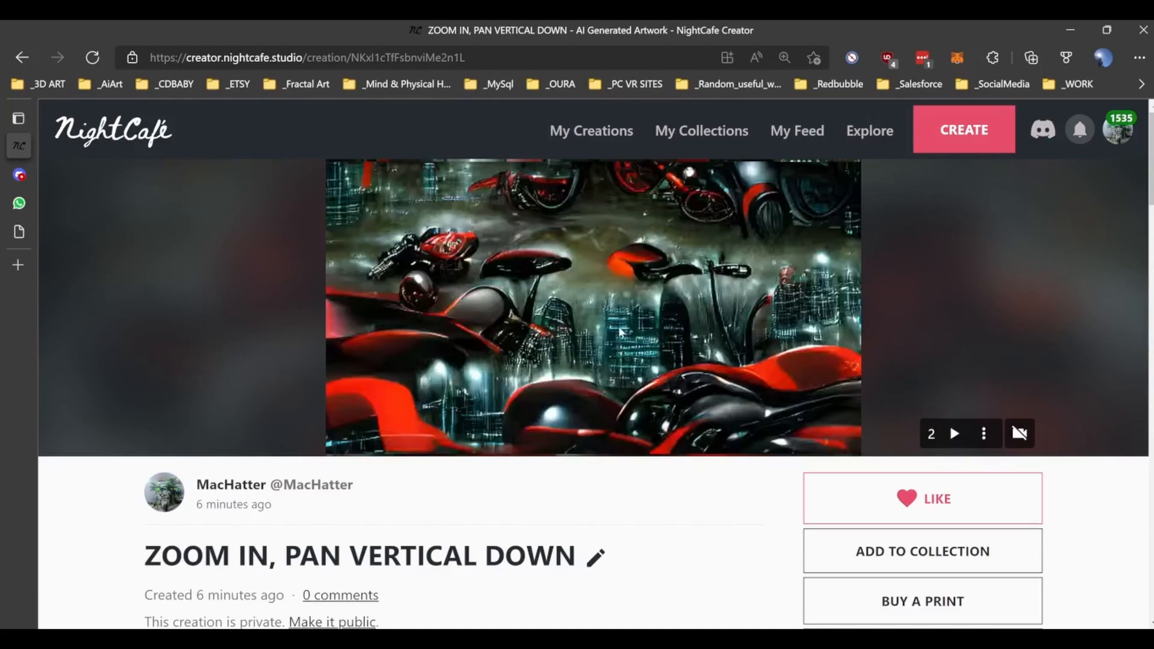
pyautogui.click(591, 130)
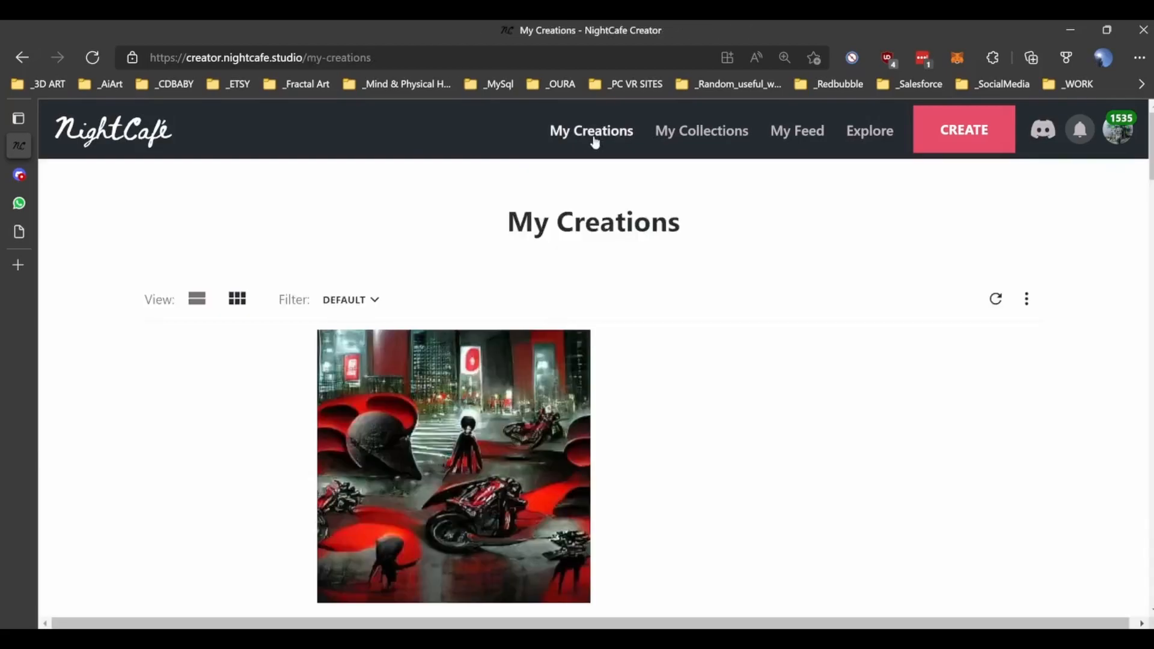
# Filter My Creations to show only creations 'Not in a collection'
pyautogui.click(350, 299)
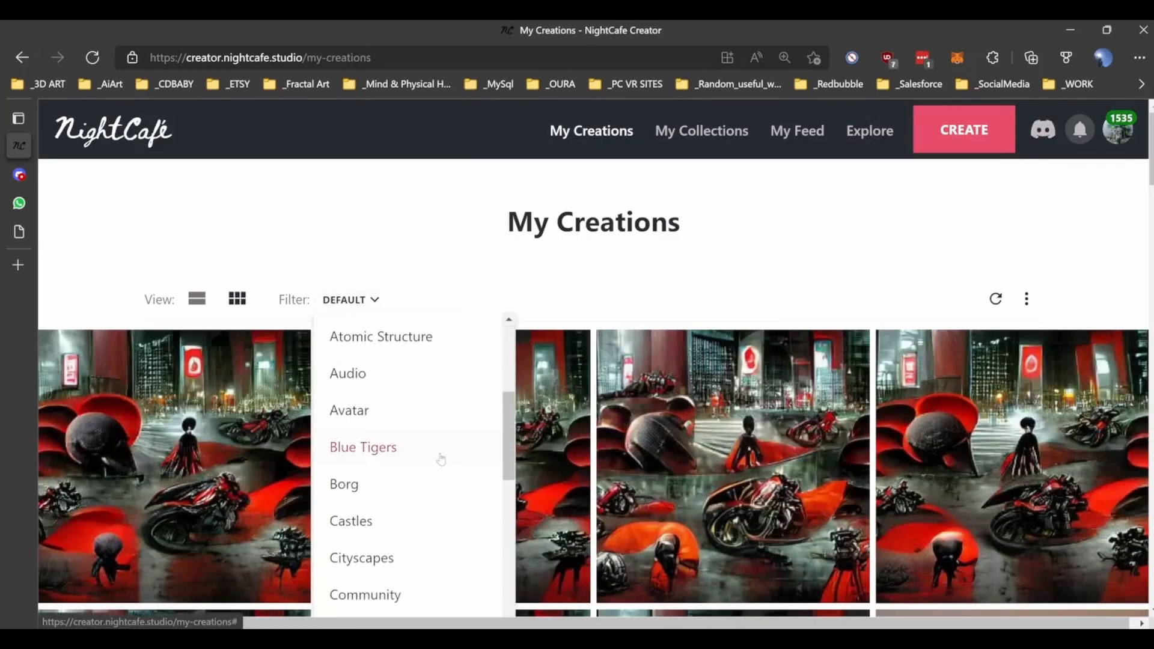
pyautogui.scroll(-3)
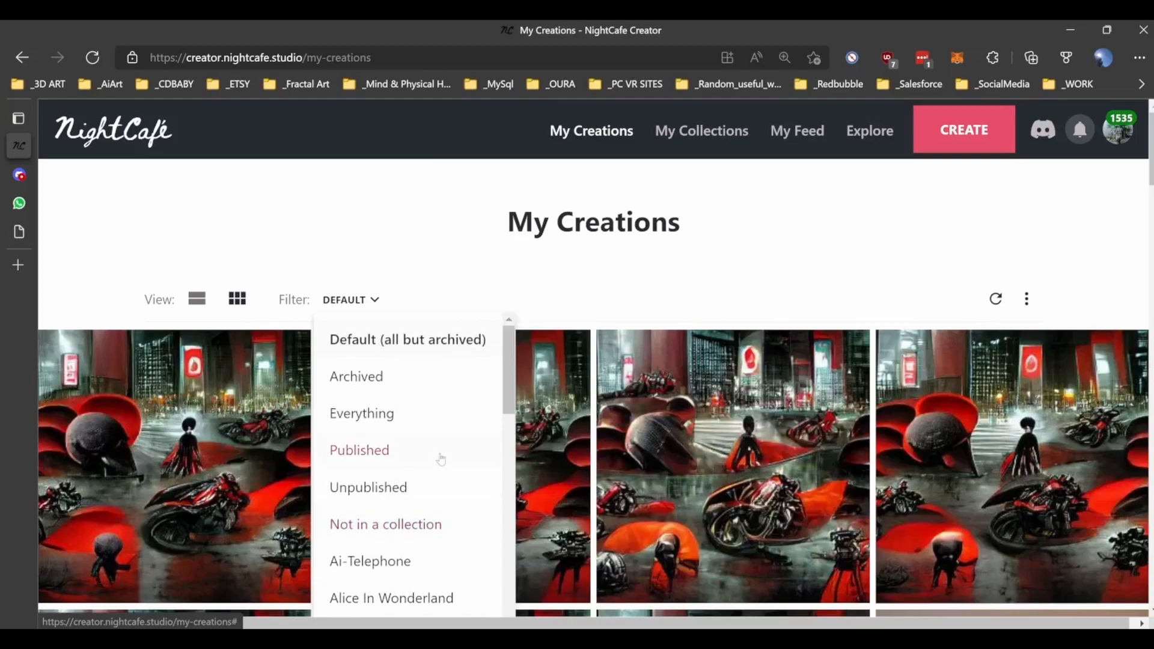
pyautogui.click(384, 524)
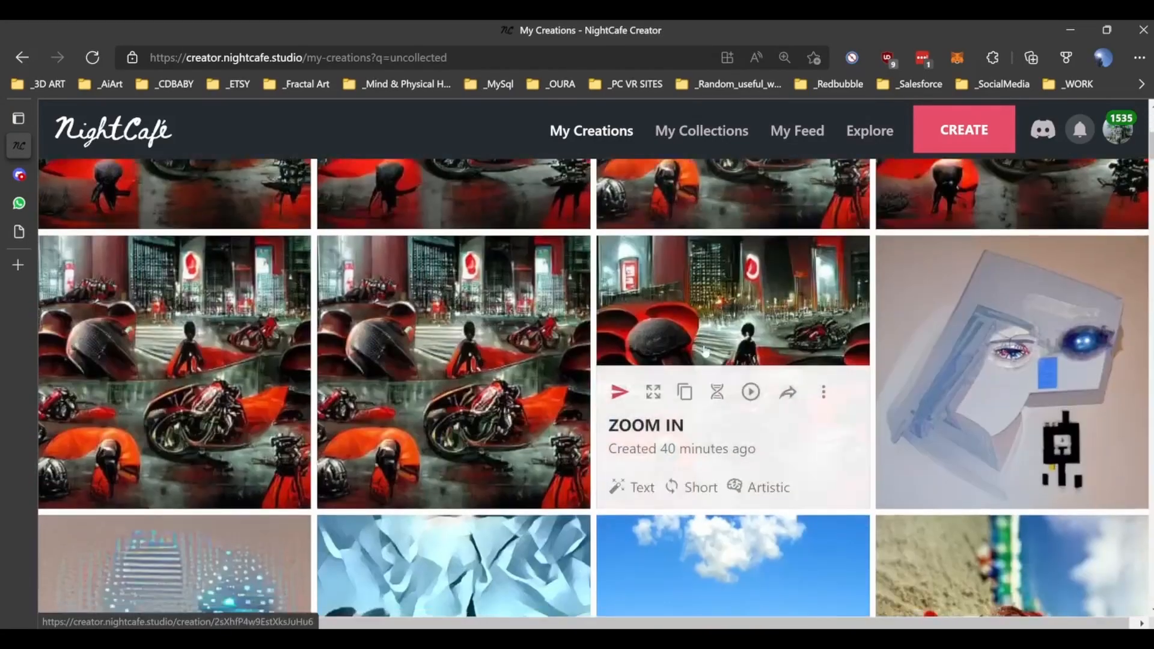
# Browse down through the filtered gallery of older creations
pyautogui.scroll(-3)
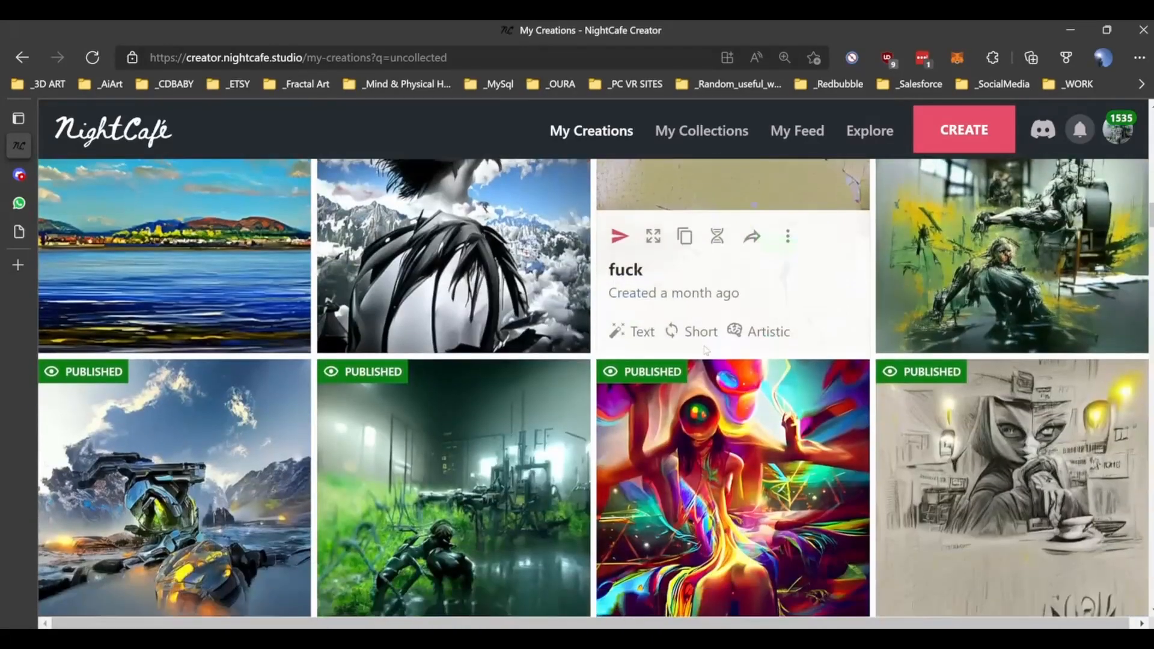
pyautogui.scroll(-3)
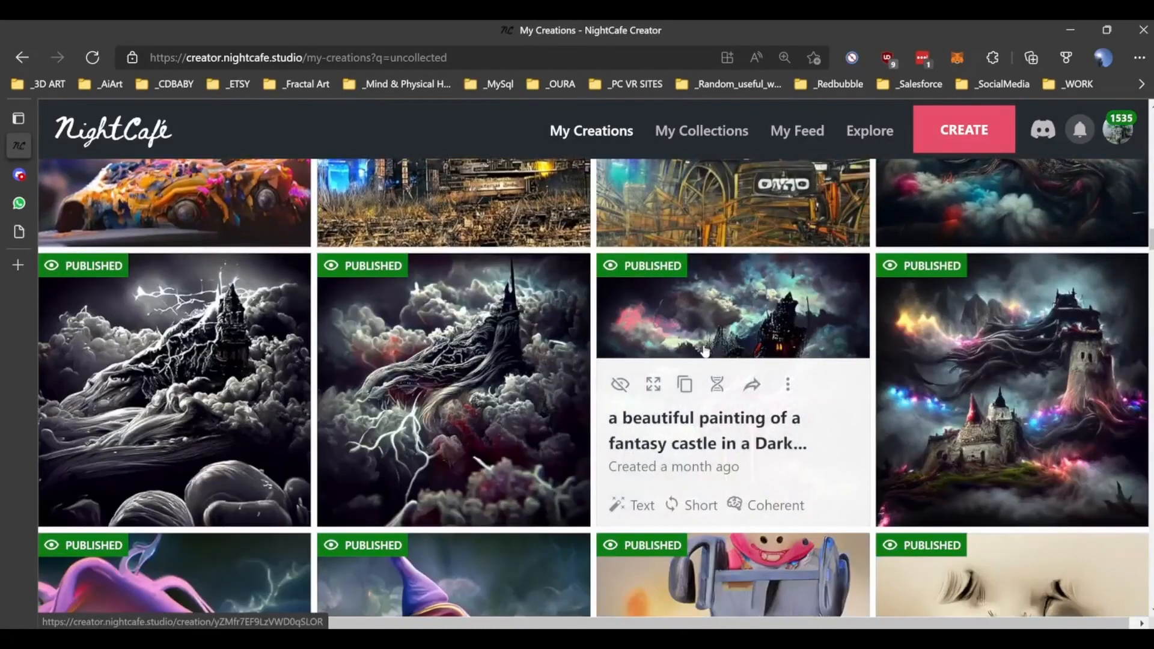
pyautogui.scroll(-3)
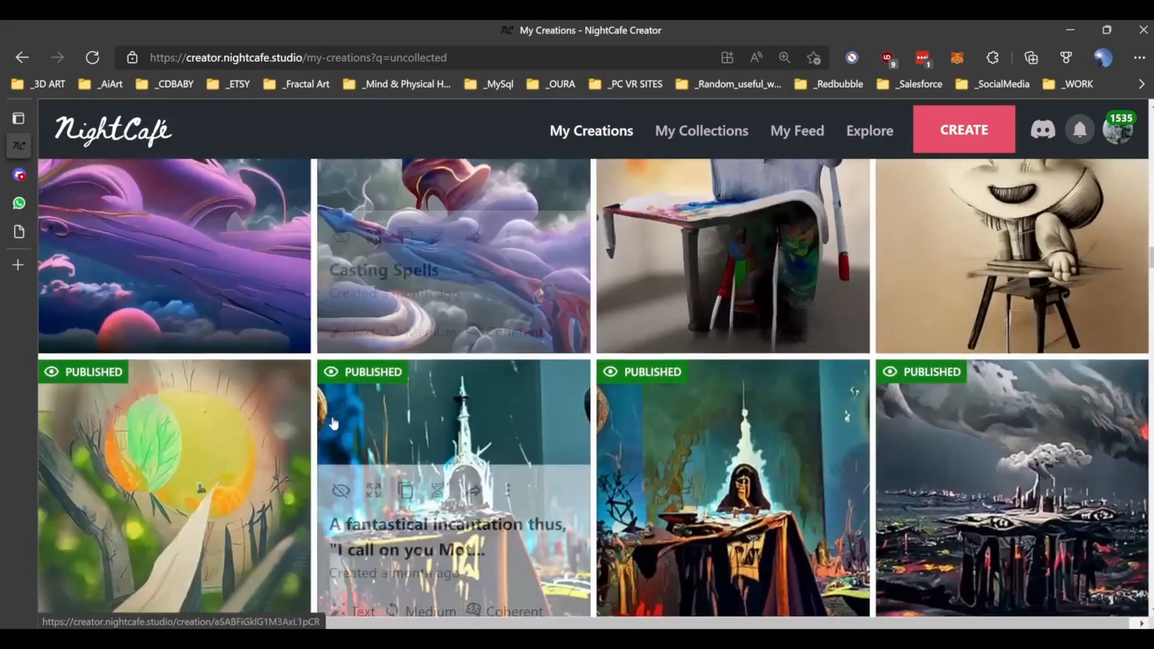
pyautogui.scroll(-3)
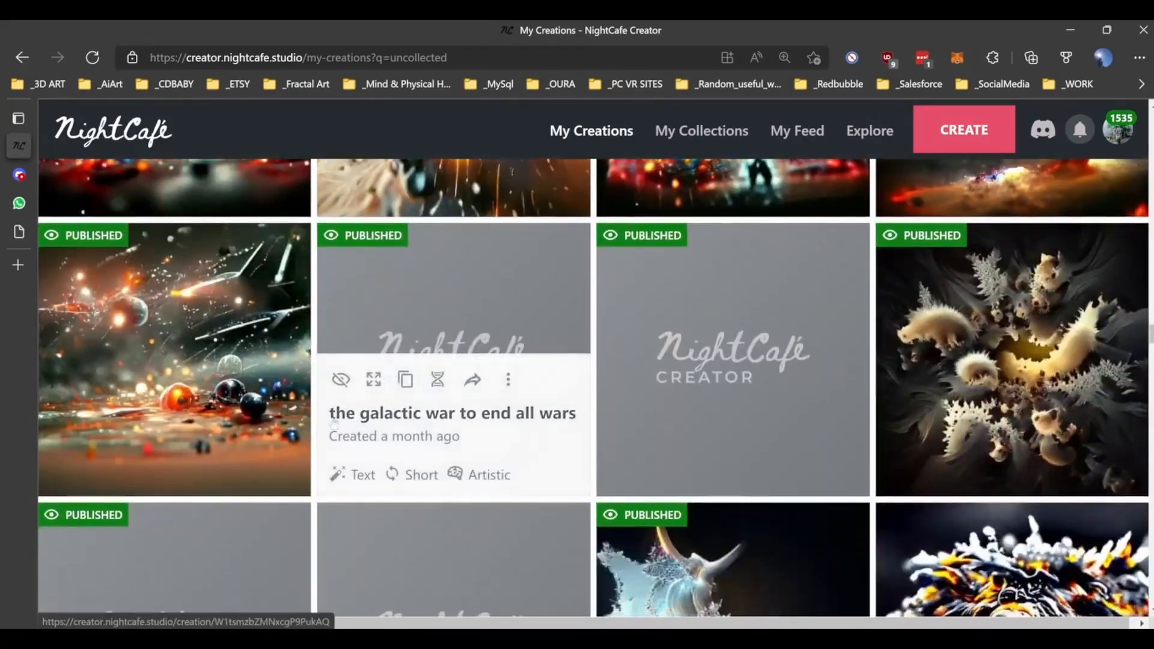
pyautogui.scroll(-3)
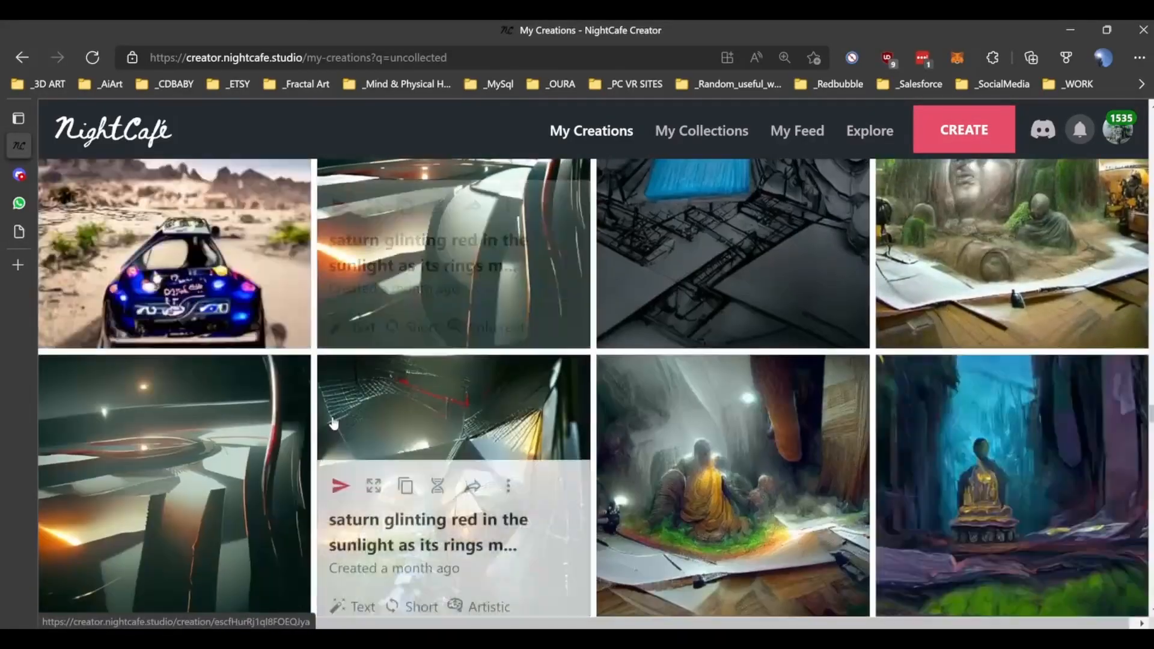
pyautogui.scroll(-3)
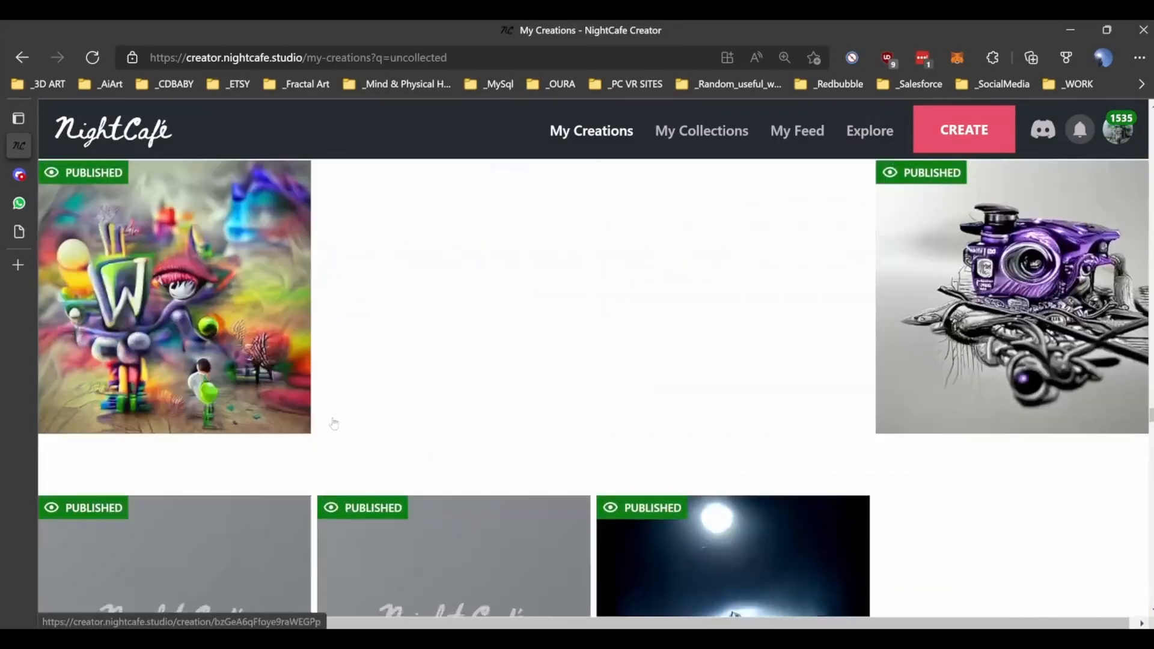
pyautogui.scroll(-3)
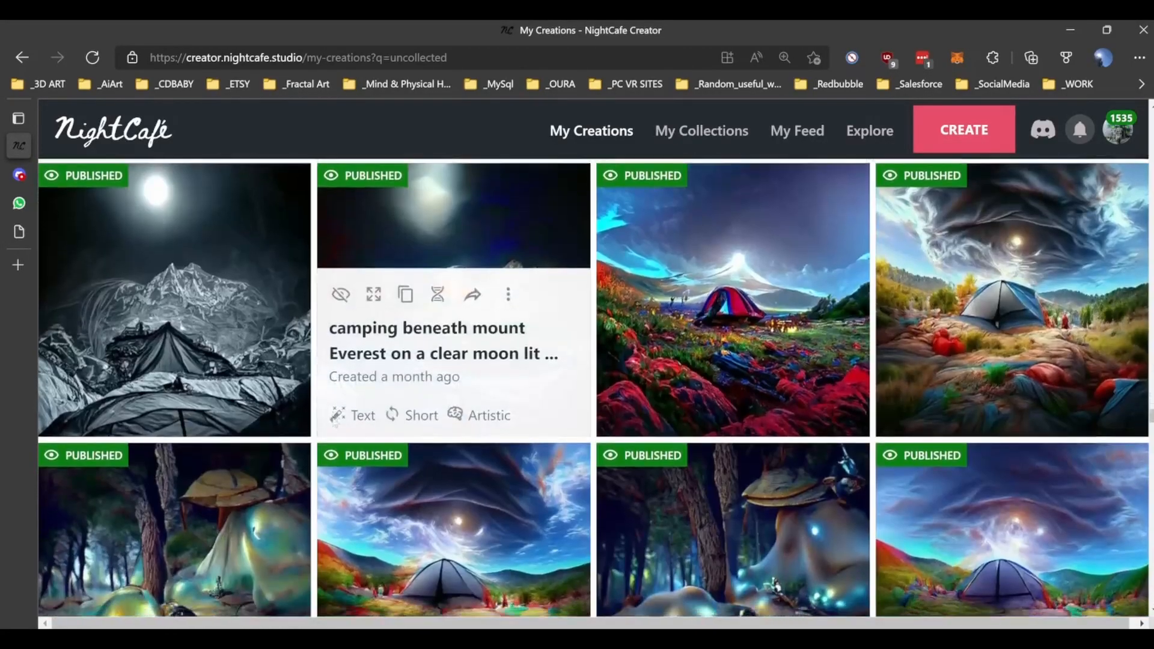
pyautogui.scroll(-3)
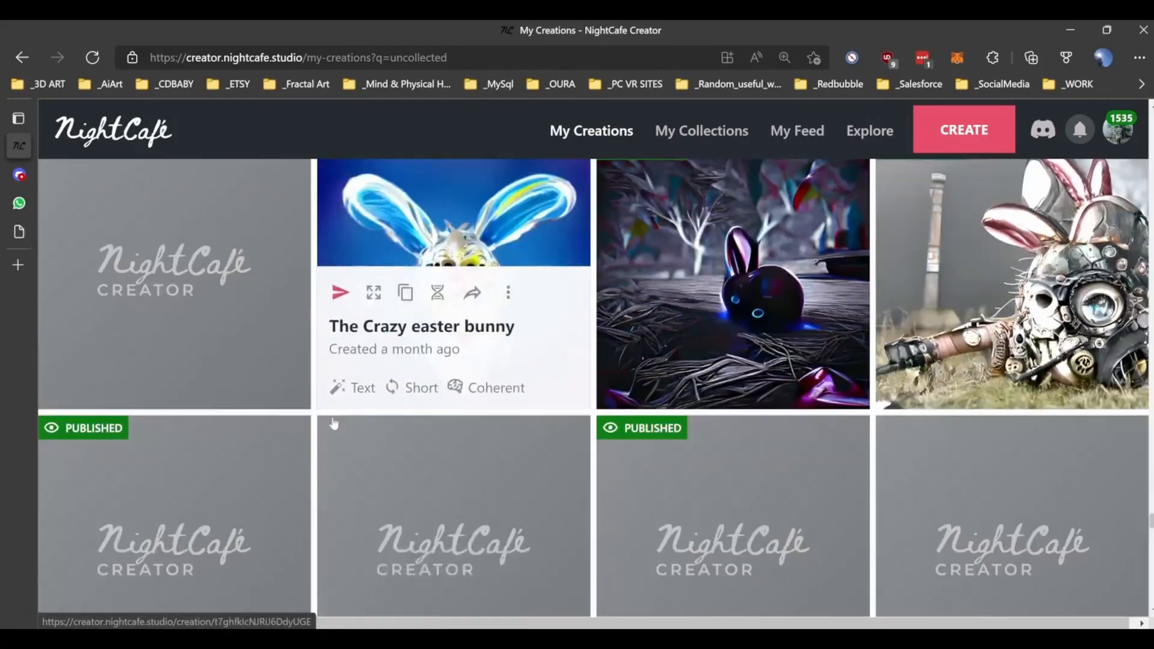
pyautogui.scroll(-3)
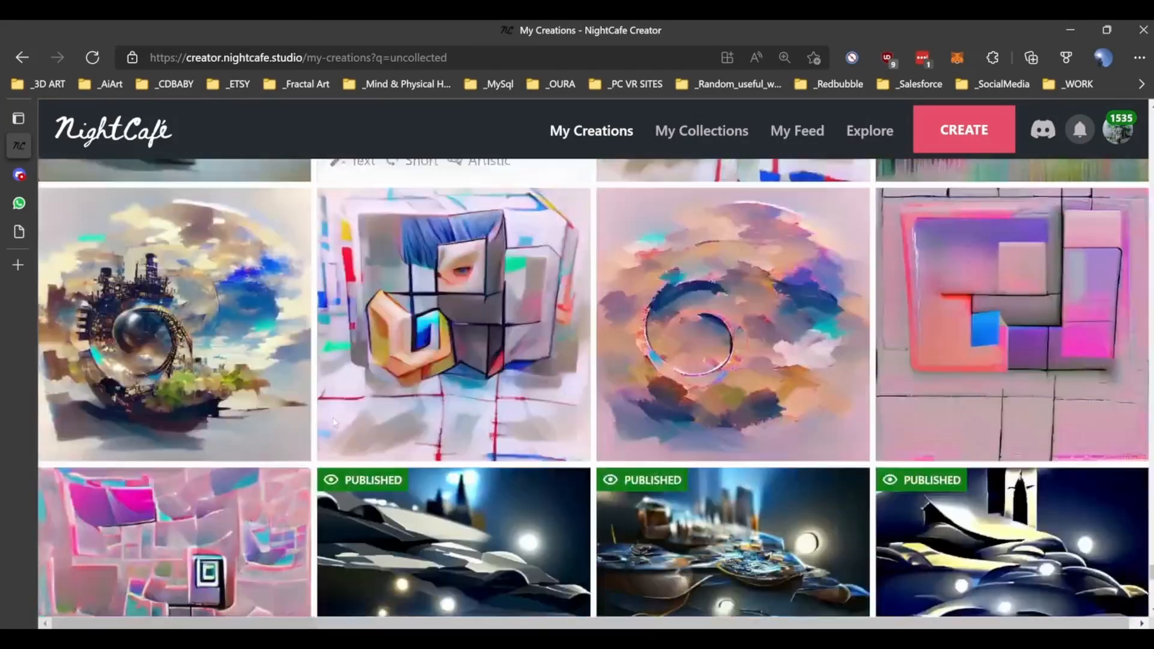
pyautogui.scroll(-3)
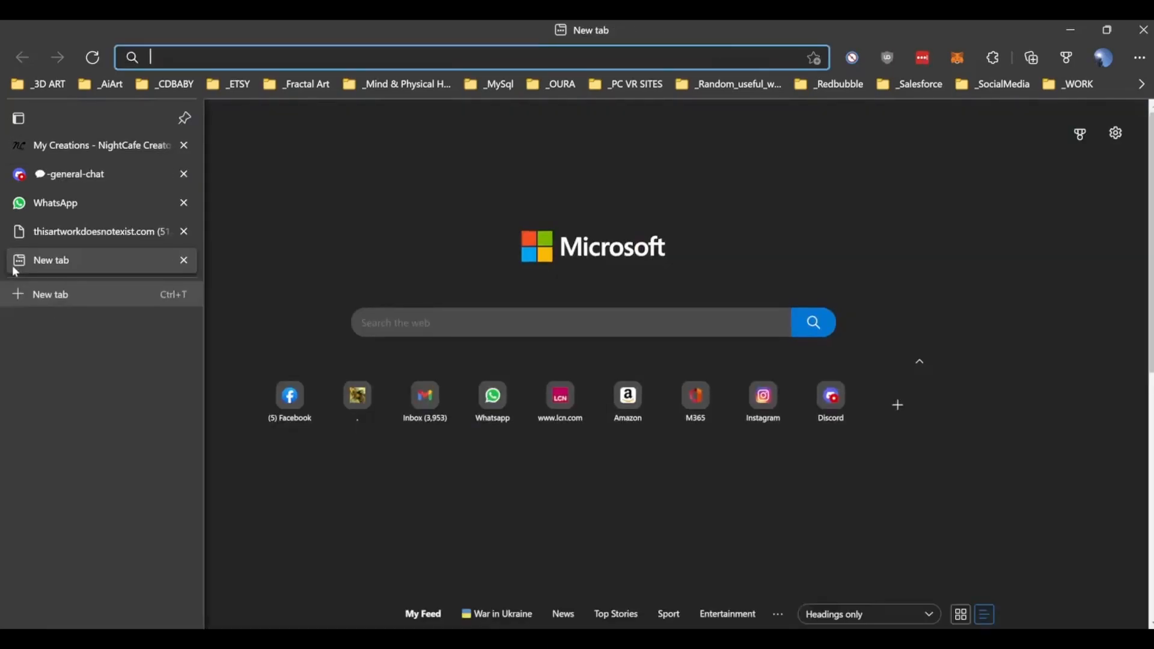
# Go to youtube.com, reach my own channel page and start the Night Cafe Dark Cup upload
pyautogui.write('https://www.youtube.com')
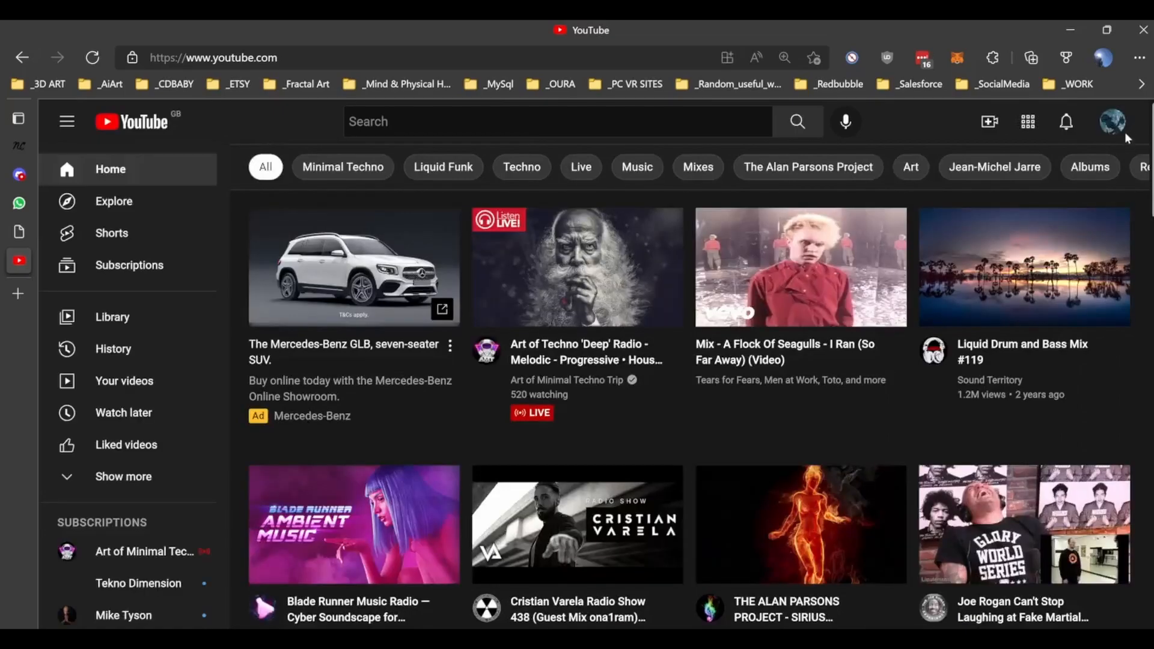
pyautogui.click(1112, 121)
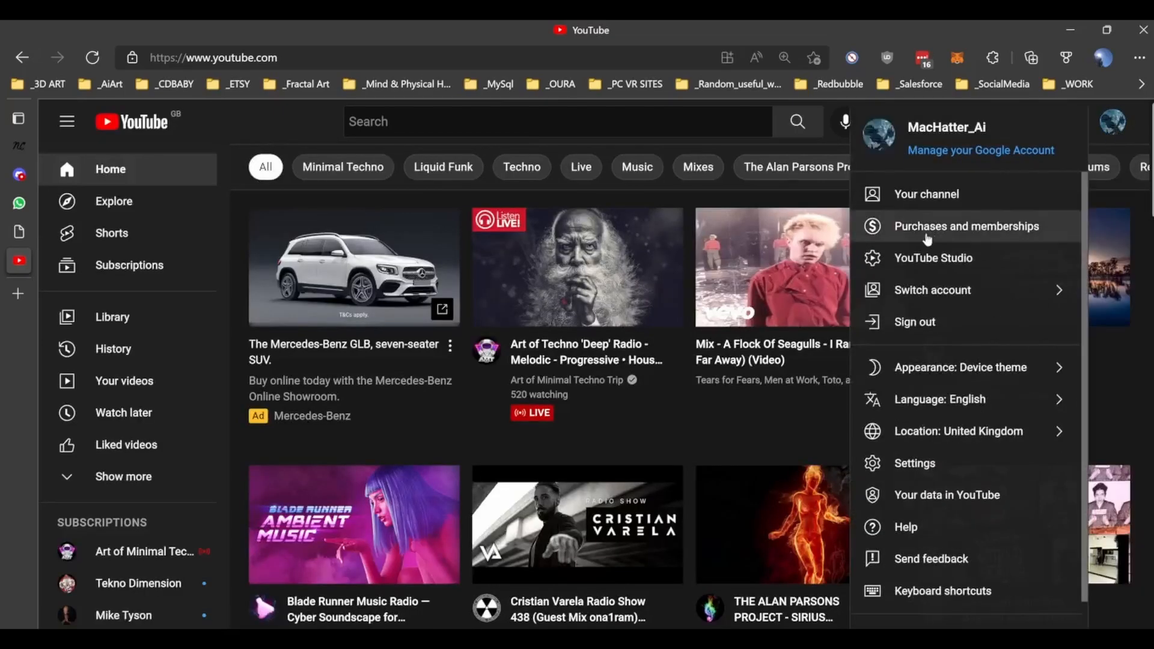
pyautogui.click(927, 193)
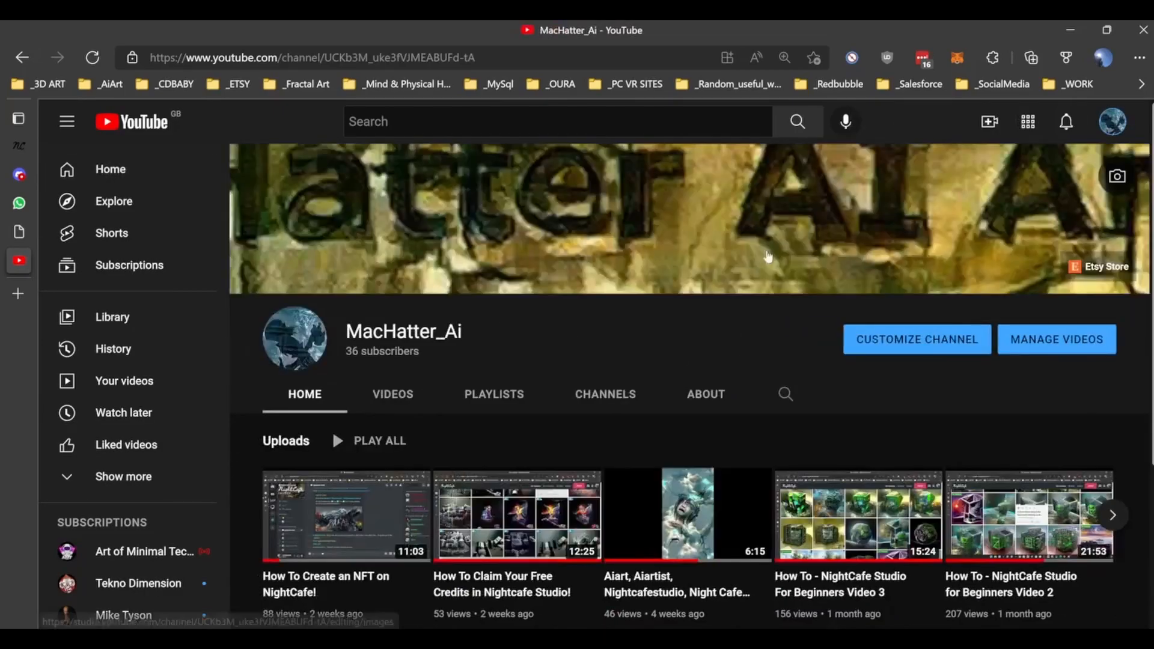
pyautogui.moveTo(648, 515)
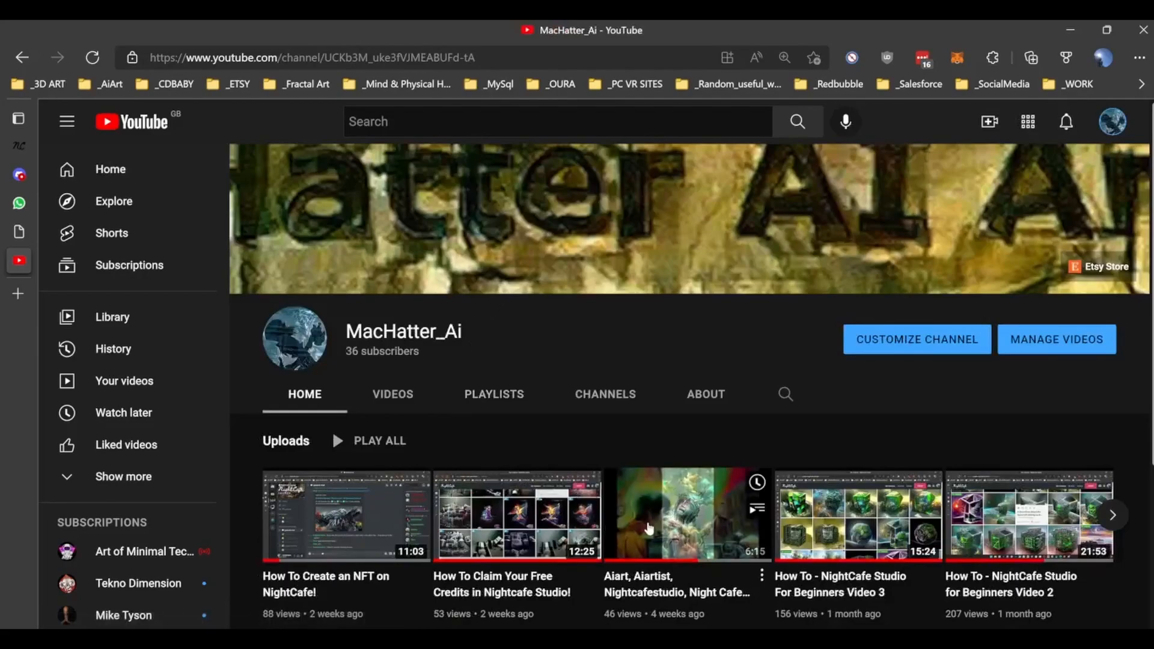
pyautogui.click(688, 516)
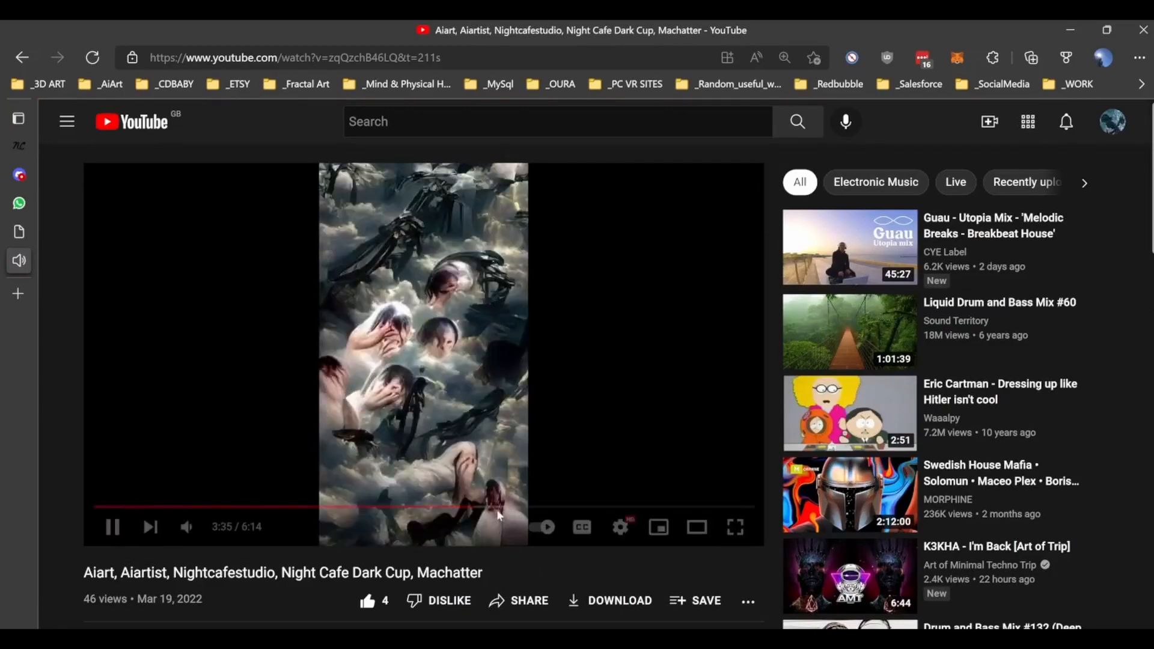
pyautogui.moveTo(131, 506)
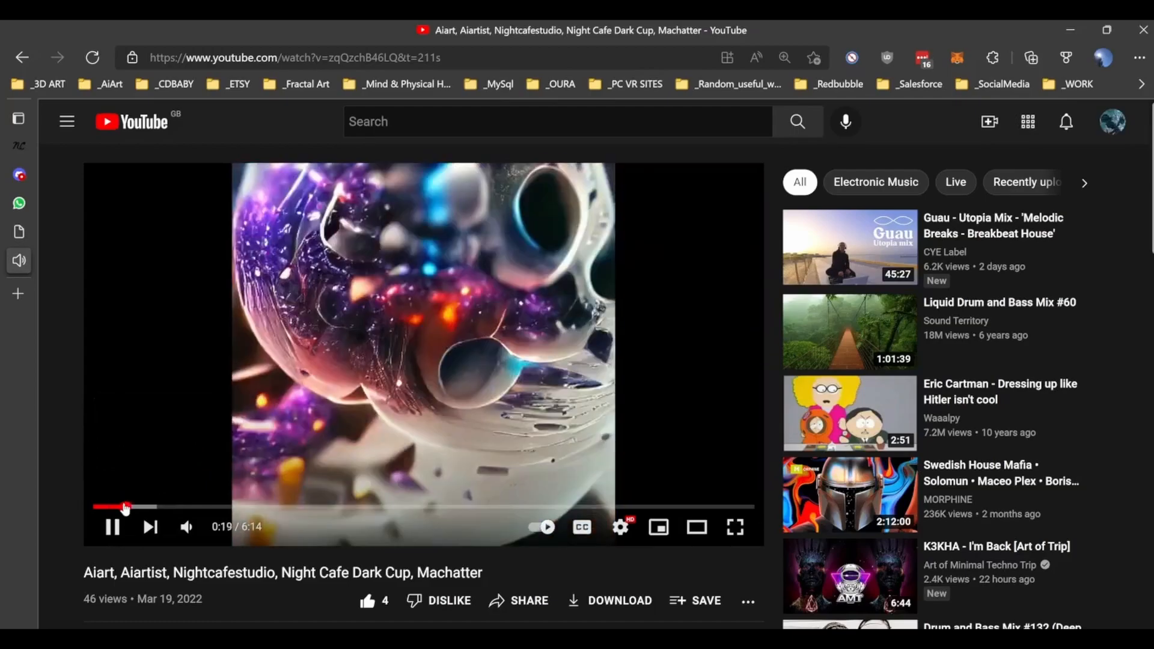
pyautogui.moveTo(157, 508)
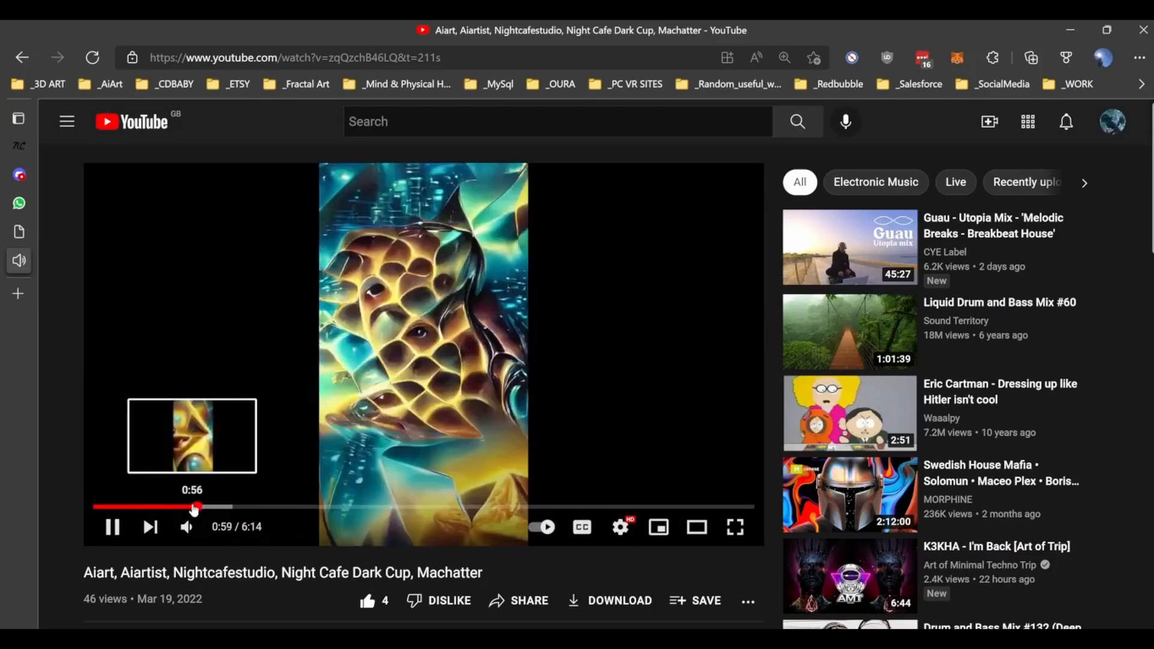
# Skip the playhead forward twice to preview later parts of the Night Cafe Dark Cup video
pyautogui.moveTo(195, 507); pyautogui.dragTo(232, 508)
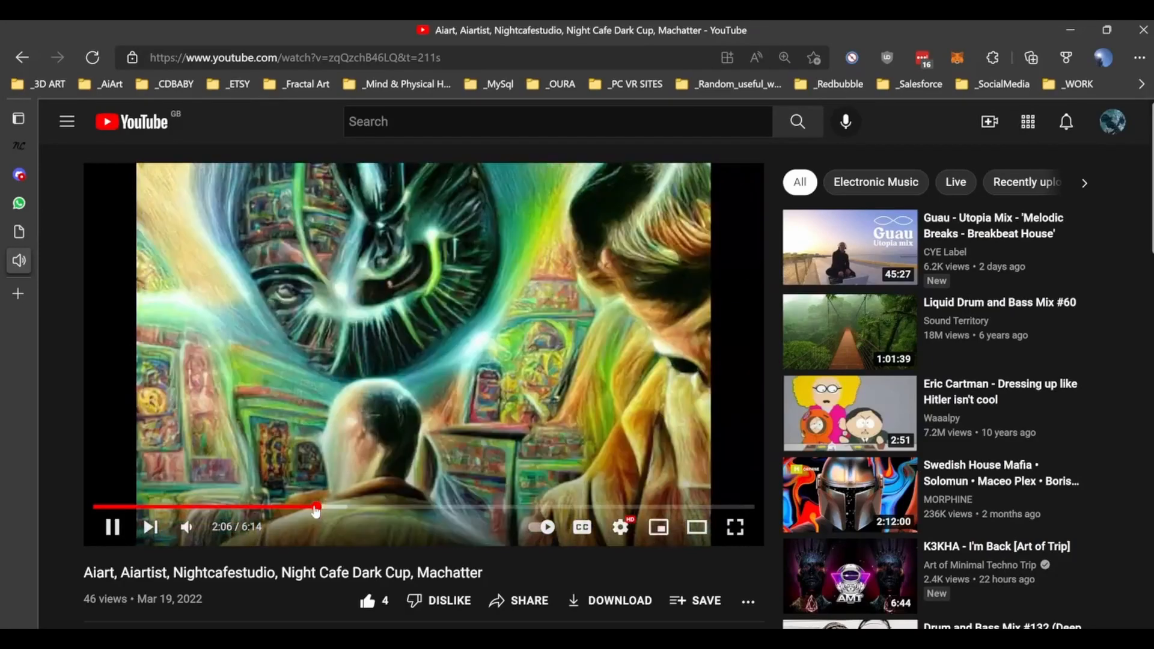
pyautogui.moveTo(361, 507)
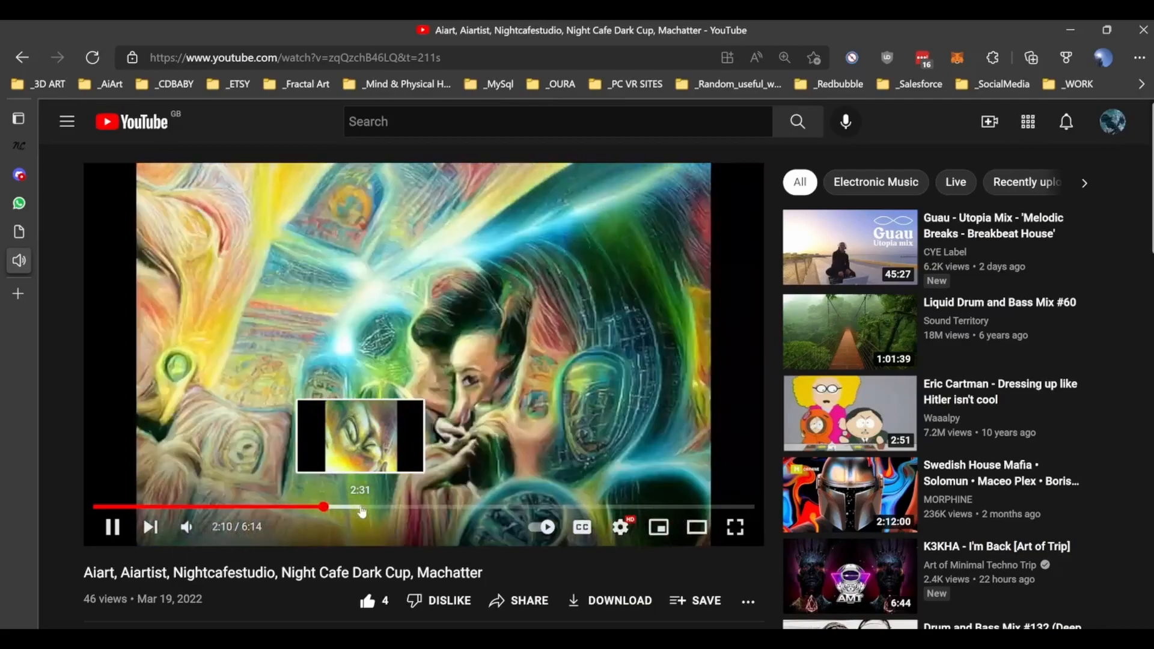
pyautogui.moveTo(323, 507); pyautogui.dragTo(361, 506)
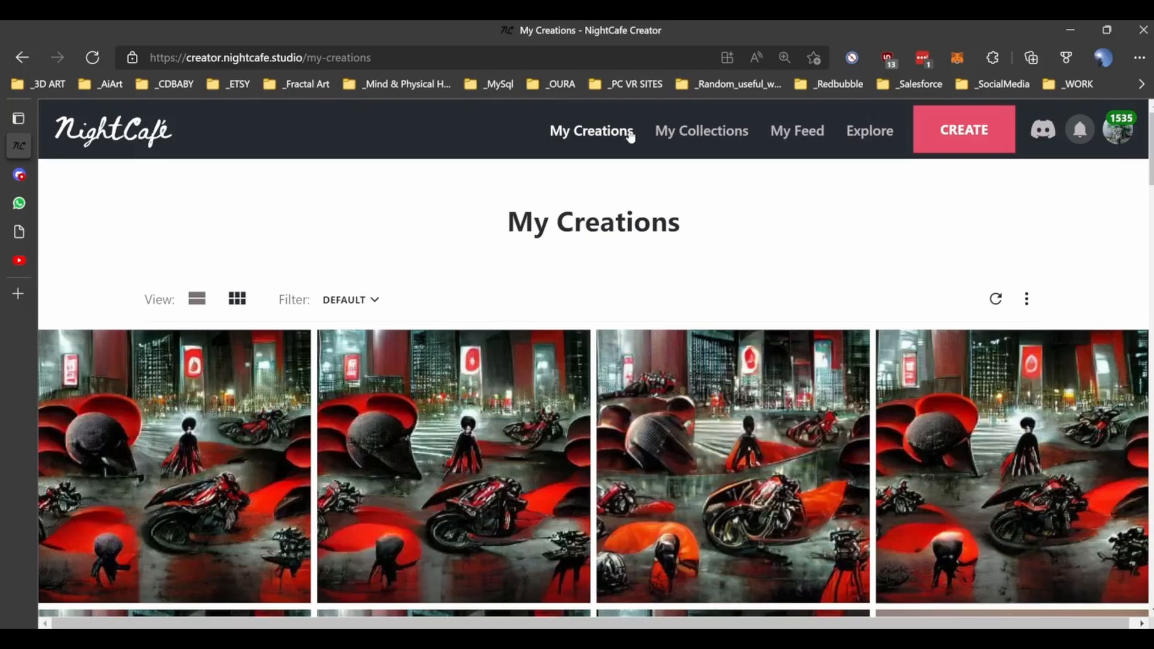
pyautogui.moveTo(621, 149)
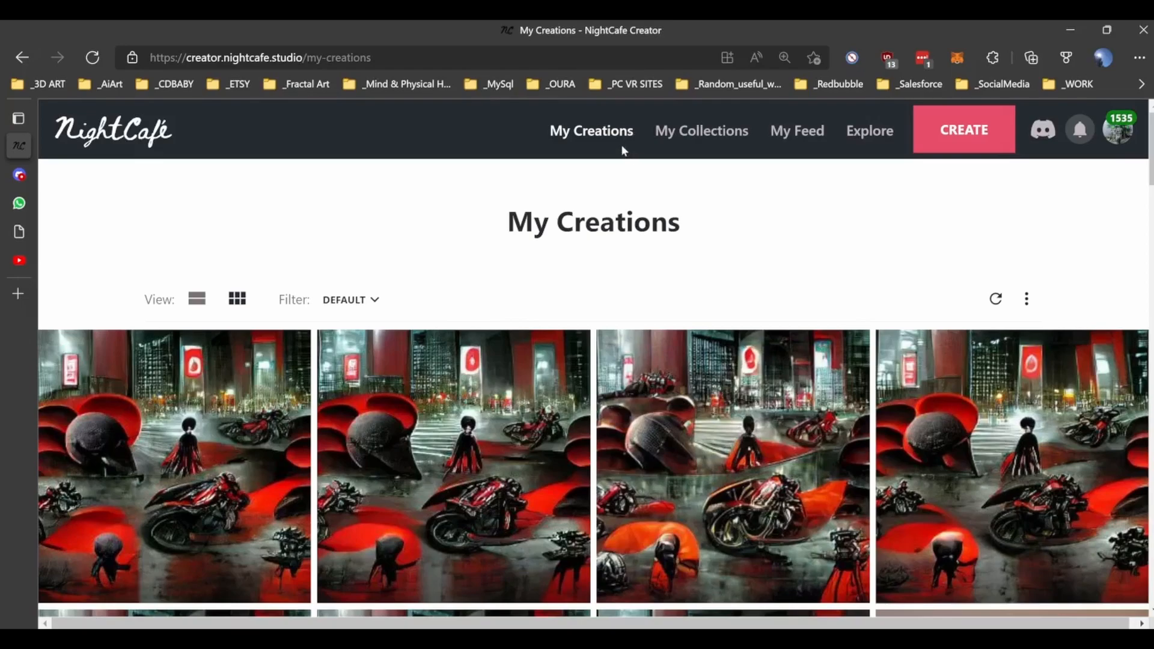